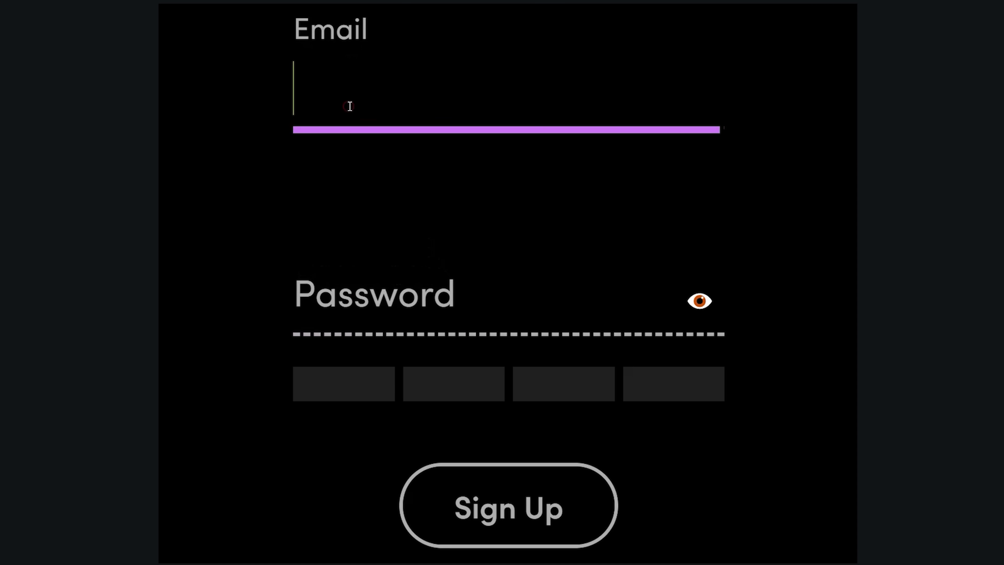
type("hell")
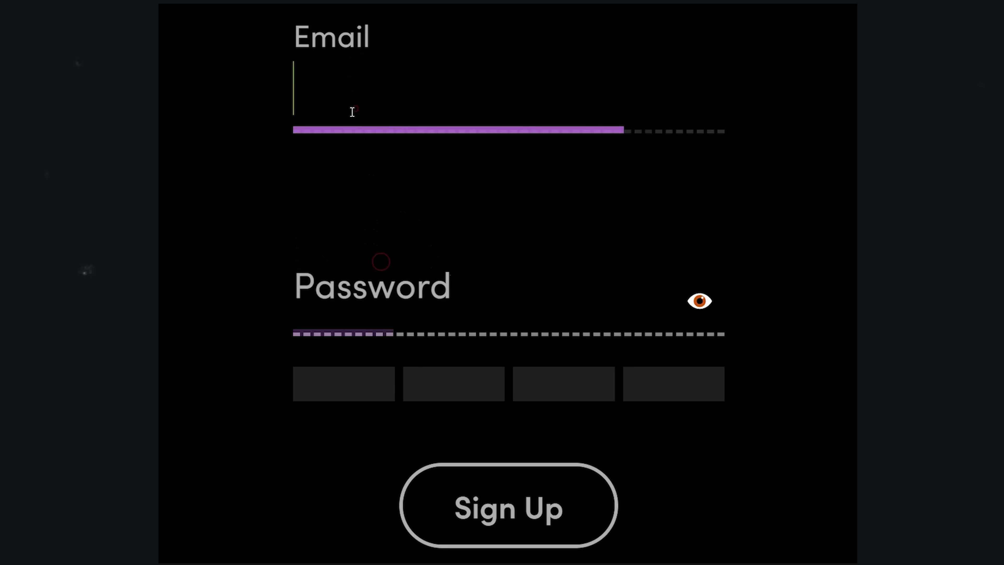
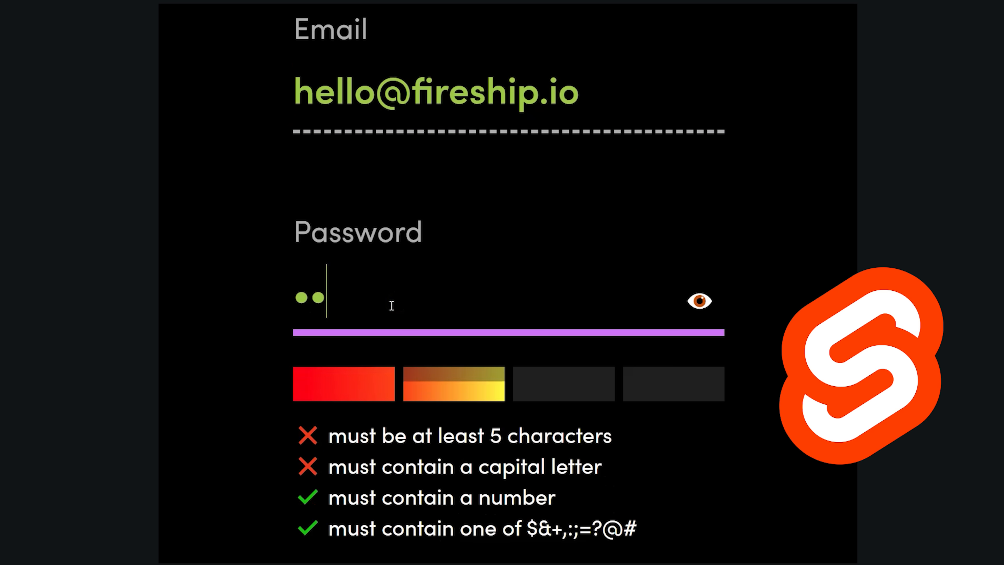
type("A")
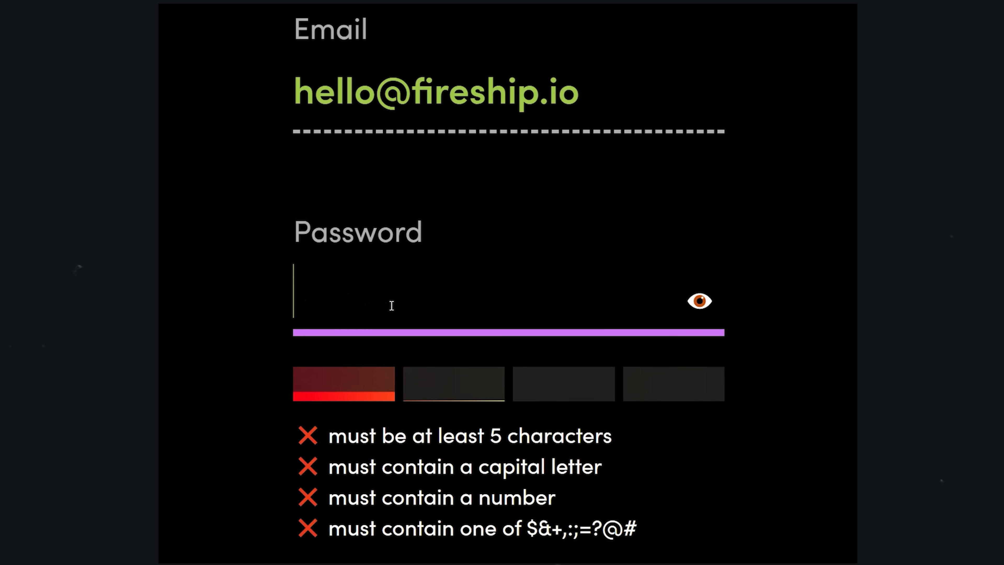
type("$helloWorld23")
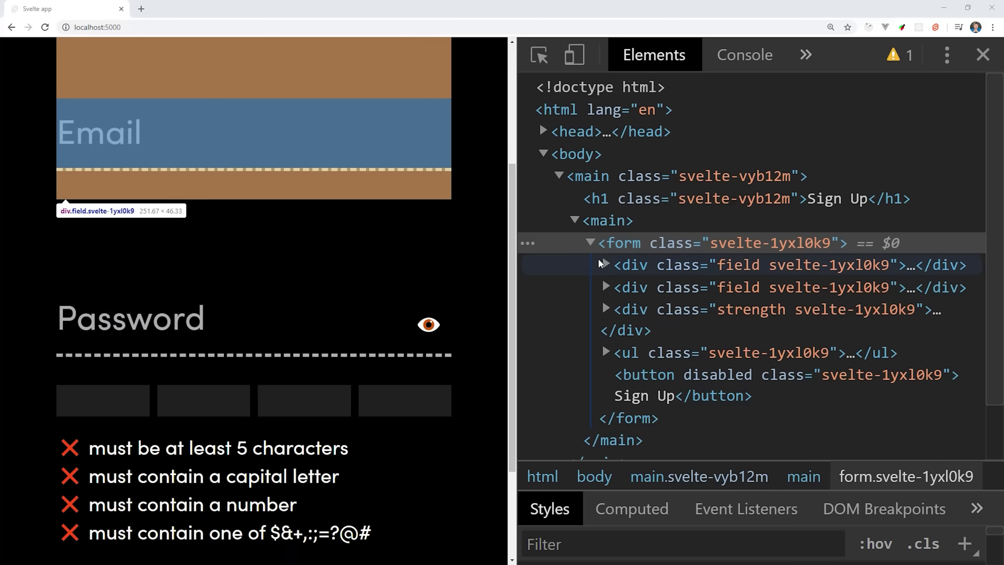
mouse_move(631, 287)
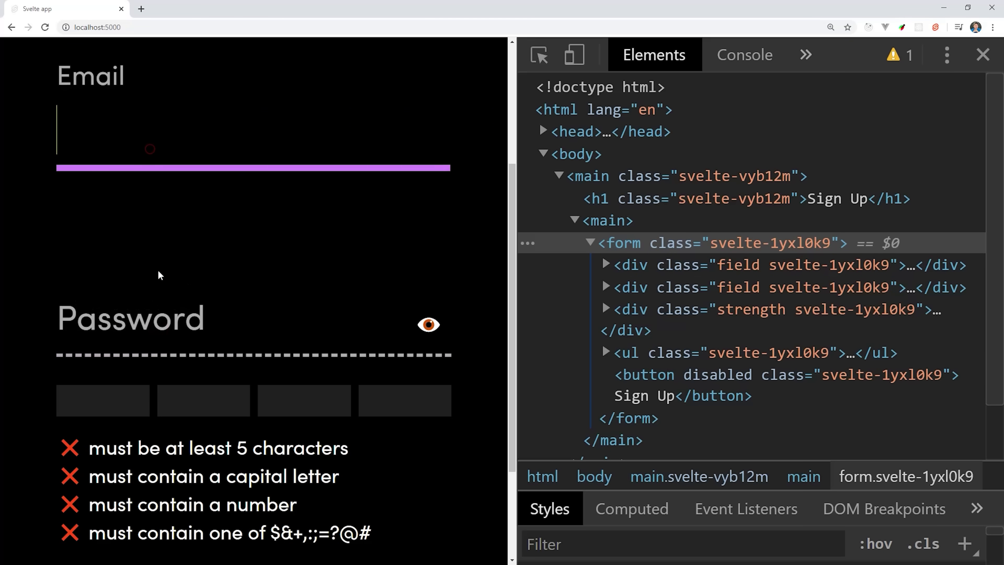
Focus the password field with DevTools open and retype the password so Sign Up's disabled attribute toggles
left_click(250, 319)
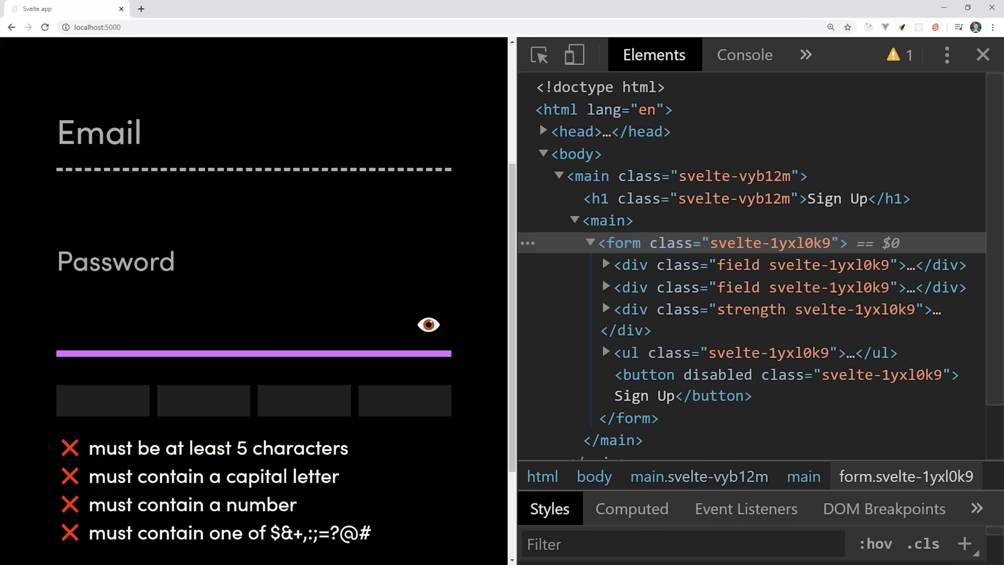
left_click(192, 317)
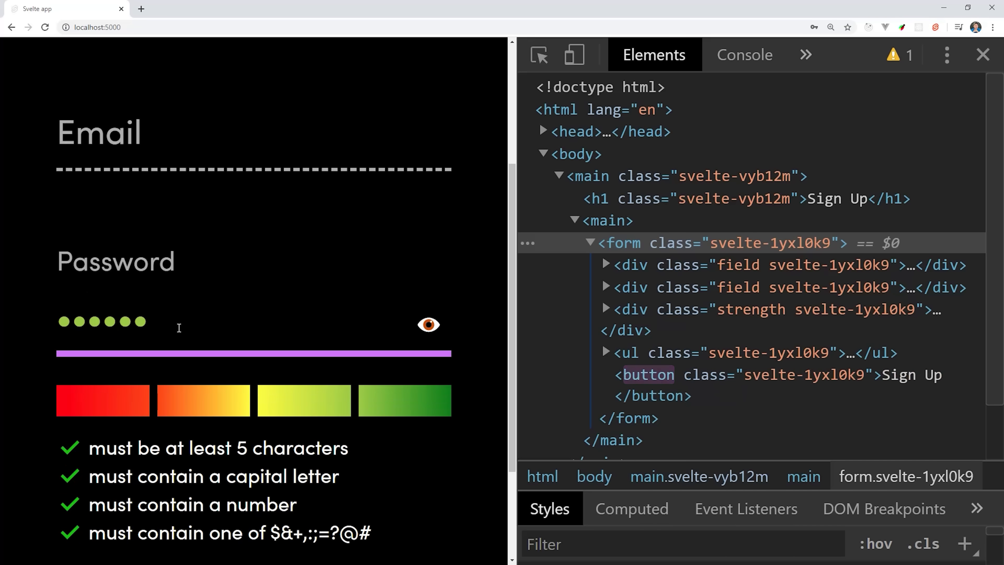
left_click(179, 322)
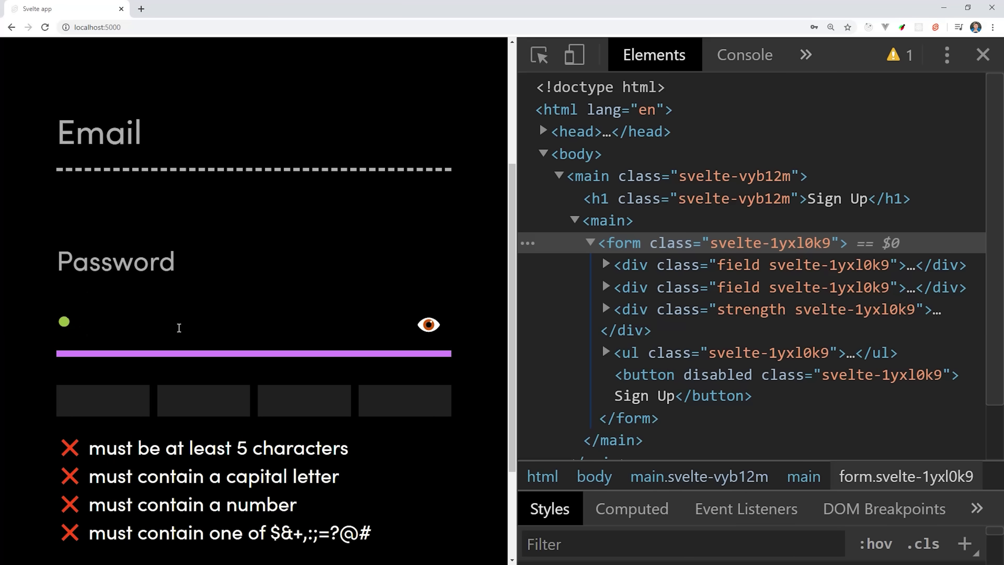
type("X")
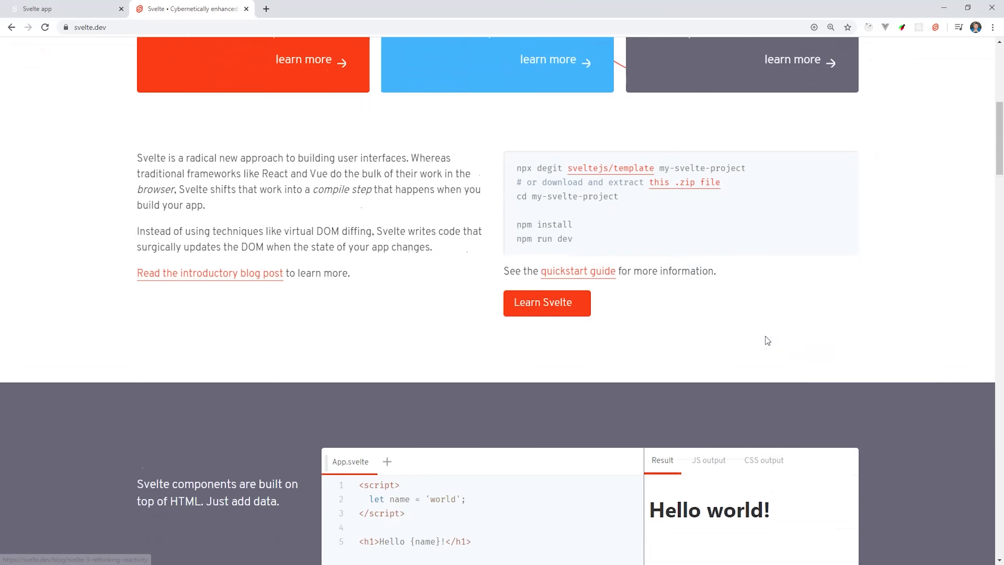
Scroll the svelte.dev page down to the npx degit project setup commands
scroll("down", 3)
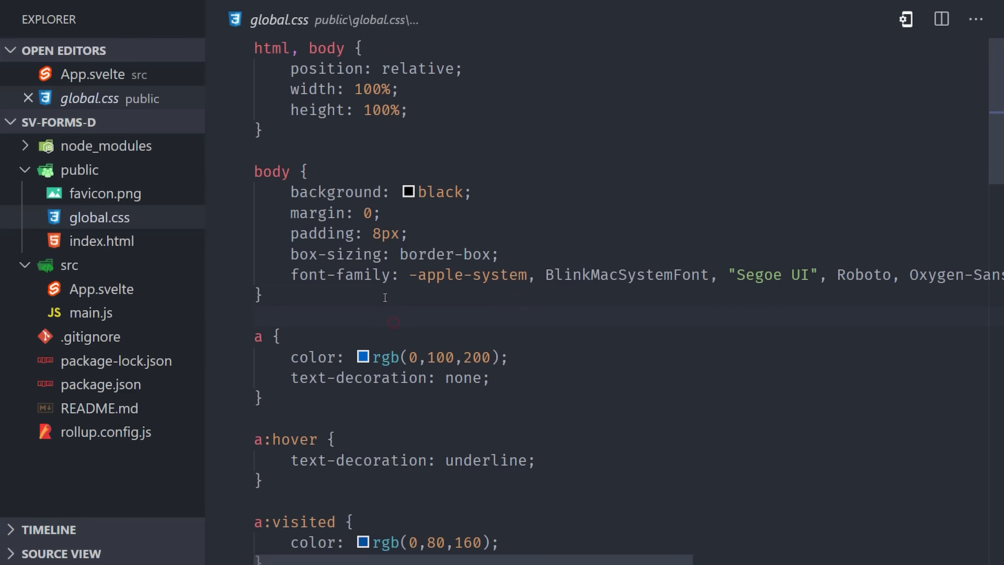
Set body color white in global.css, then add a div.field with an email input (name email, class input)
type("color: white;")
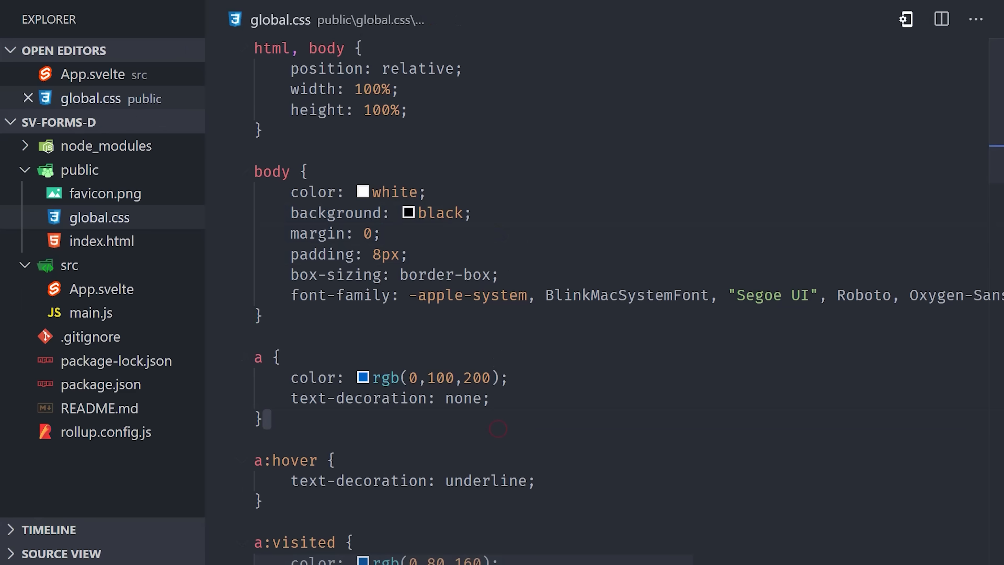
left_click(96, 75)
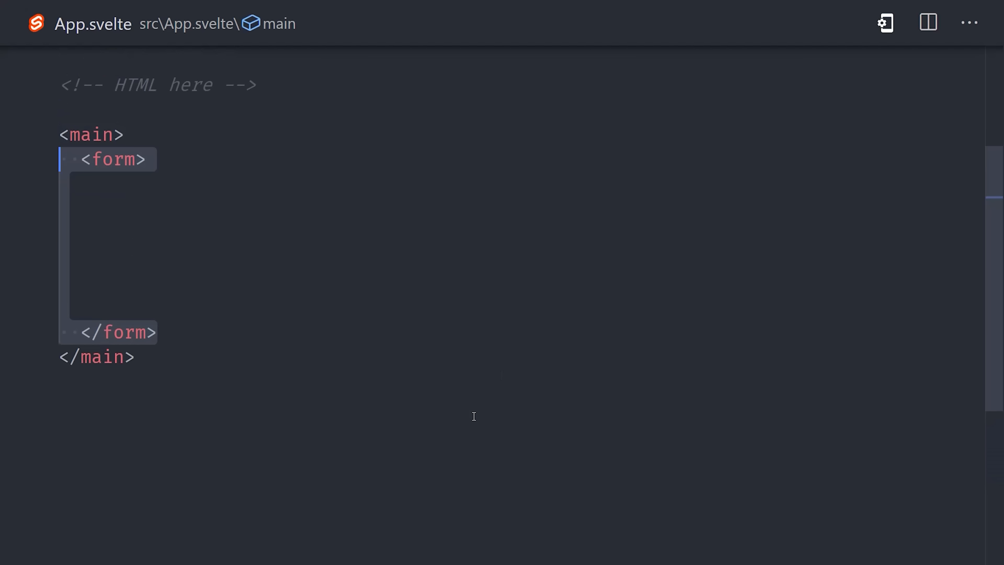
type("<div class=\"field\">")
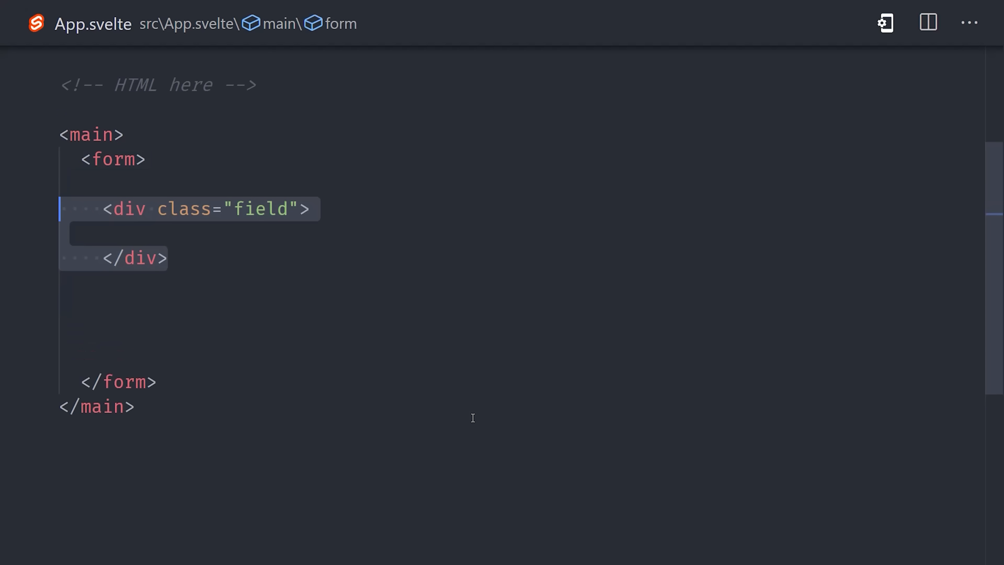
mouse_move(375, 517)
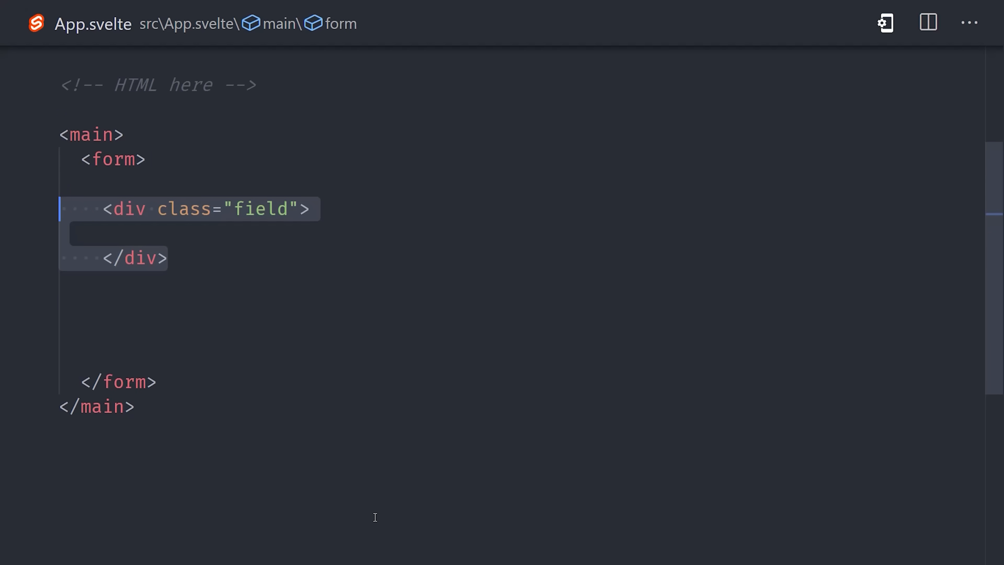
type("<input type=\"email\" />")
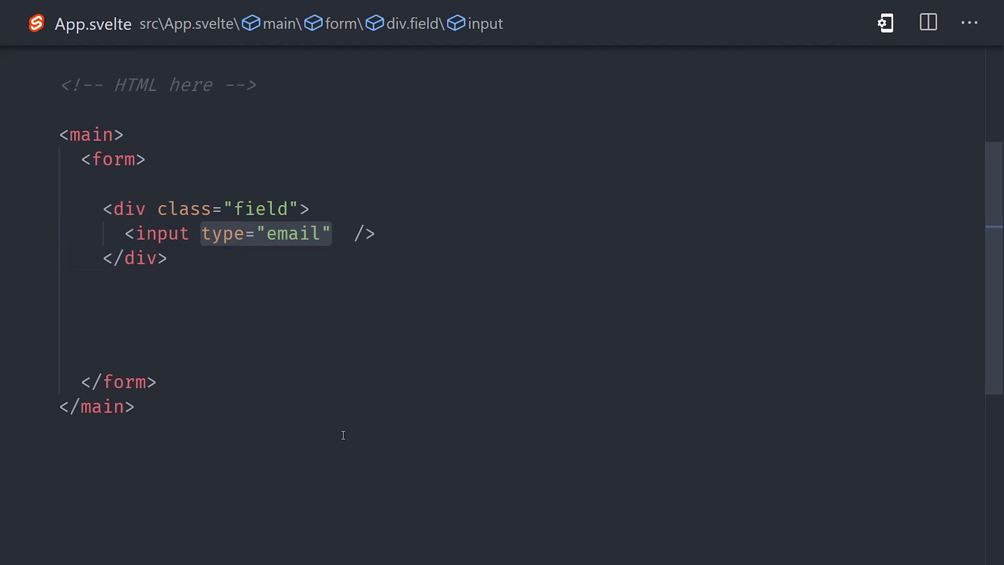
type("name=\"email\" class=\"input\"")
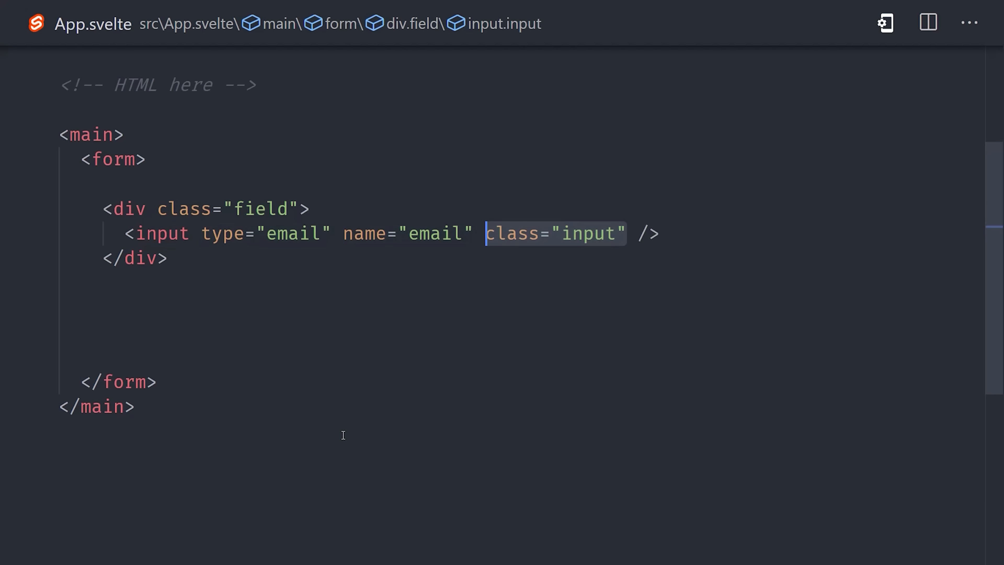
type("placeholder=\"\"")
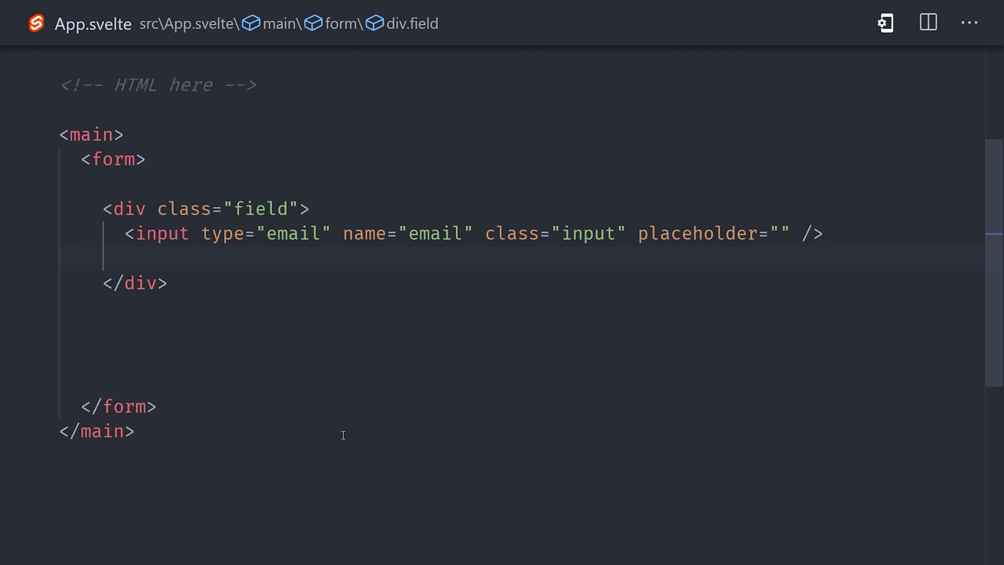
Add a label for="email" with class label reading Email and start a second div.field
type("<label for=\"email\"></label>")
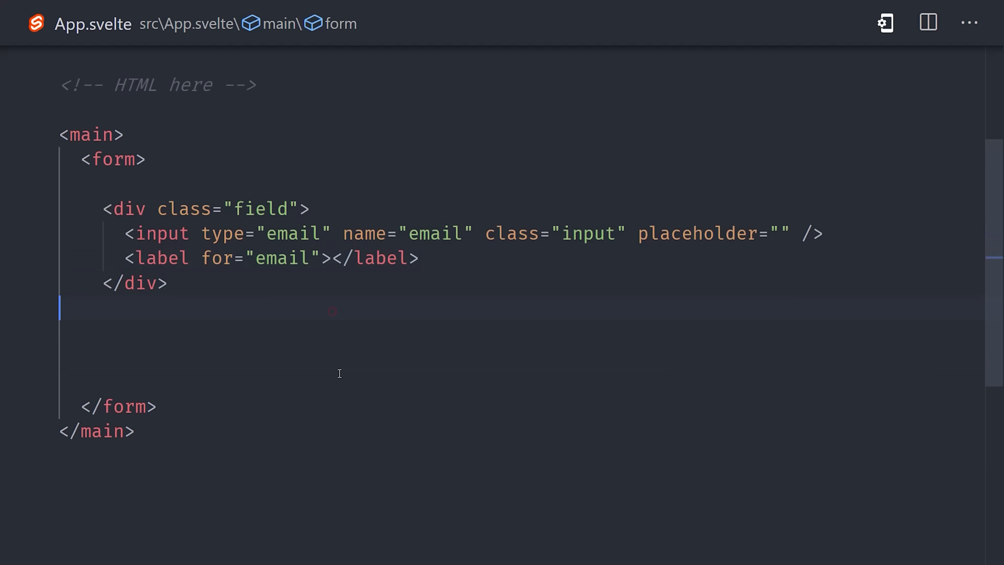
type("class=\"label\">Email")
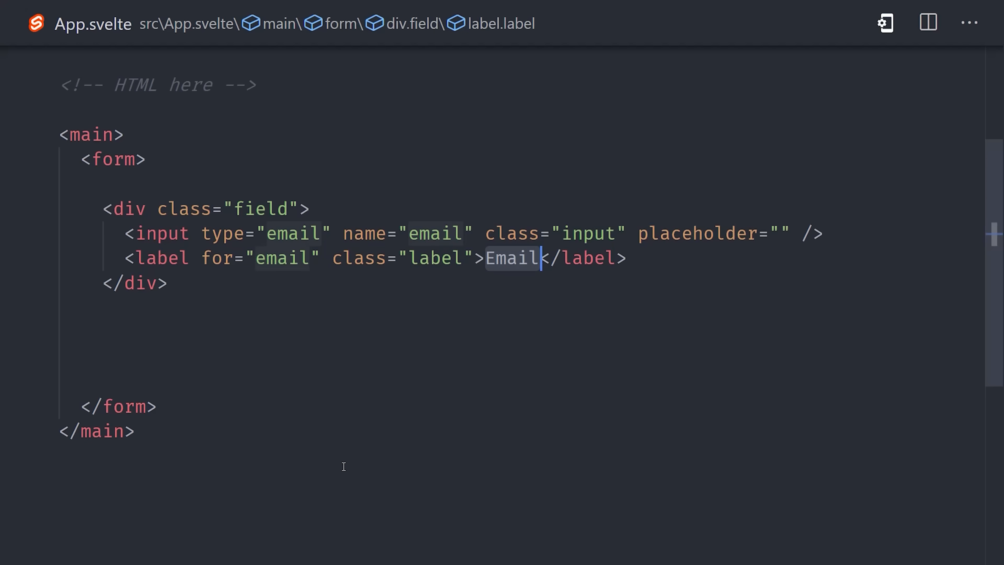
type("<div class=\"field\">")
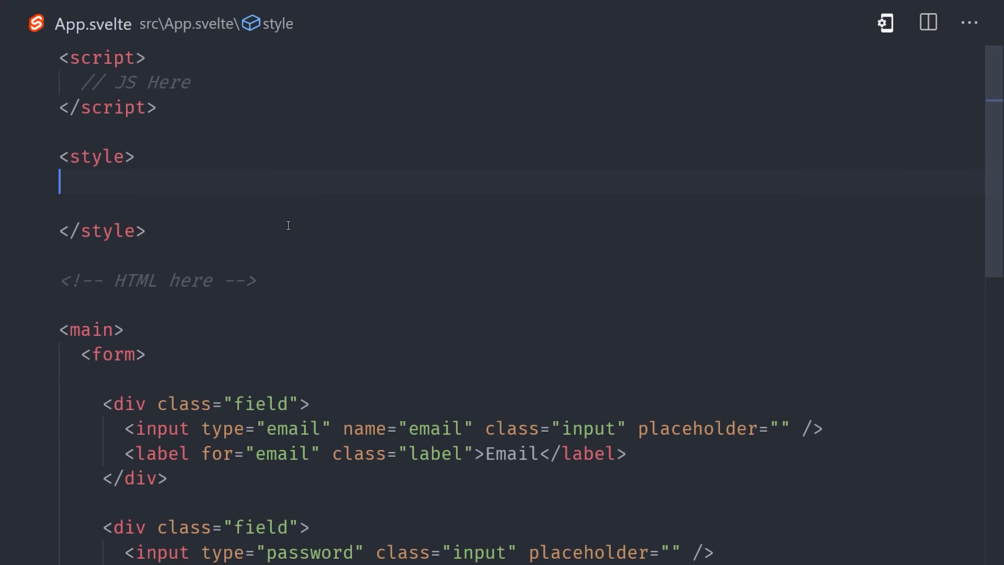
Add a form rule with --text-color #afafaf and max-width 500px
type("form {")
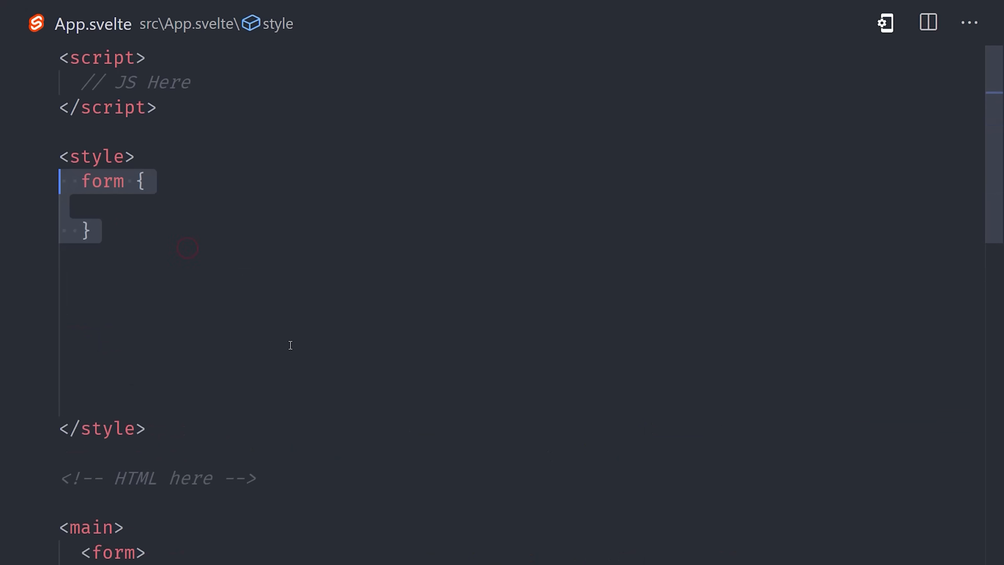
type("--text-color: #afafaf;")
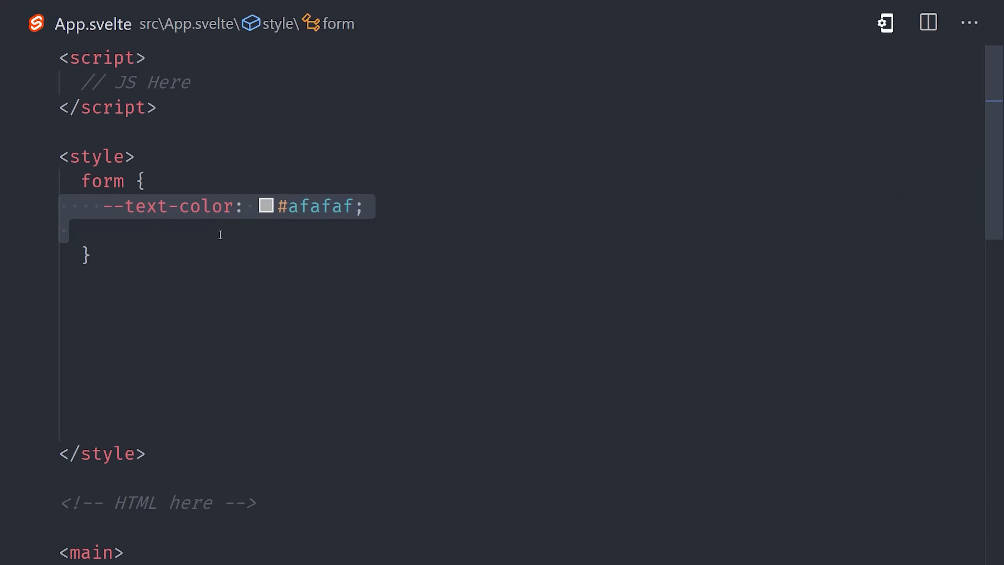
type("max-width: 500px;")
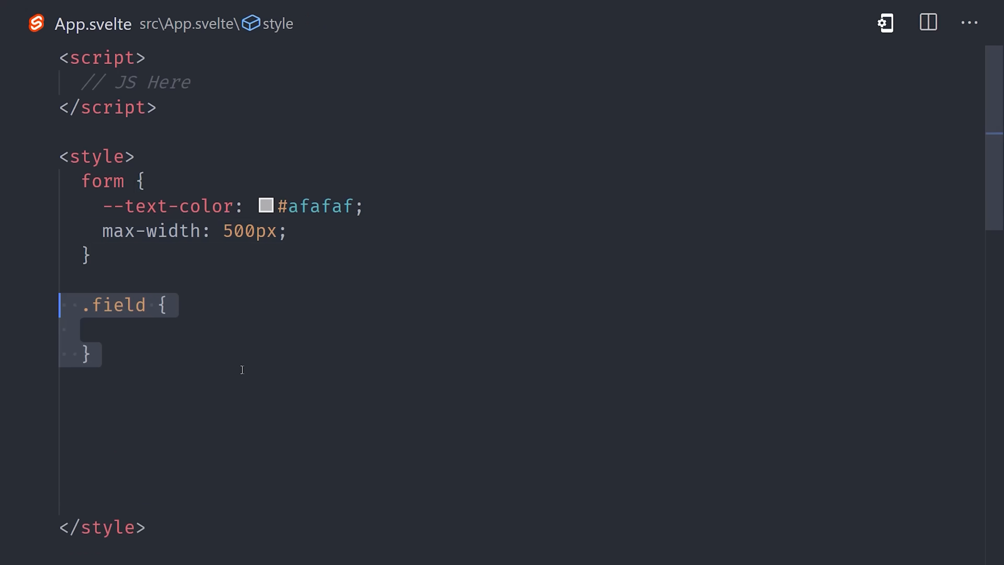
scroll("down", 3)
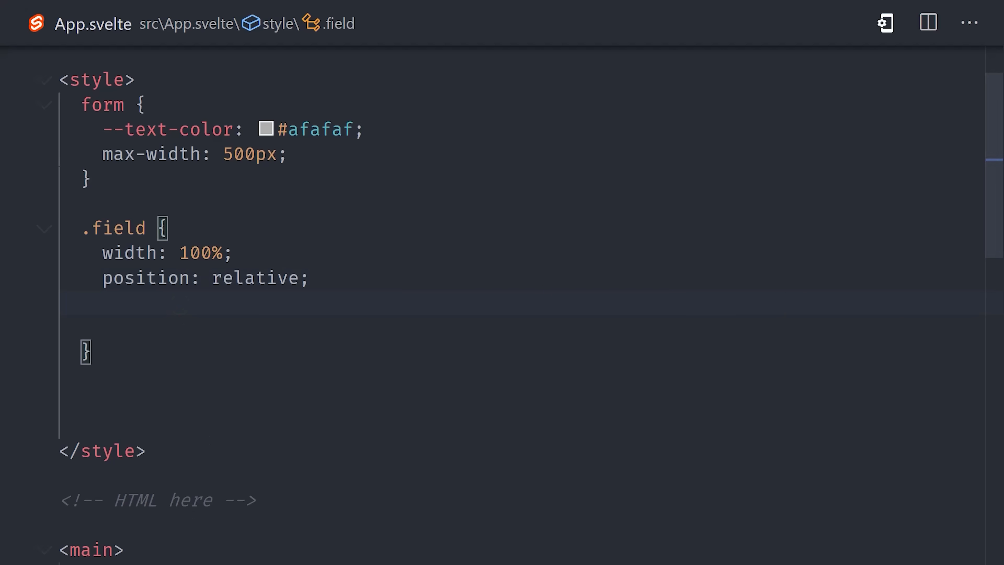
Give .field a 2px dashed var(--text-color) bottom border and margin 4rem auto 1rem, then start .label
type("border-bottom")
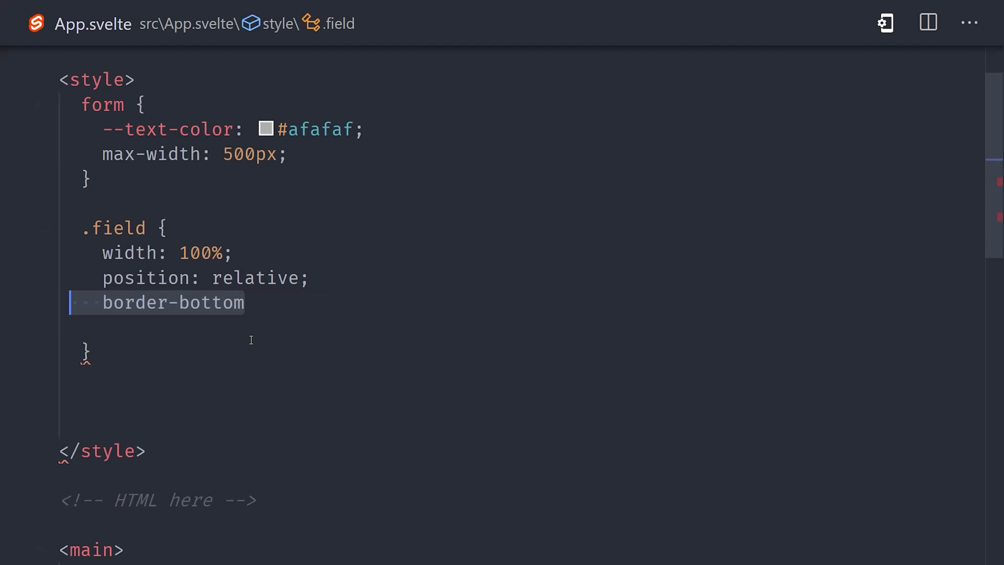
type(": 2px dashed var(--text-color);")
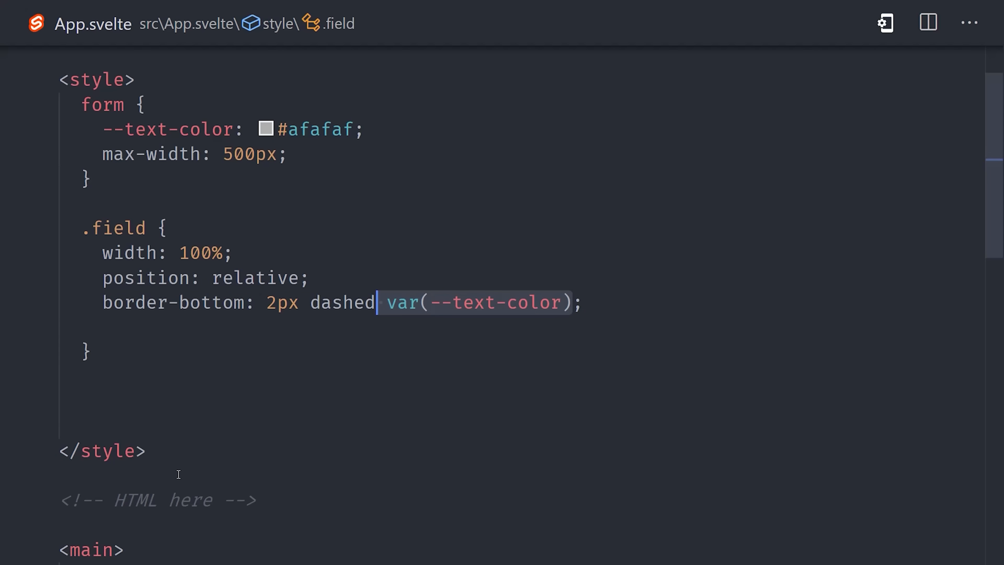
type("margin: 4rem auto 1rem;")
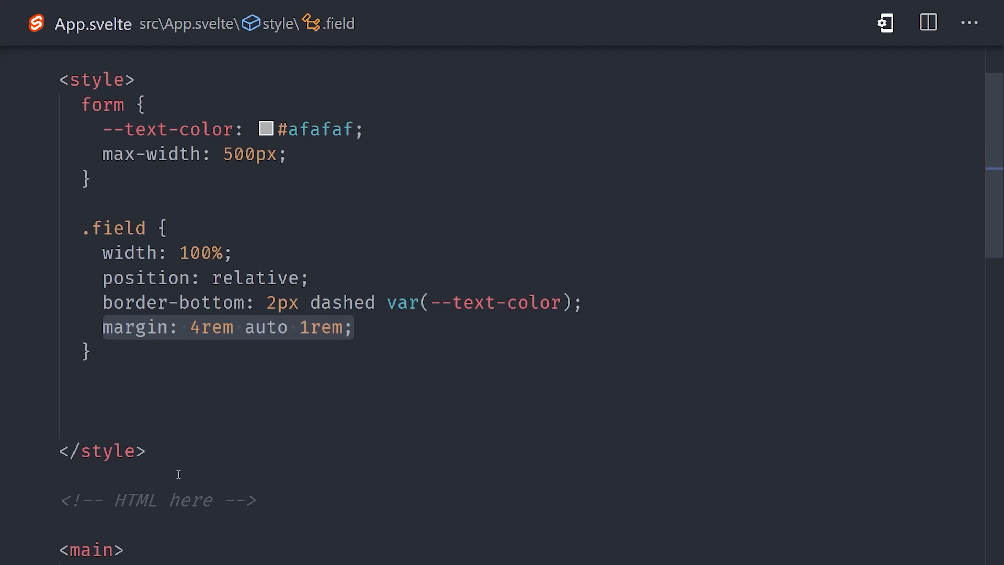
type(".label {")
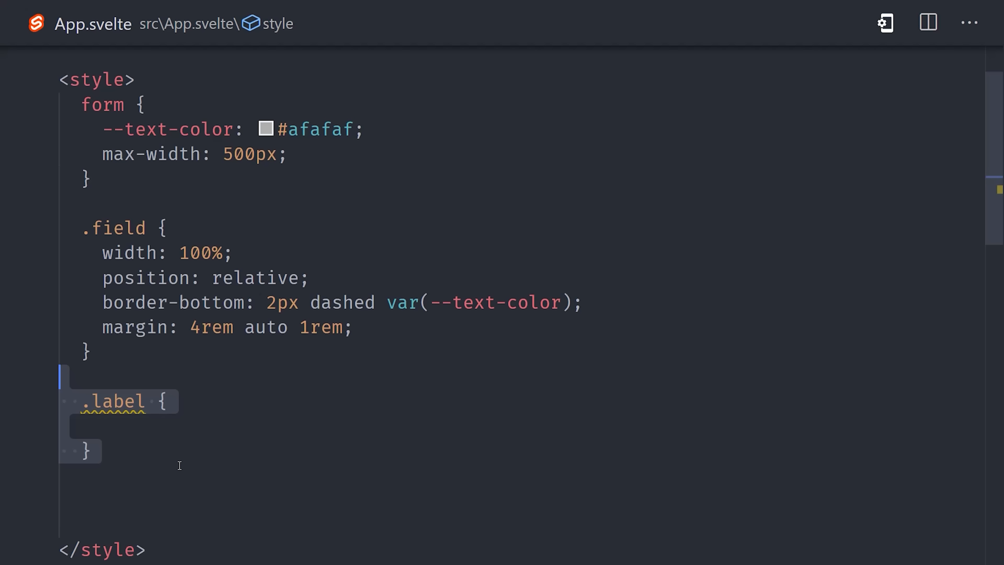
Style .input borderless with overflow hidden, padding 0.25rem 0, 1.2rem text, and colour .input:valid yellowgreen
type("color: var(--text-color);")
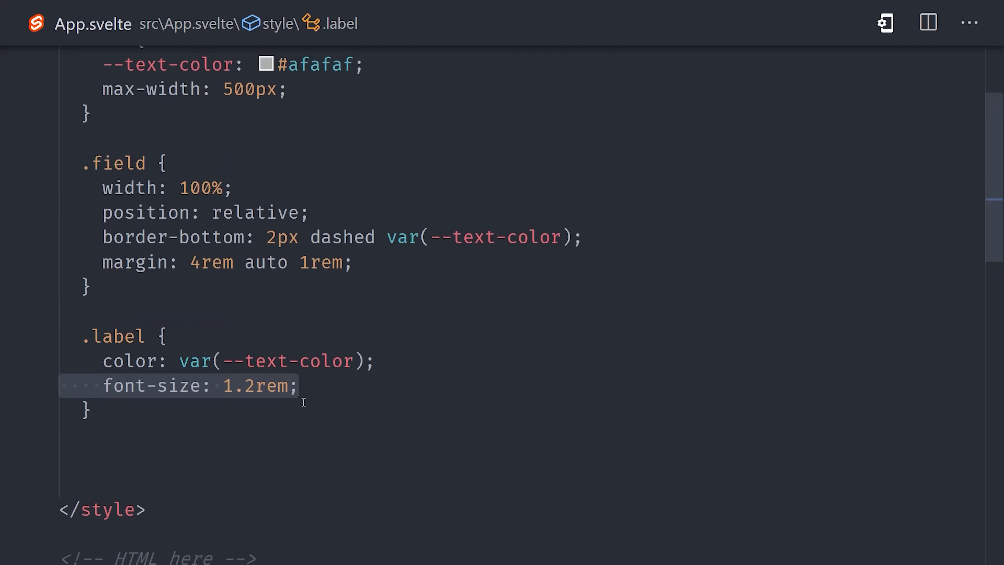
scroll("down", 3)
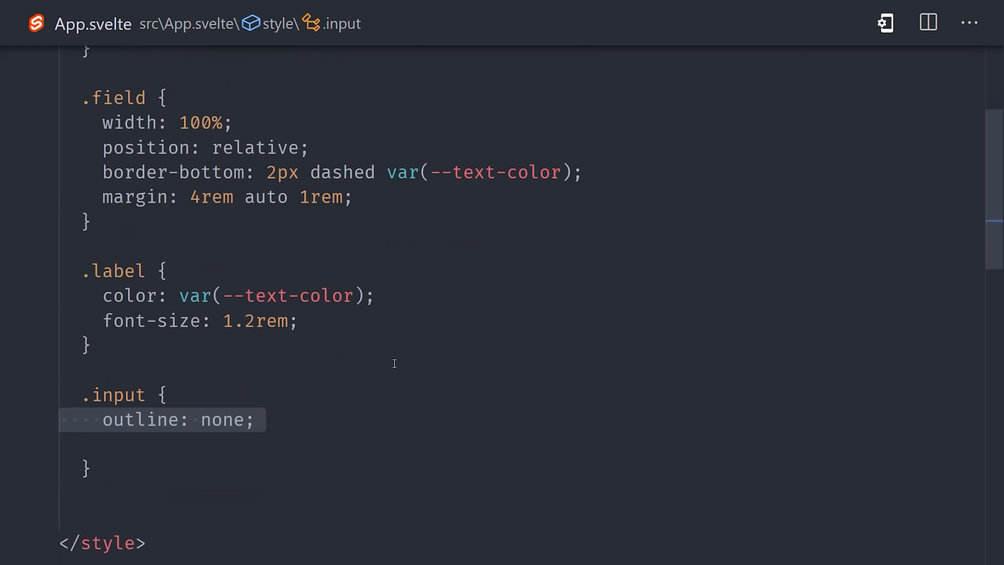
type("border: none;")
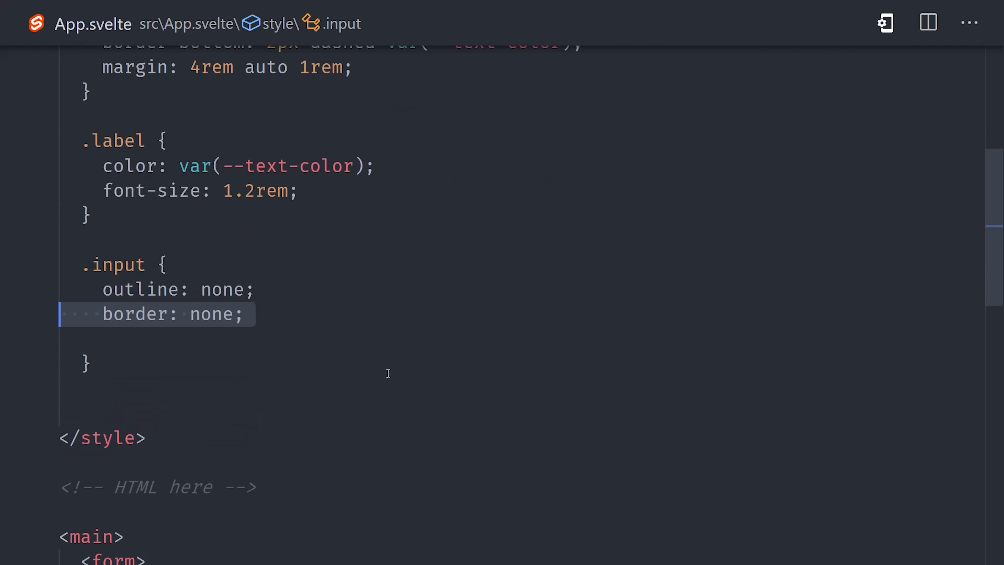
type("overflow: hidden;")
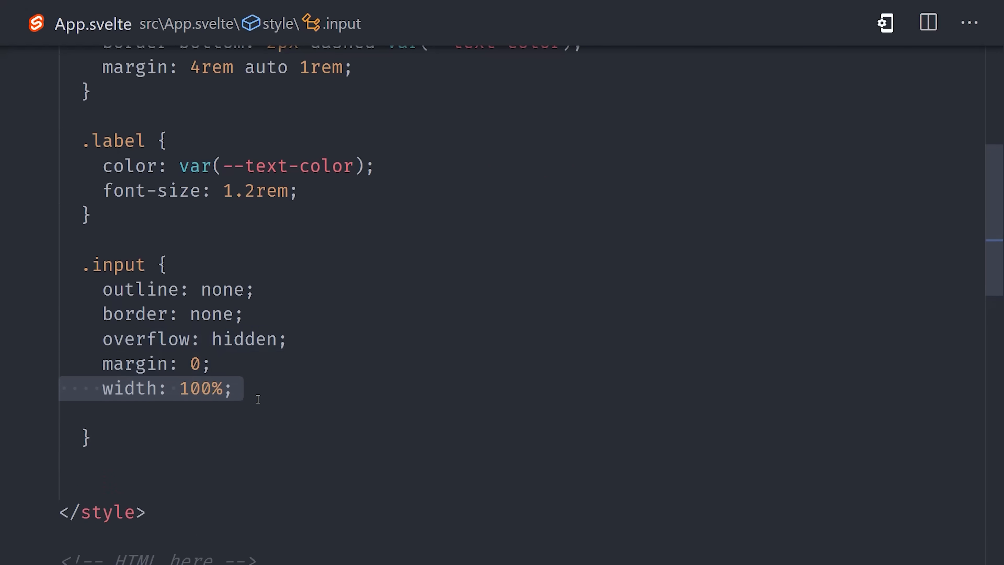
type("padding: 0.25rem 0;")
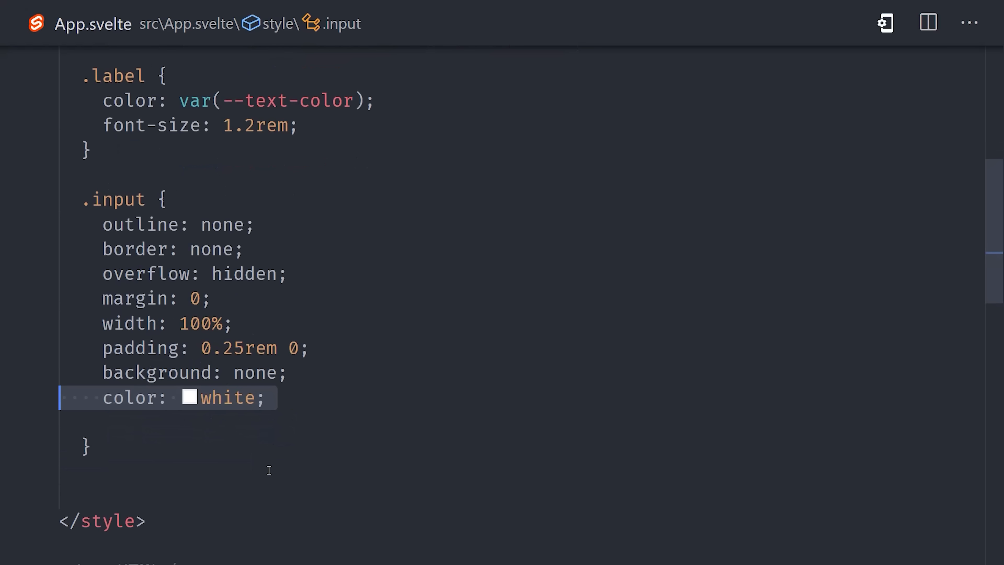
type("font-size: 1.2rem;")
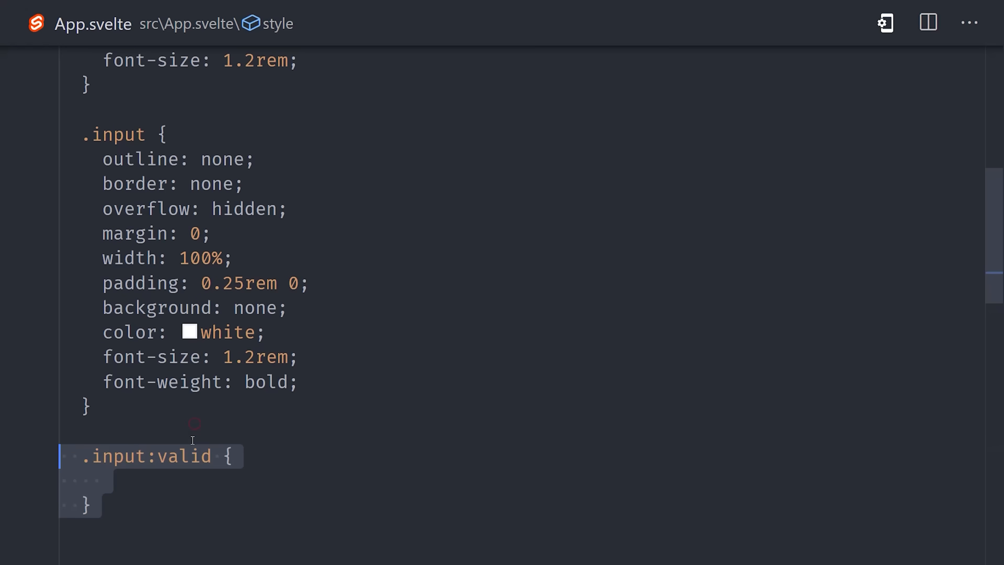
type("color: yellowgreen;")
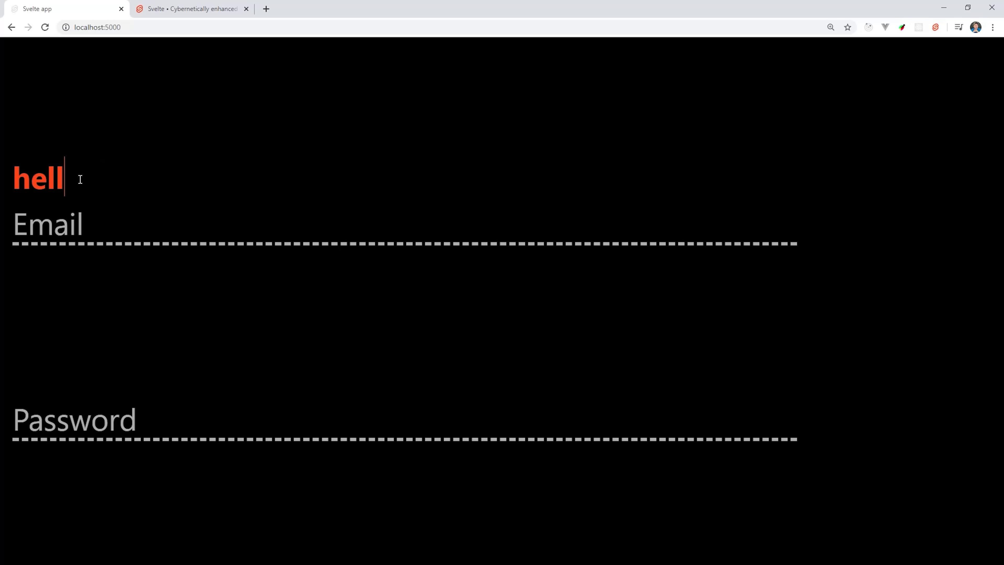
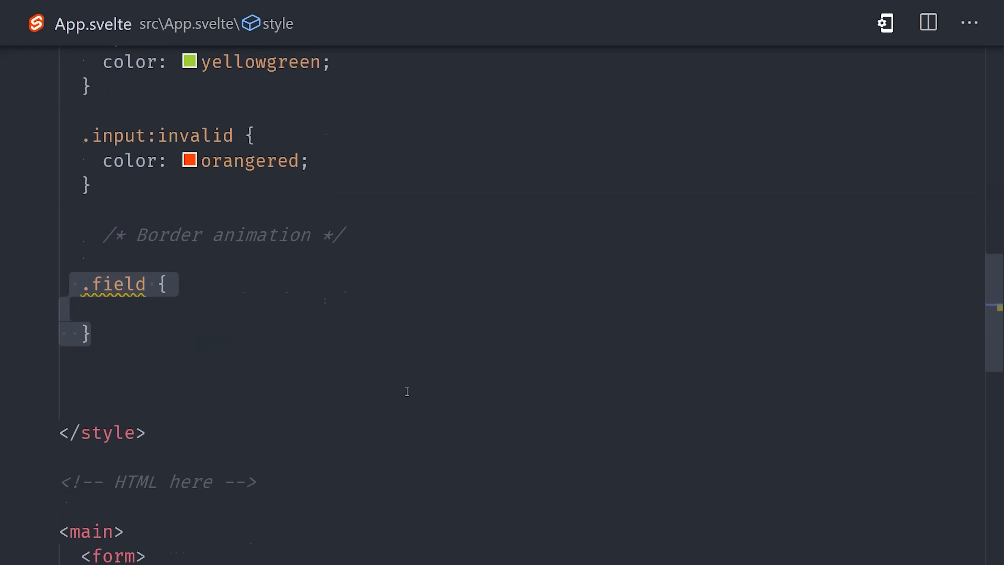
Add .field::after as a relative block, 4px high, 100% wide, background #d16dff
type("::after")
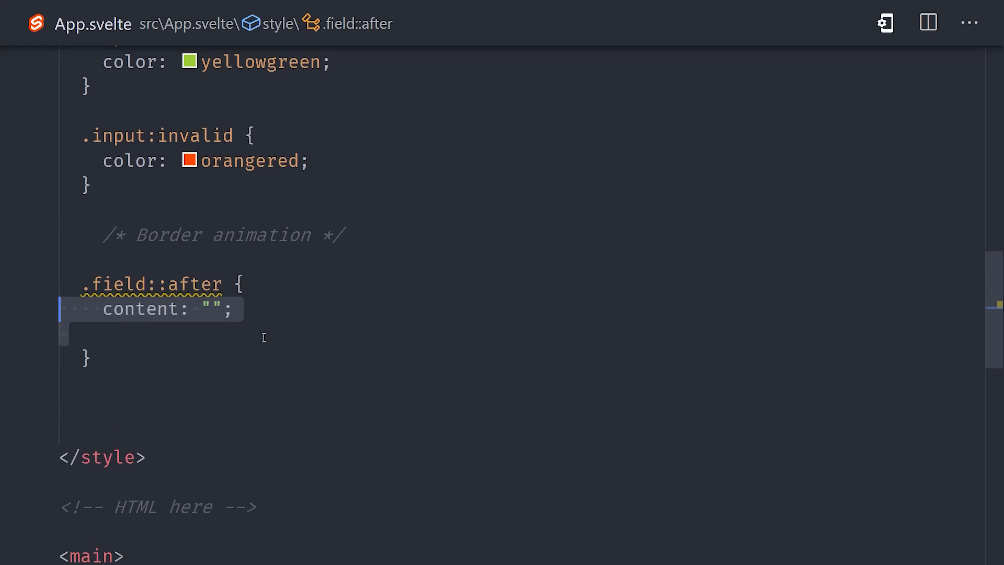
type("position: relative;")
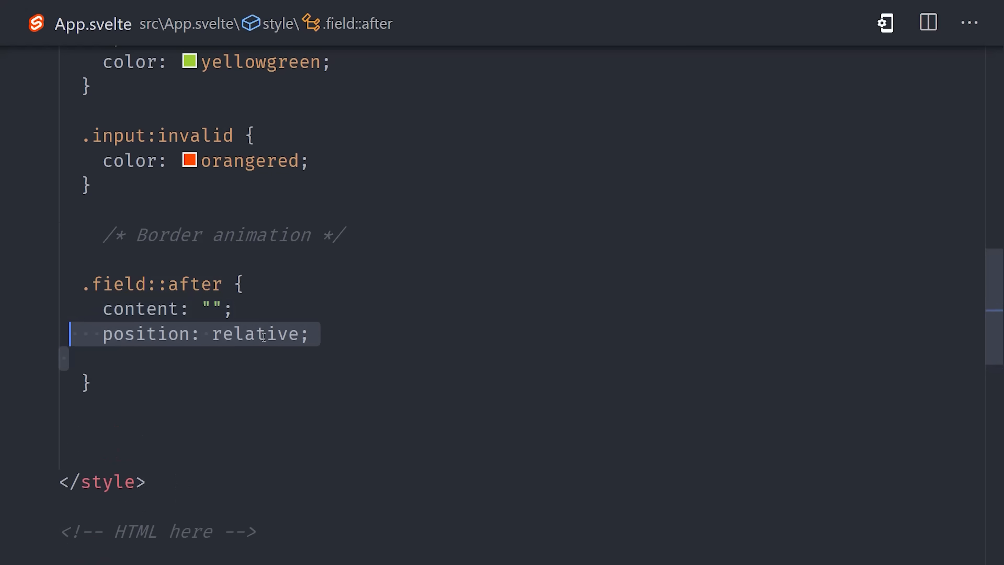
type("display: block;")
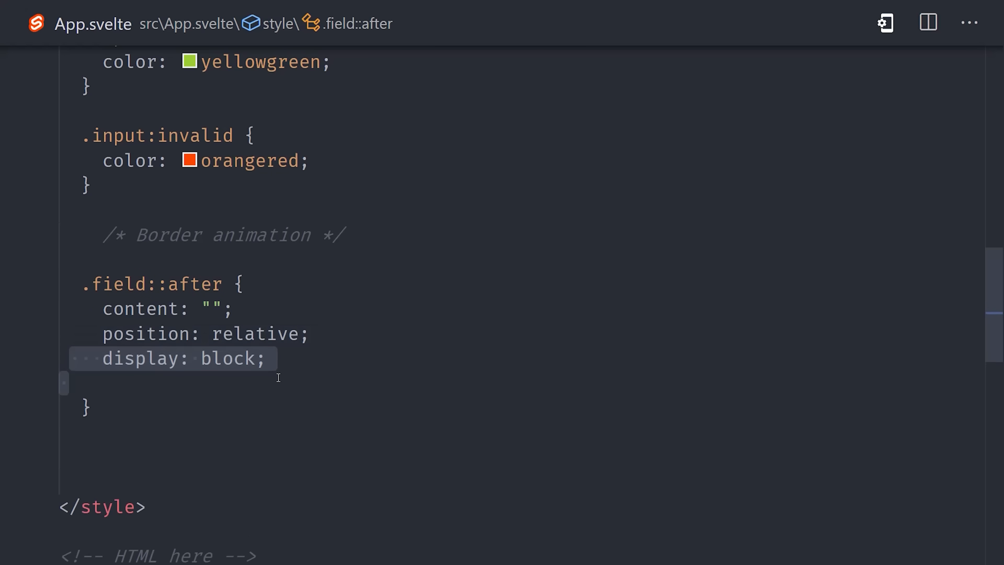
type("height: 4px;")
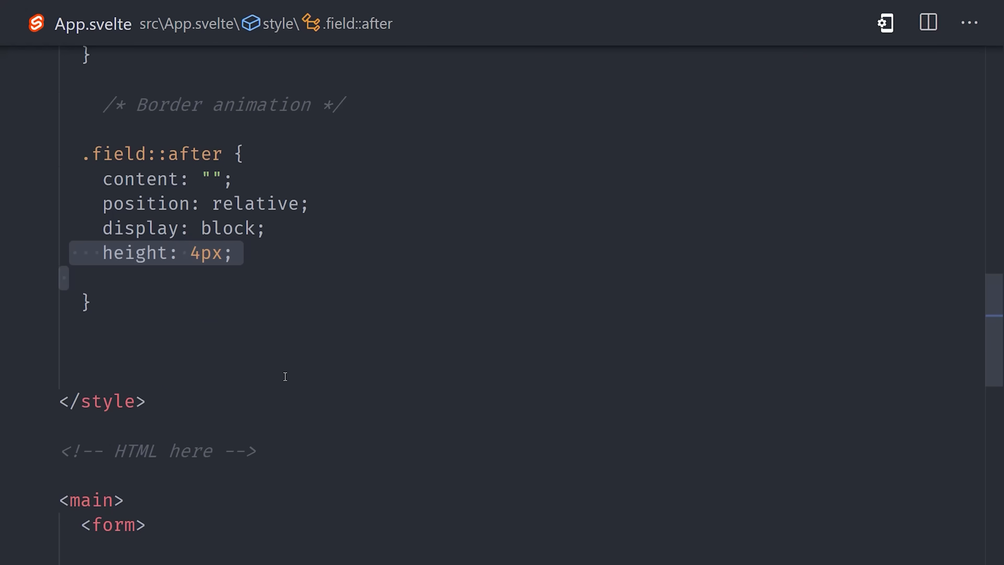
type("width: 100%;")
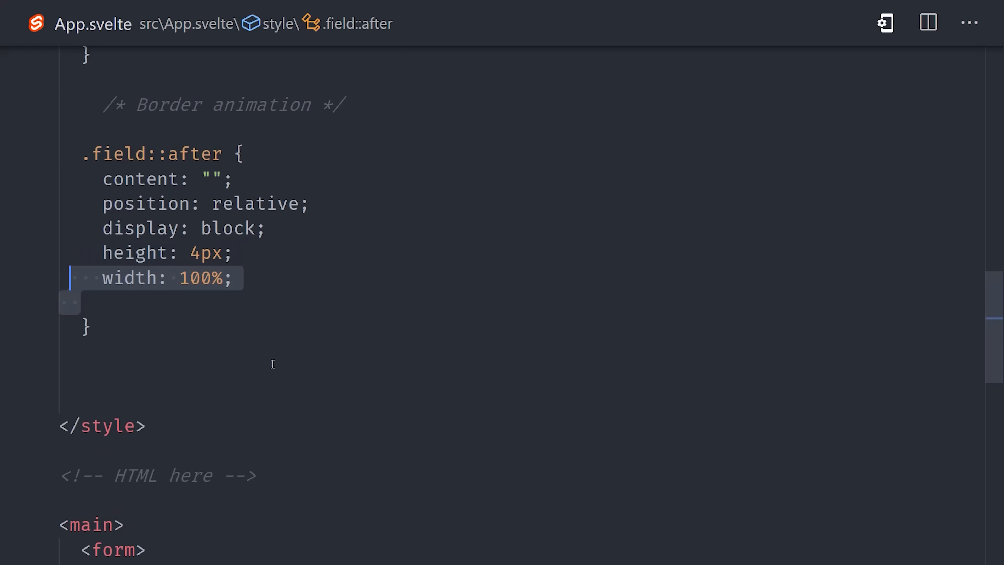
type("background: #d16dff;")
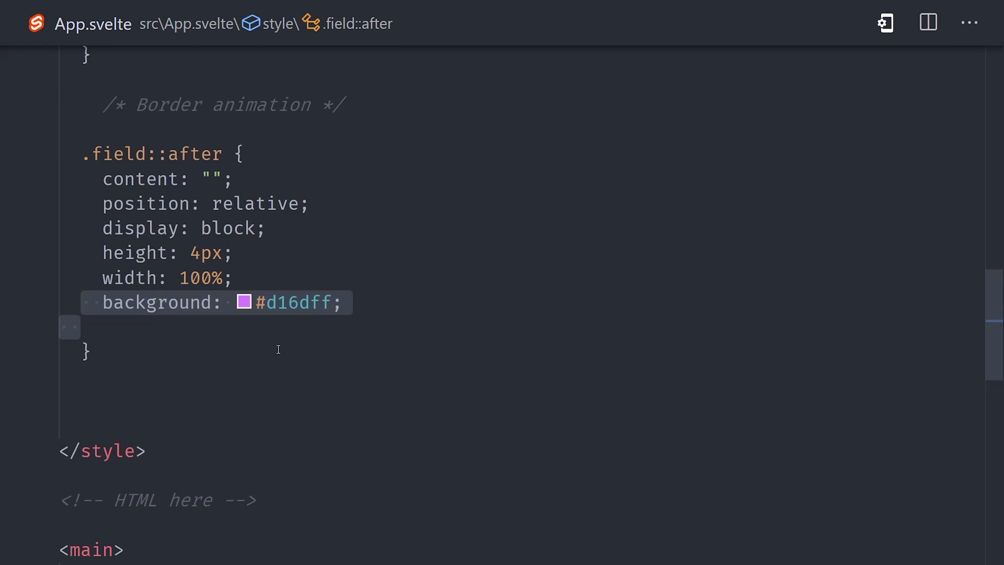
Collapse it with scaleX(0) from origin 0%, a 500ms ease transform transition and top 2px
type("transform: scaleX(0);")
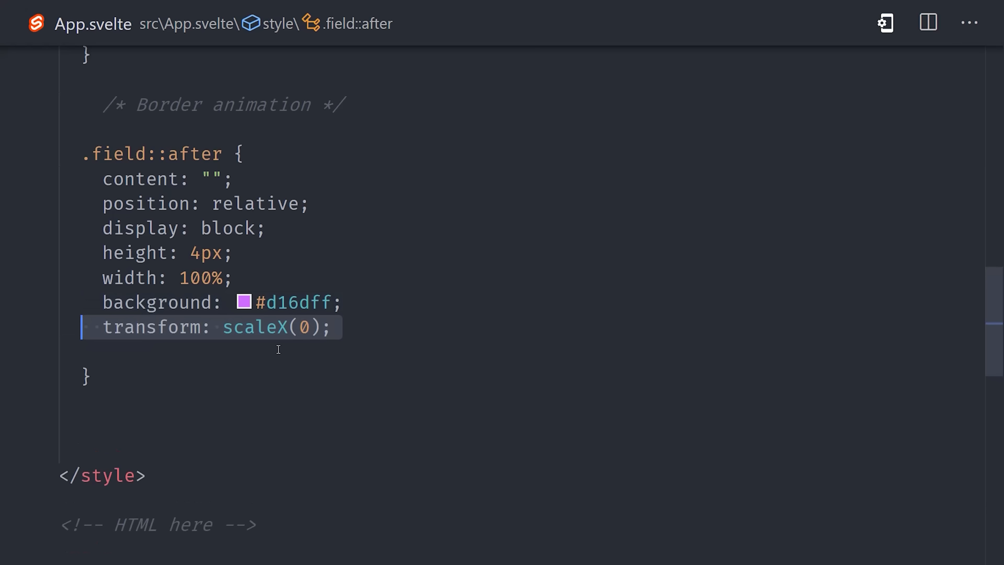
type("transform-origin: 0%;")
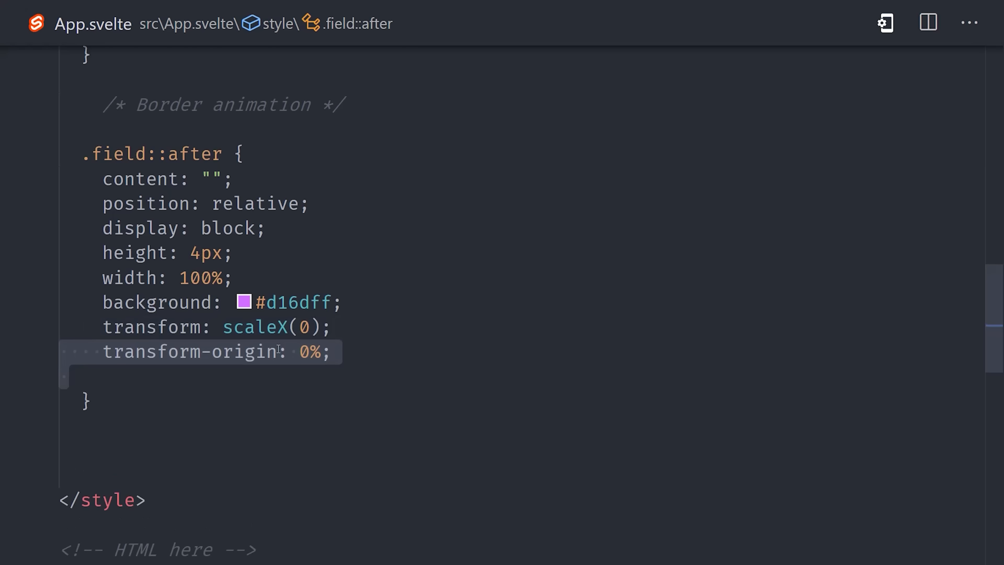
type("transition: transform 500ms ease;")
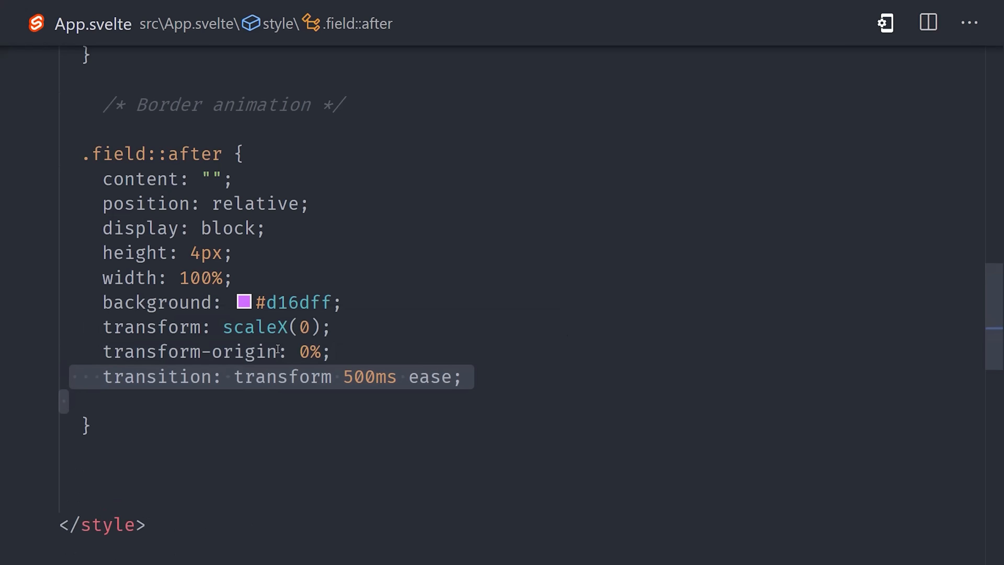
type("top: 2px;")
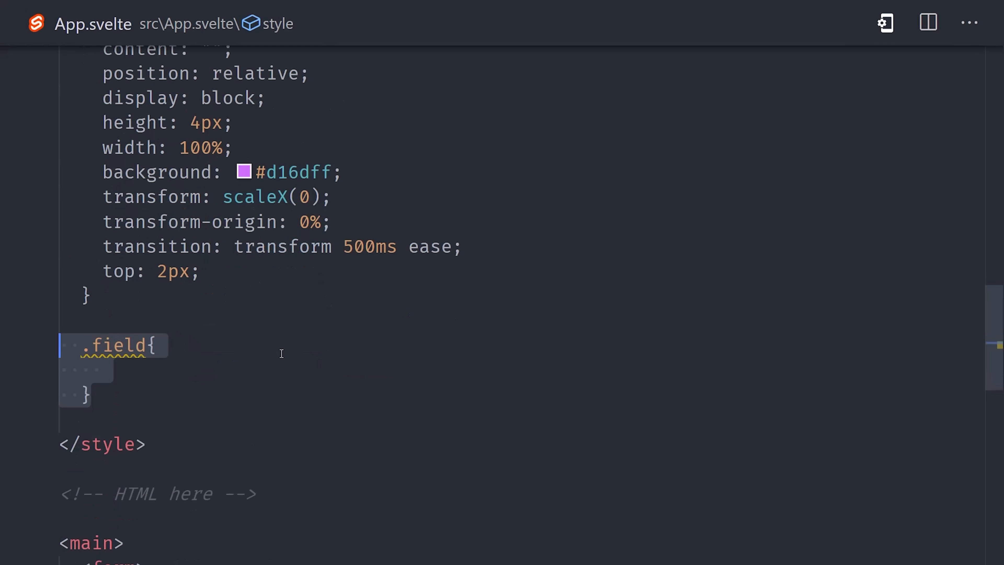
Add .field:focus-within with transparent border and ::after scaleX(1), then test focusing fields in Chrome
type(":focus-within")
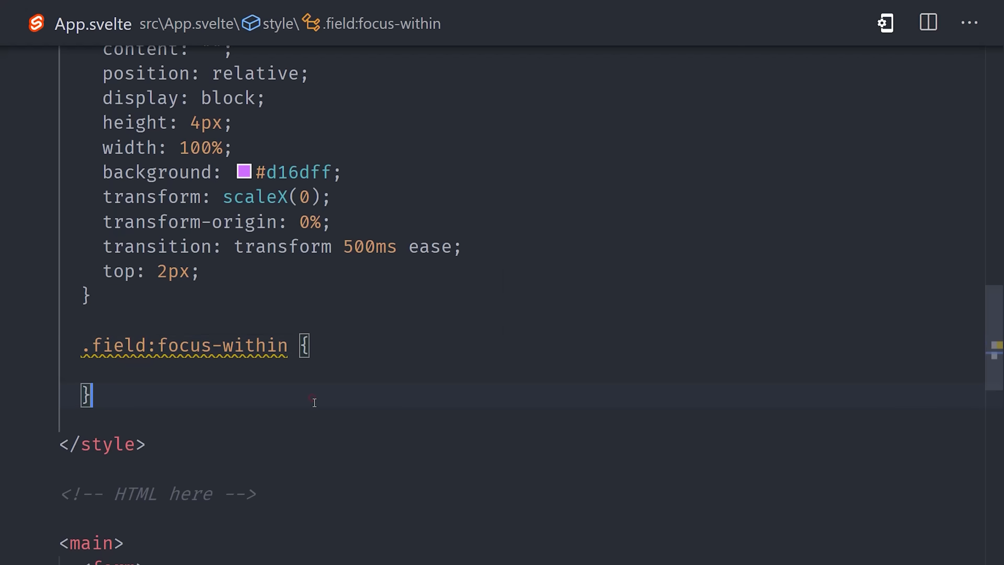
type("border-color: transparent;")
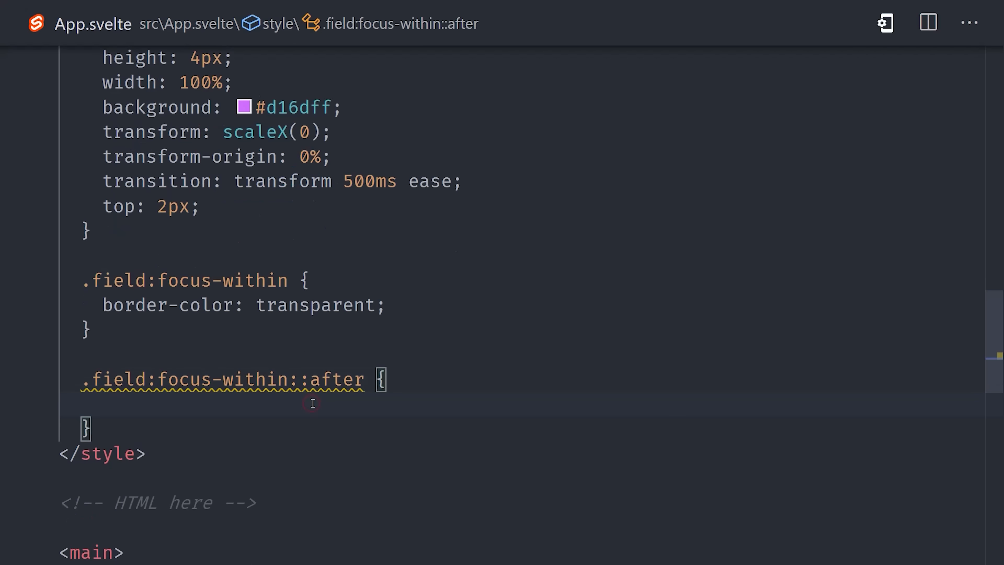
type("transform: scaleX(1);")
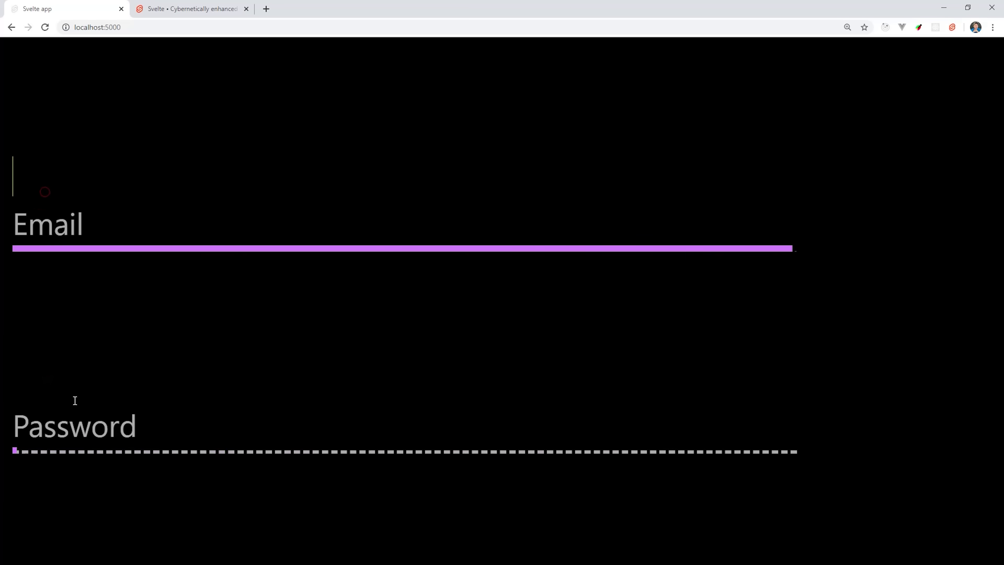
left_click(384, 450)
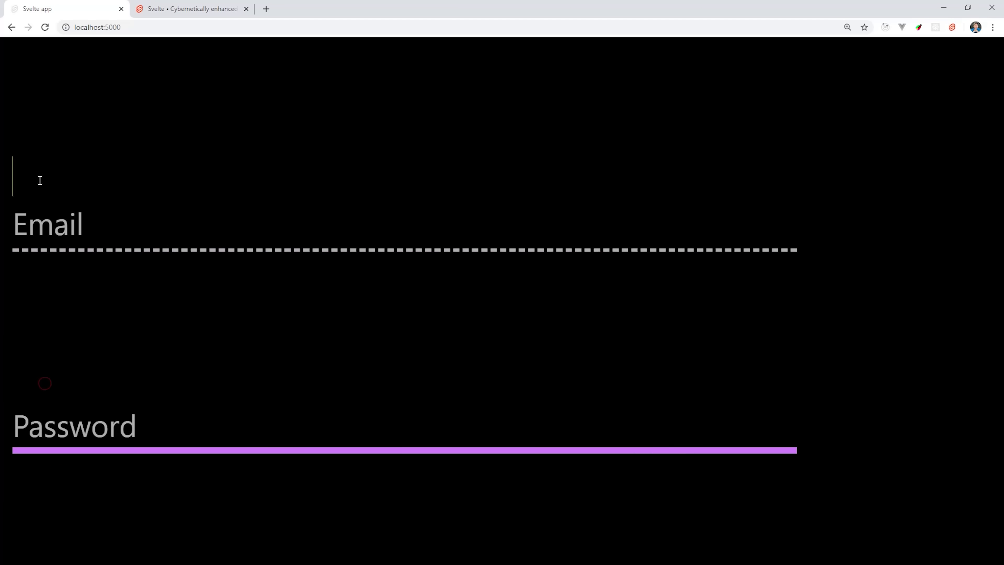
left_click(404, 249)
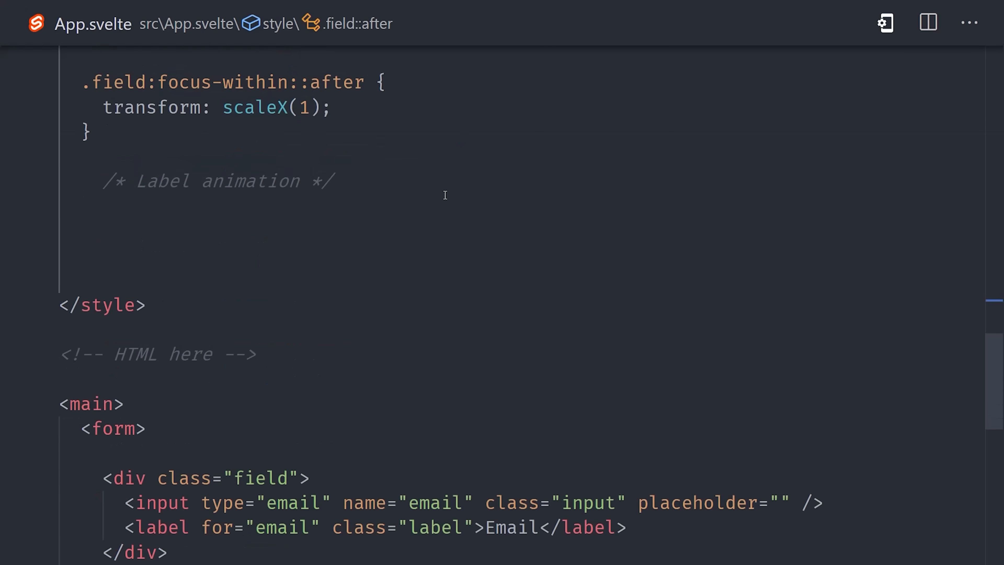
Style .label absolute at z-index -1, translateY(-2rem), origin 0%, 400ms transition, and scale(0.8) translateY(-5rem) on focus
type(".label {")
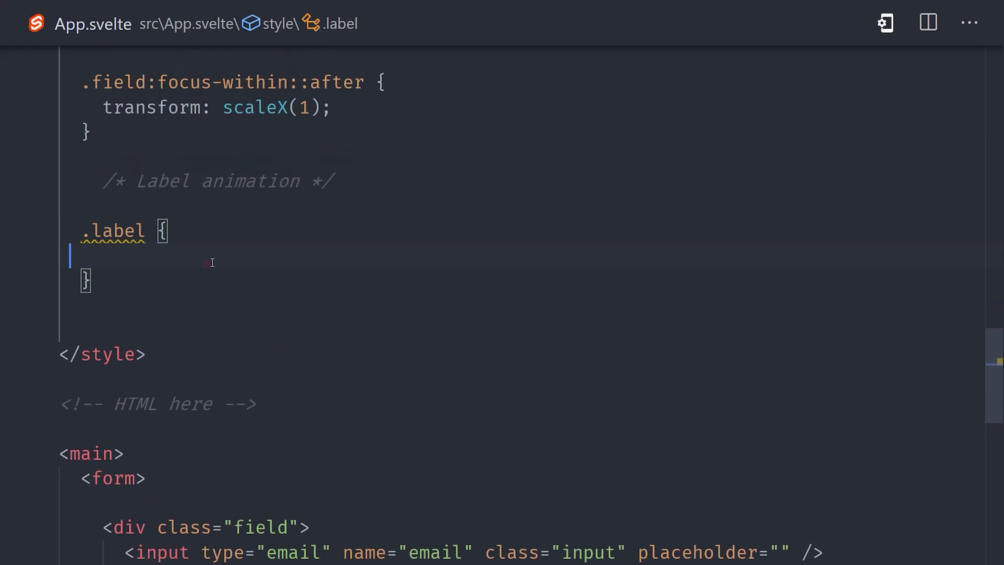
type("z-index: -1;")
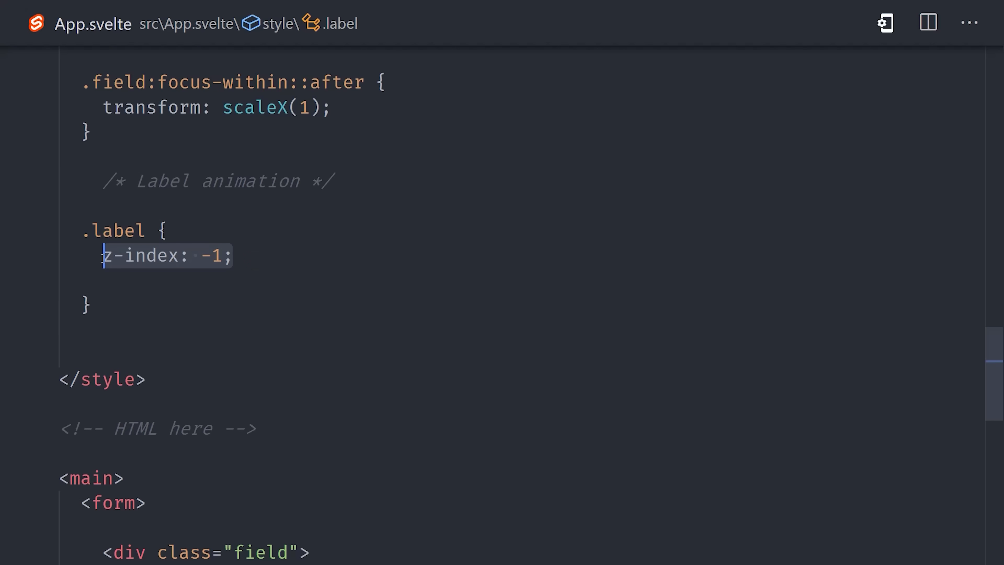
type("position: absolute;")
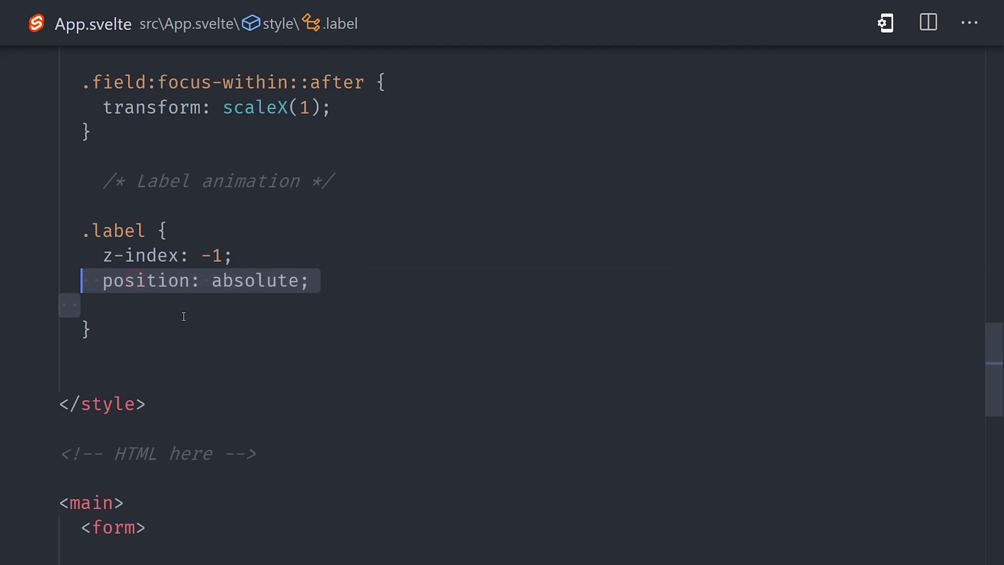
mouse_move(215, 339)
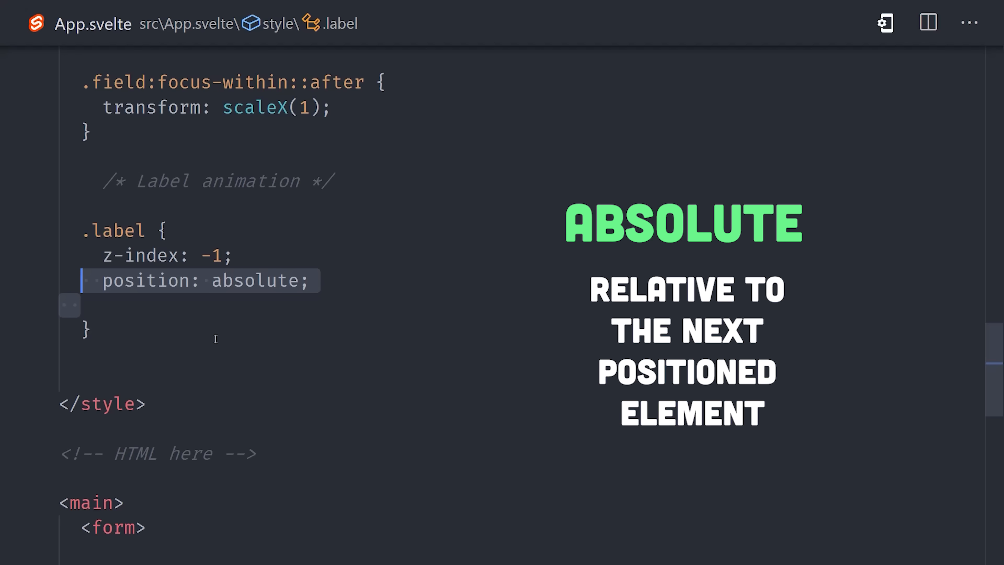
type("transform: translateY(-2rem);")
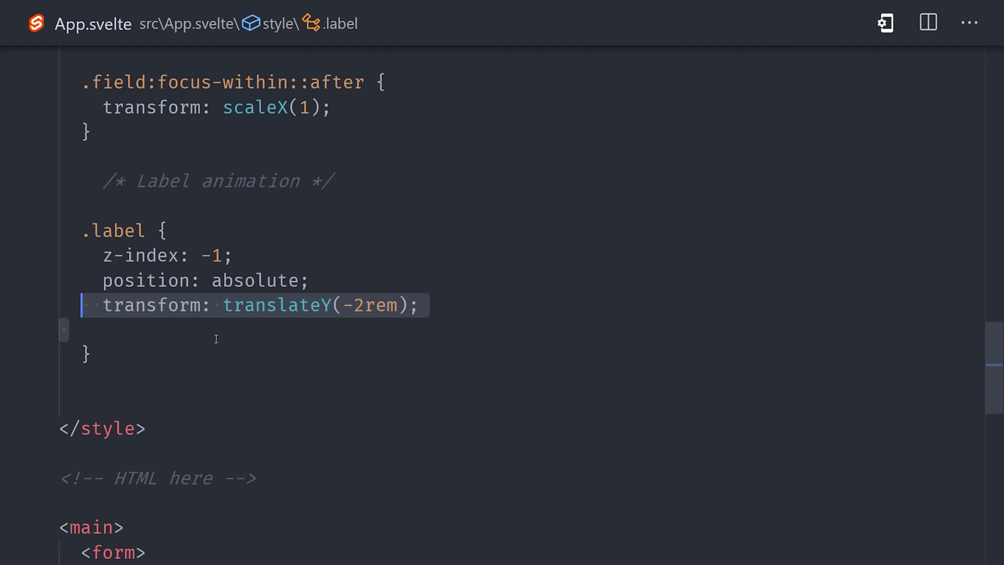
type("transform-origin: 0%;")
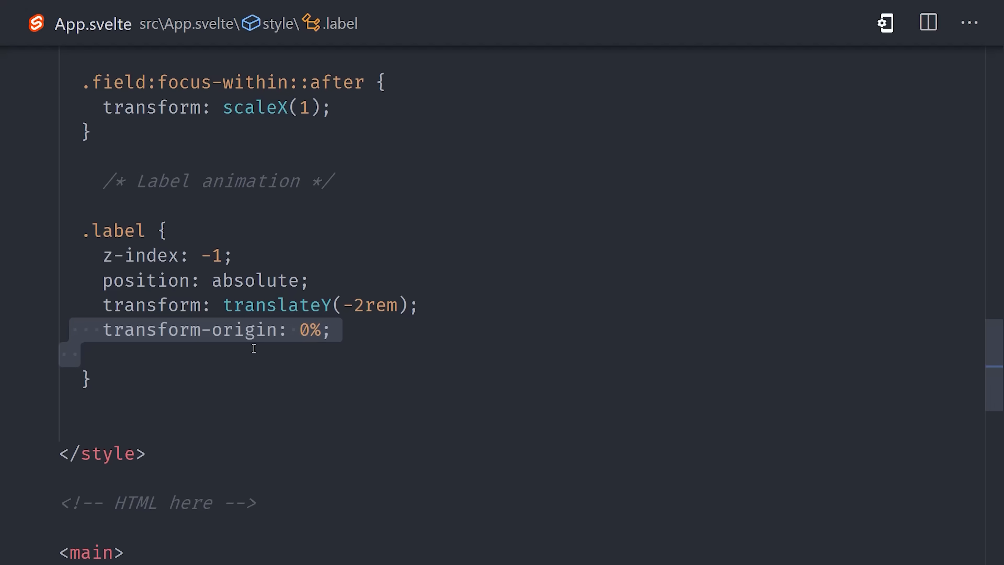
type("transition: transform 400ms;")
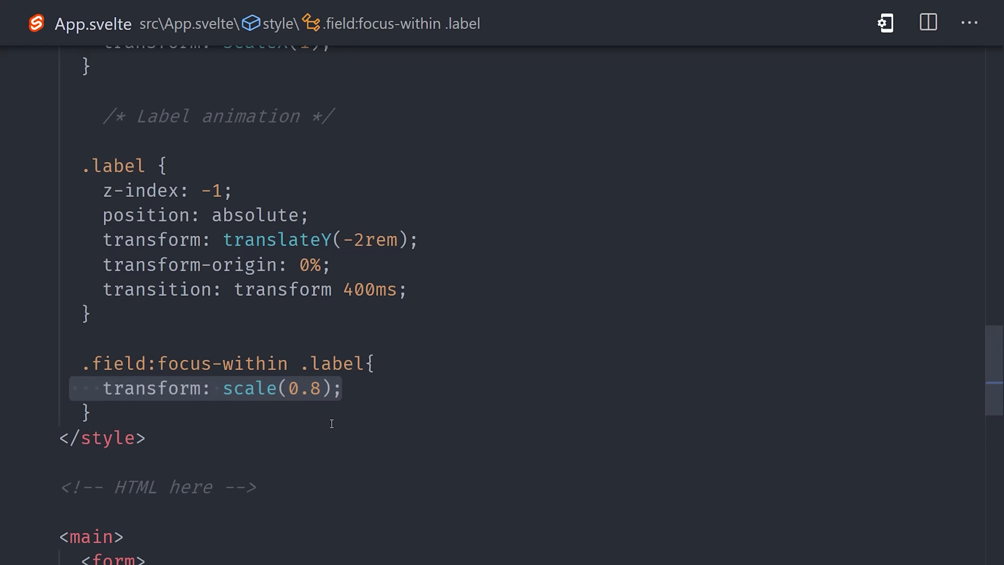
type("translateY(-5rem)")
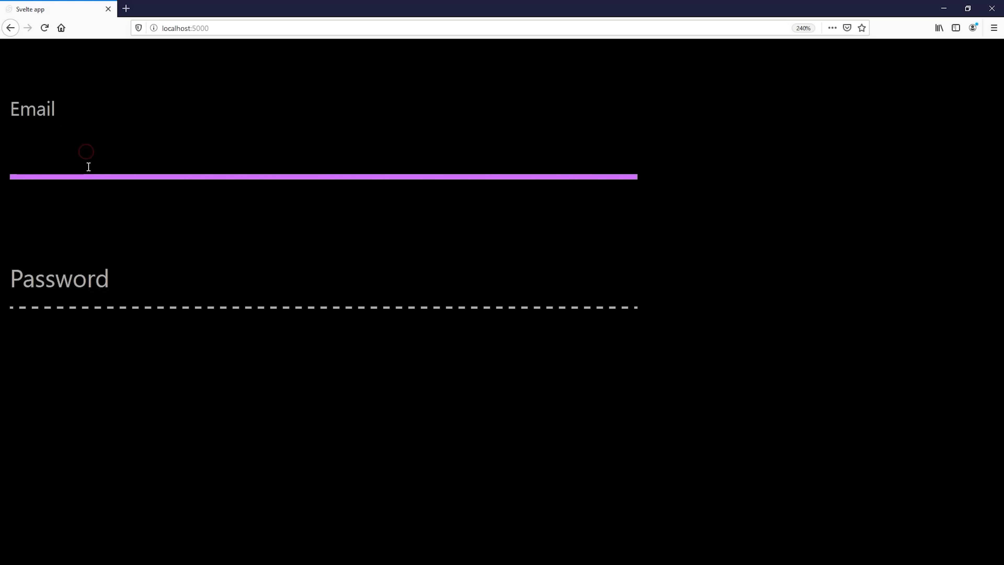
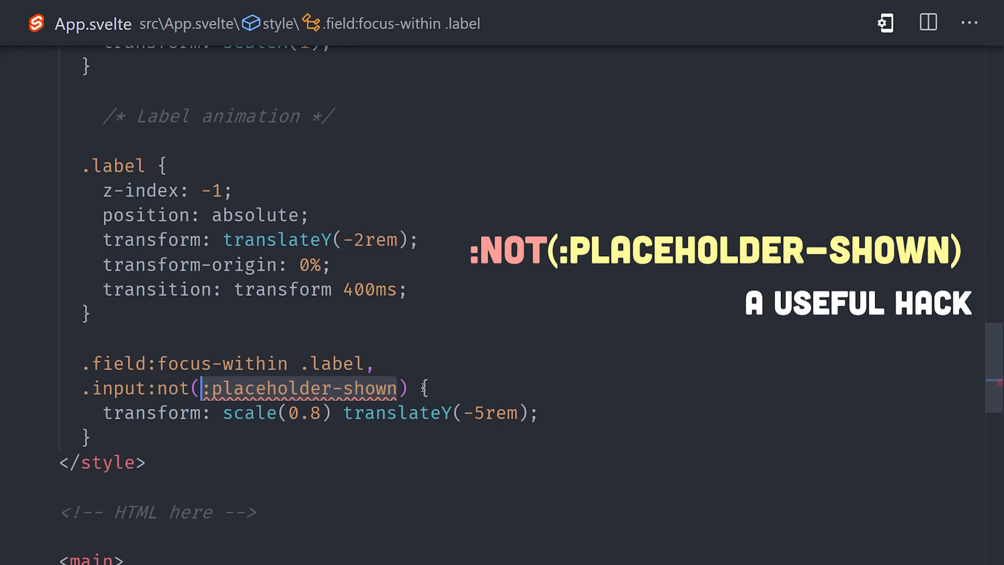
Extend the raised-label selector with .input:not(:placeholder-shown) + .label
type("+ .label")
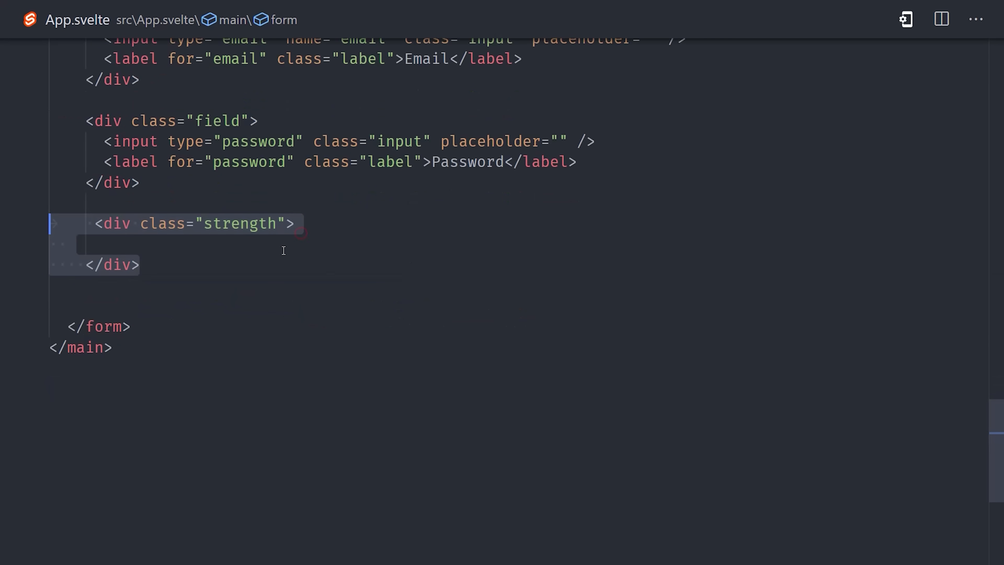
Add a strength div under the password field holding spans bar-1 through bar-4
type("<span class=\"bar bar-1\" />")
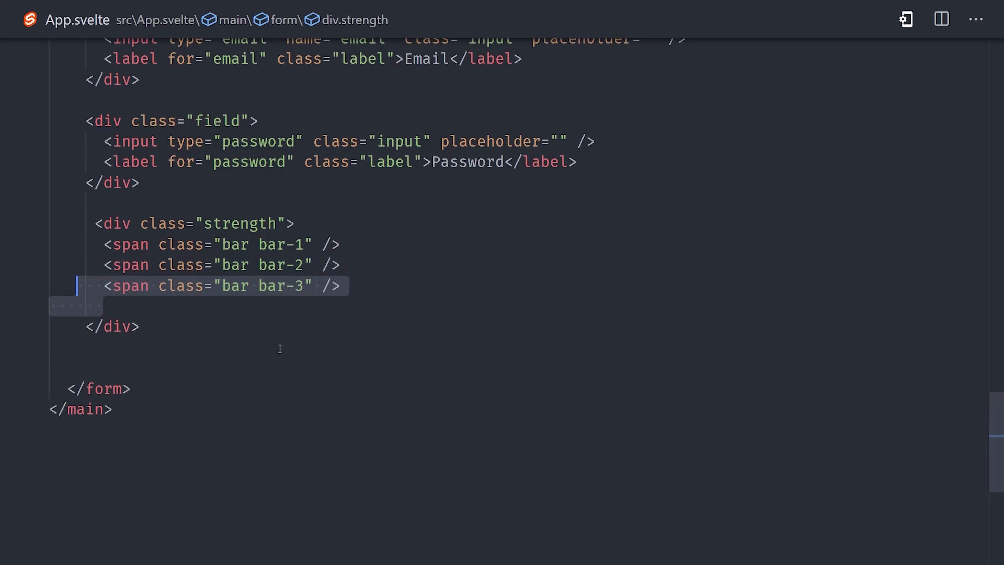
type("<span class=\"bar bar-4\" />")
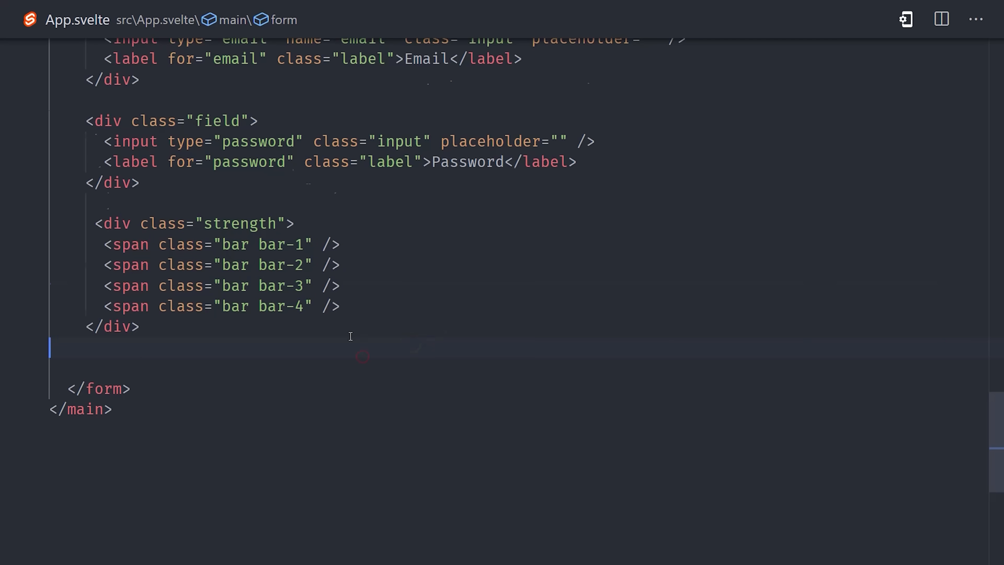
scroll("down", 3)
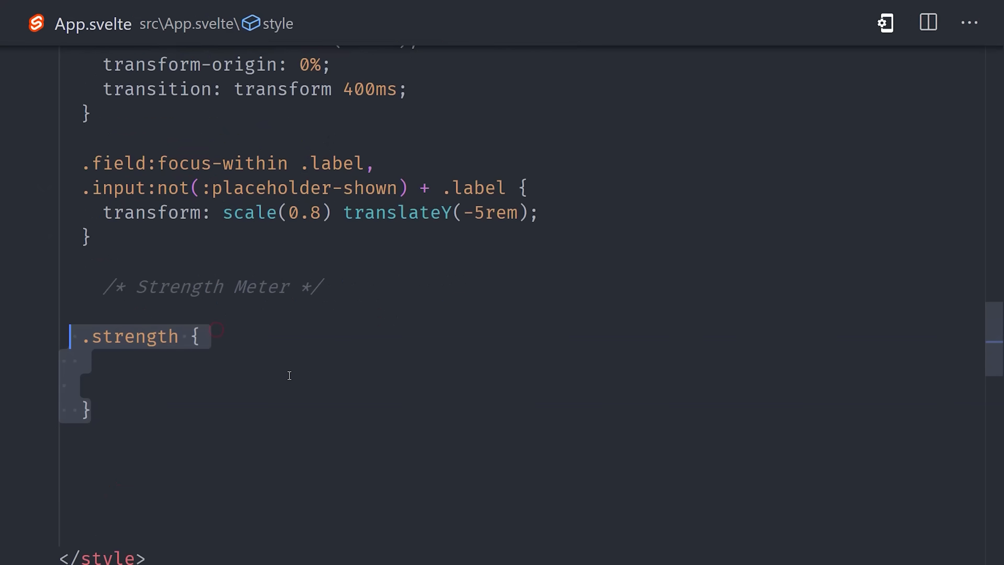
Write .strength as a 20px flex row and .bar with 5px margin, full height and box-shadow 500ms transition
type("display: flex;")
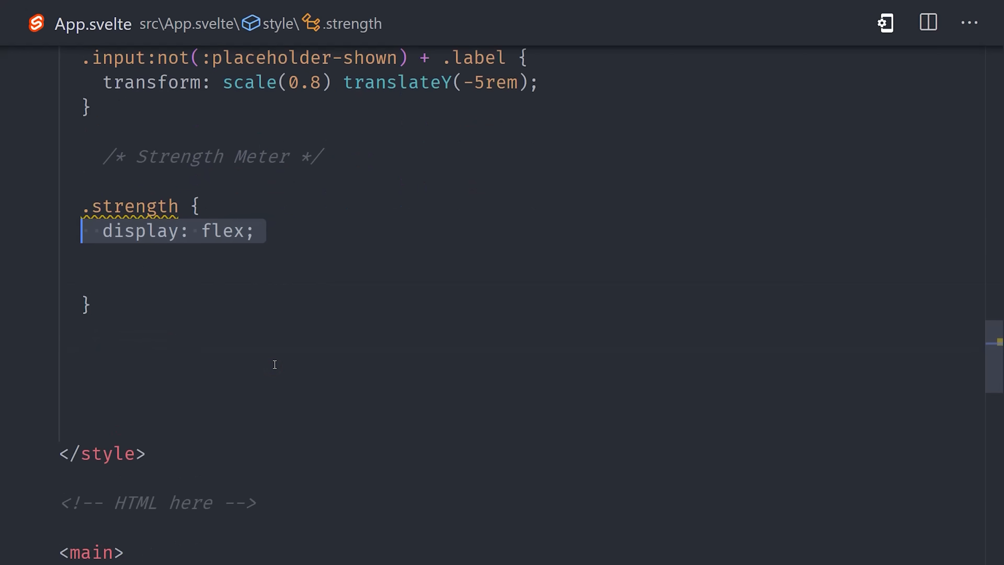
type("height: 20px;")
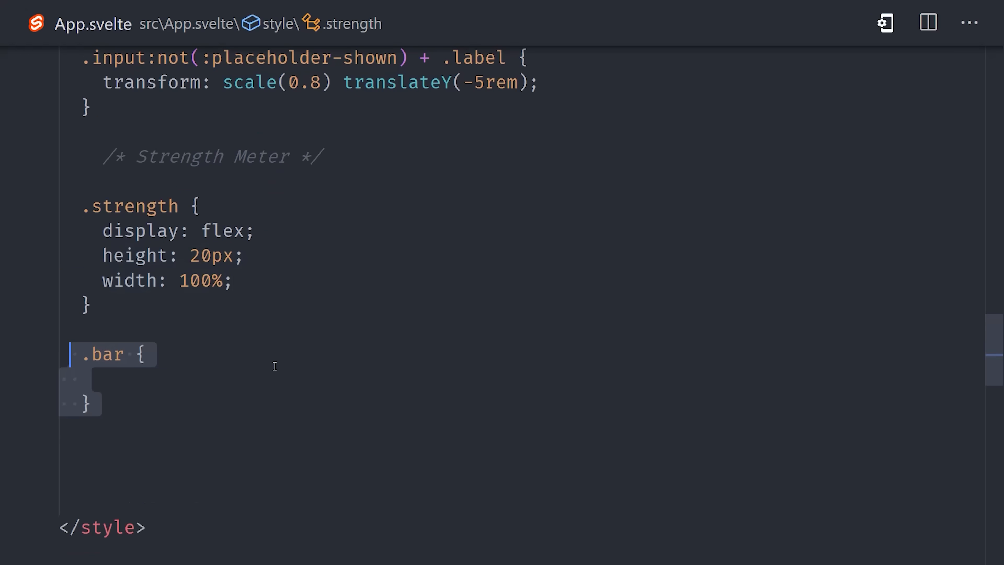
type("margin-right: 5px;")
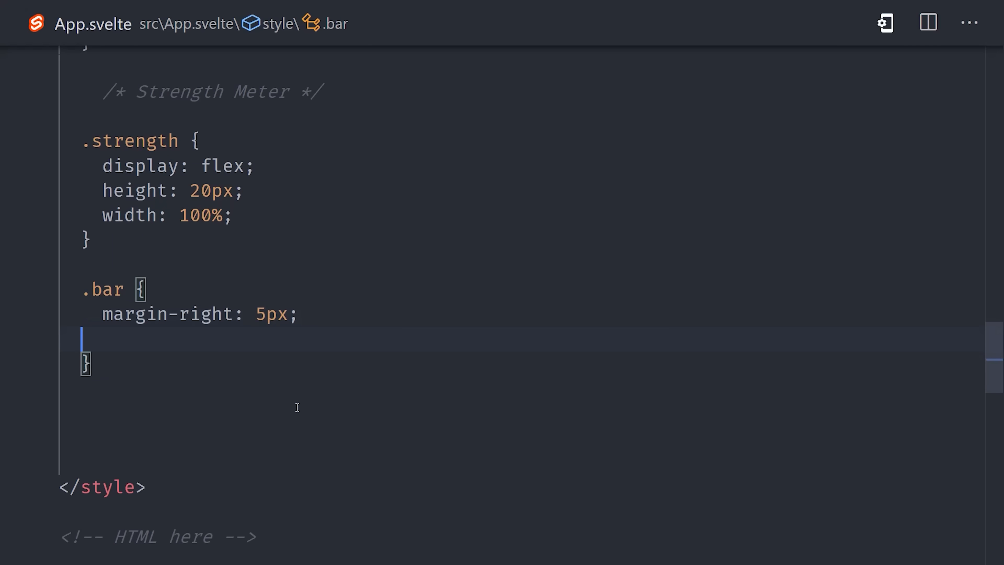
type("height: 100%;")
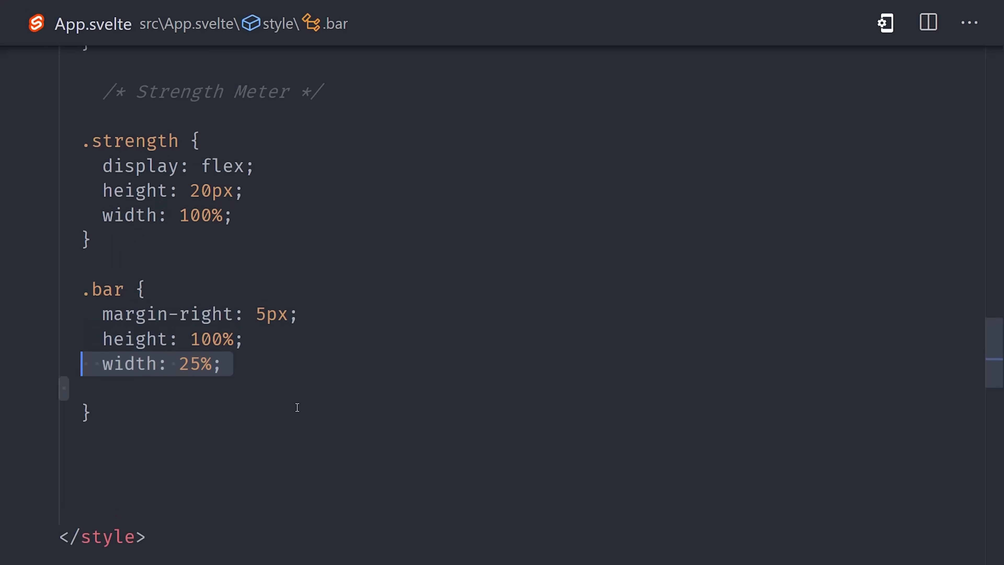
type("transition: box-shadow 500ms;")
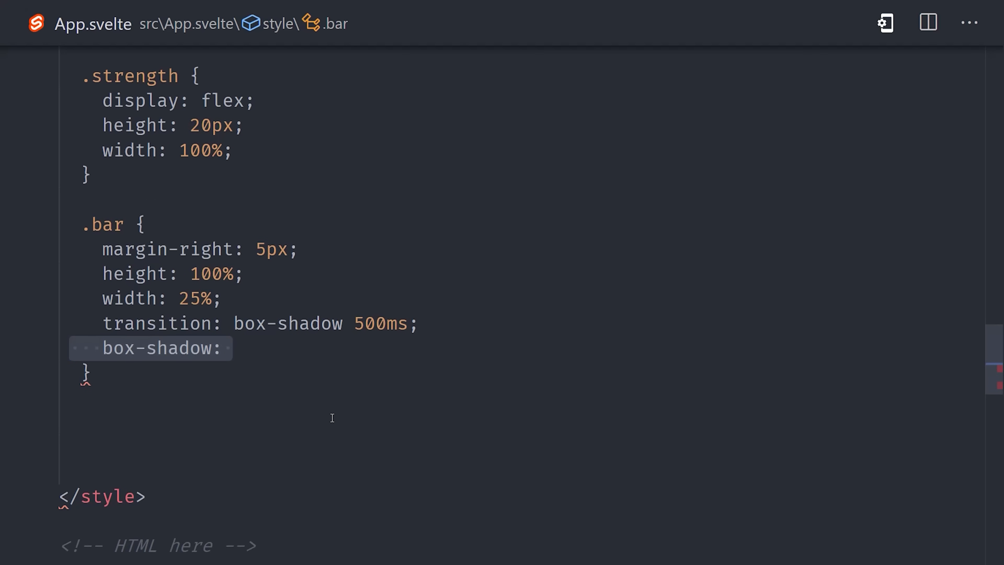
Give .bar an inset 0px 20px #1f1f1f shadow and begin the .bar-show rule
type("inset 0px")
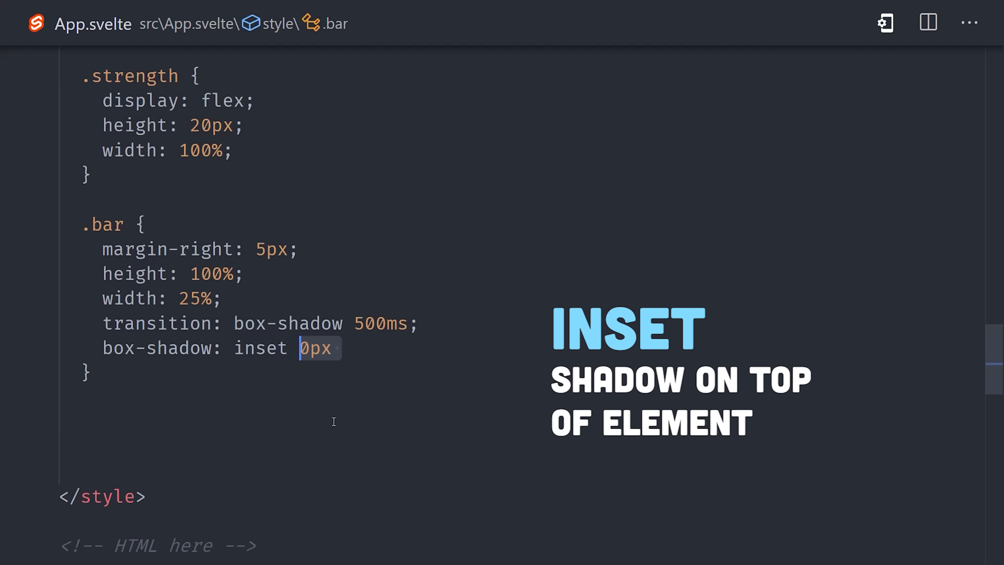
type("20px")
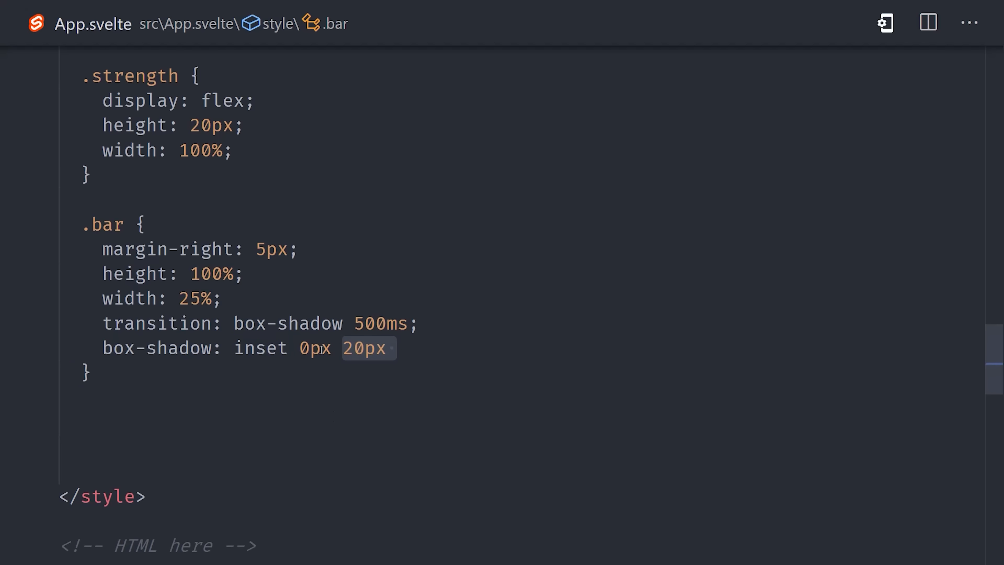
type("#1f1f1f;")
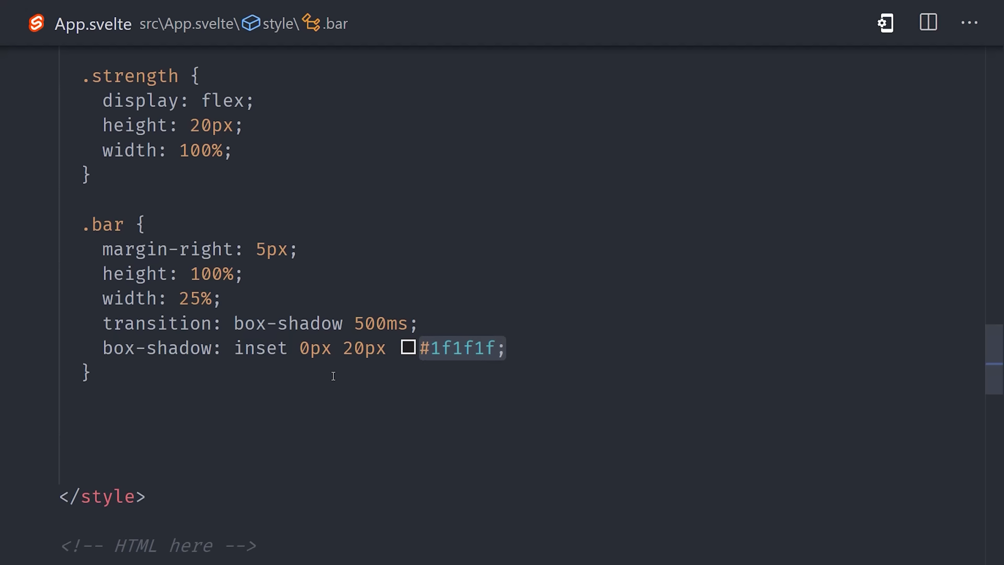
type(".bar-show {")
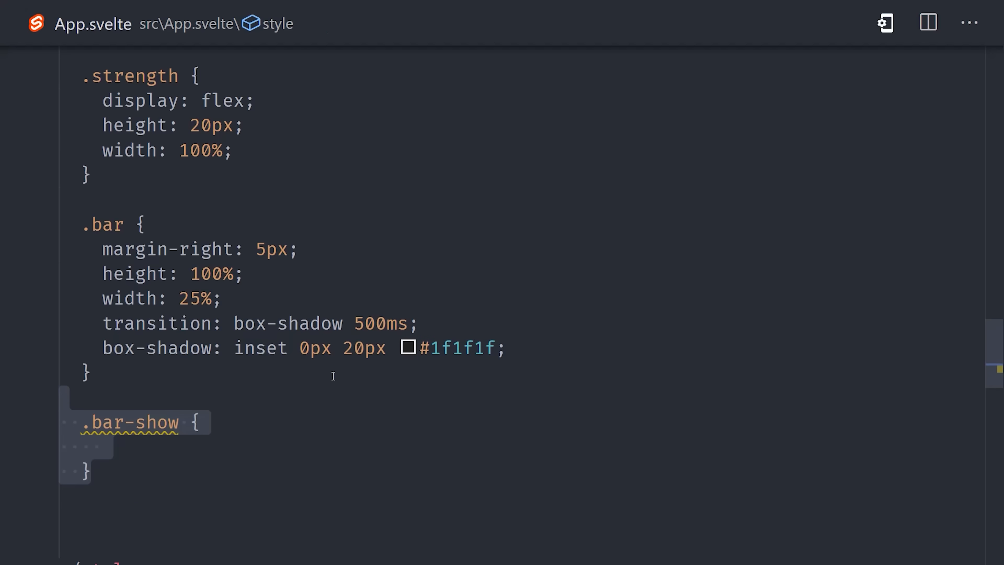
Make .bar-show remove the box-shadow
type("box-shadow: none;")
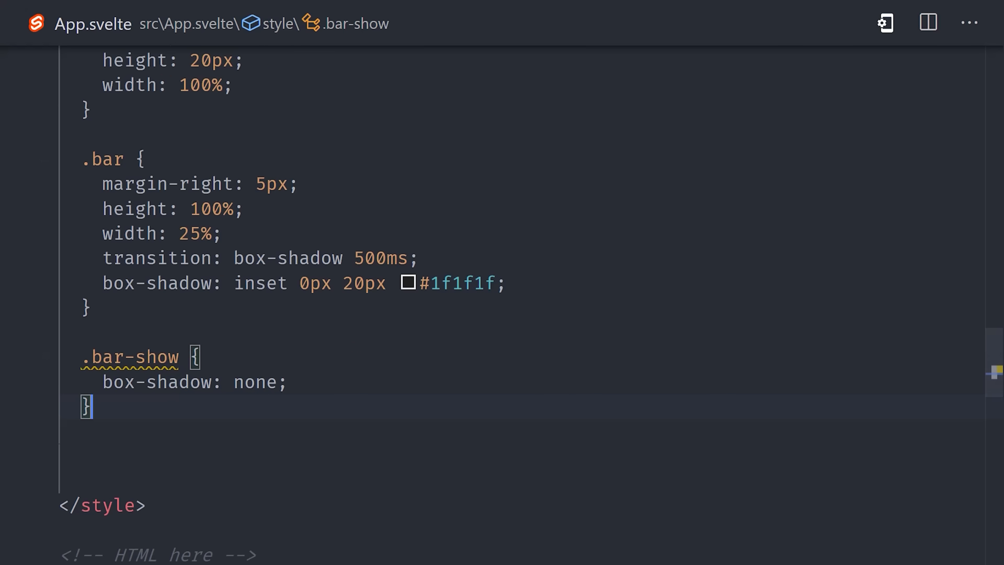
scroll("down", 3)
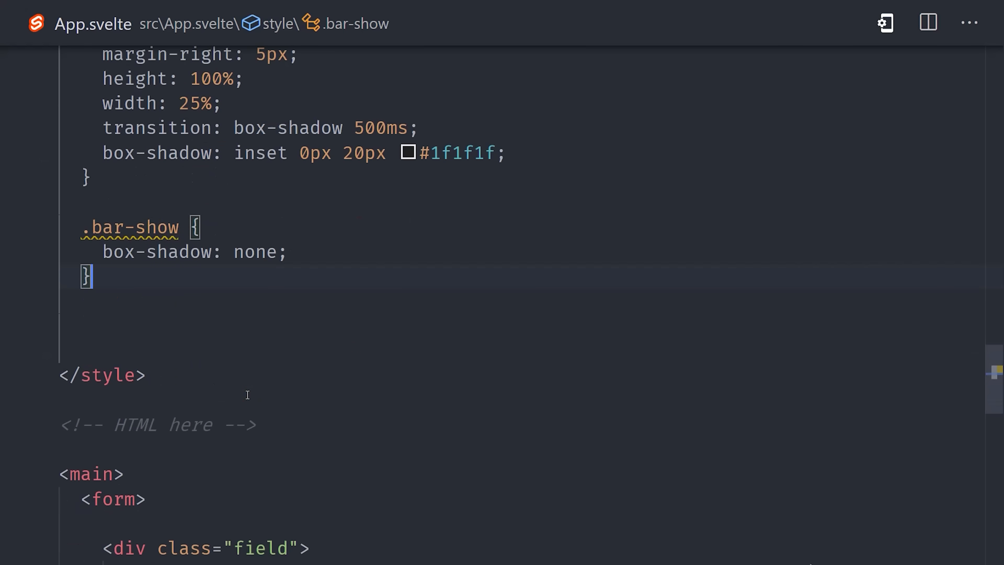
scroll("down", 3)
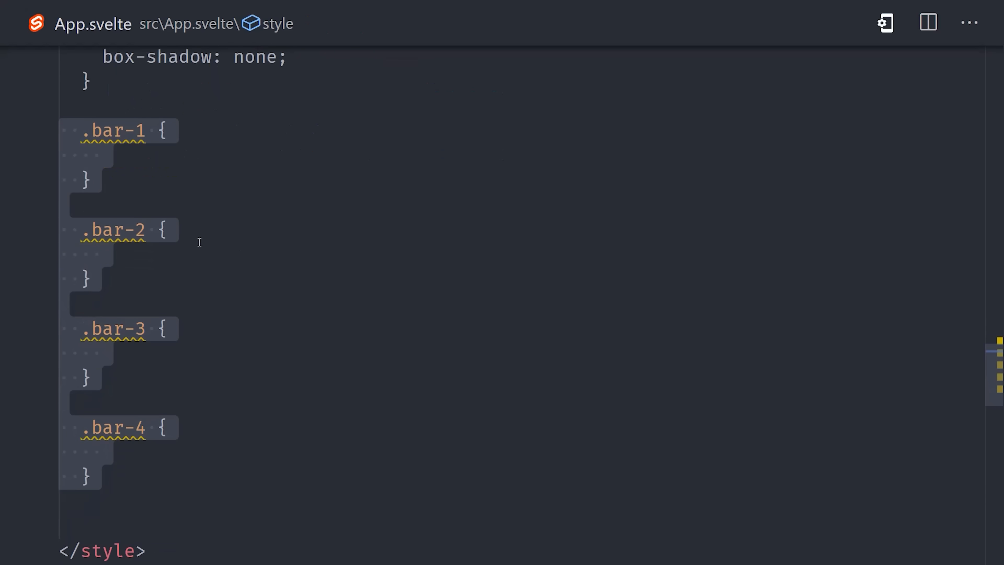
Give the bars left-to-right gradients: red-orangered, orangered-yellow, yellow-yellowgreen
type("background: linear-gradient();")
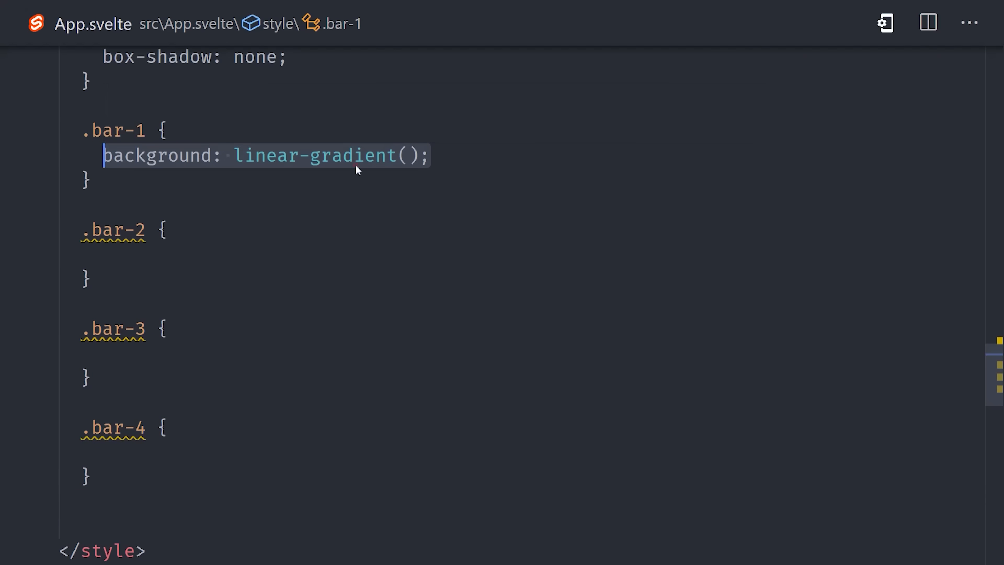
type("to right")
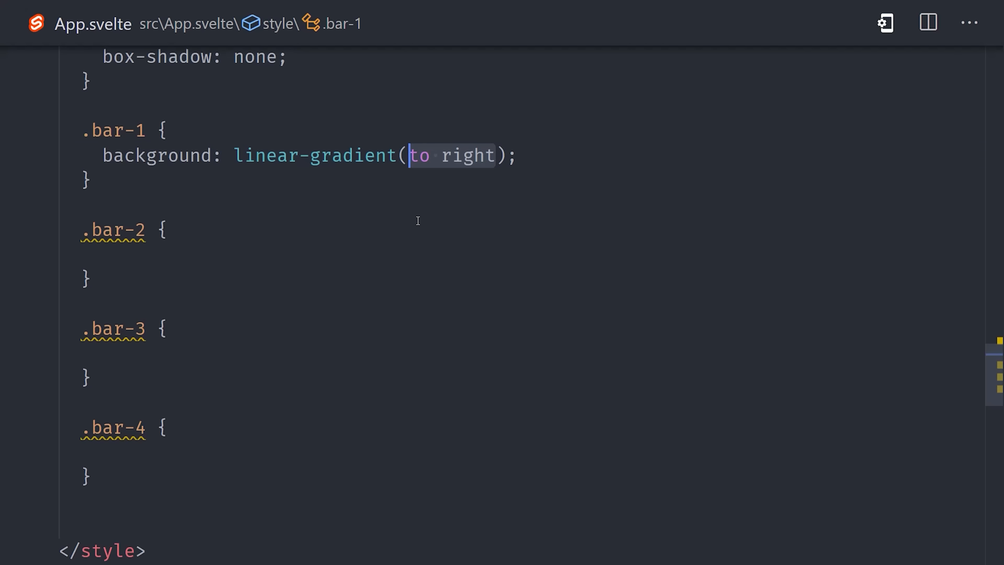
type(", red, orangered")
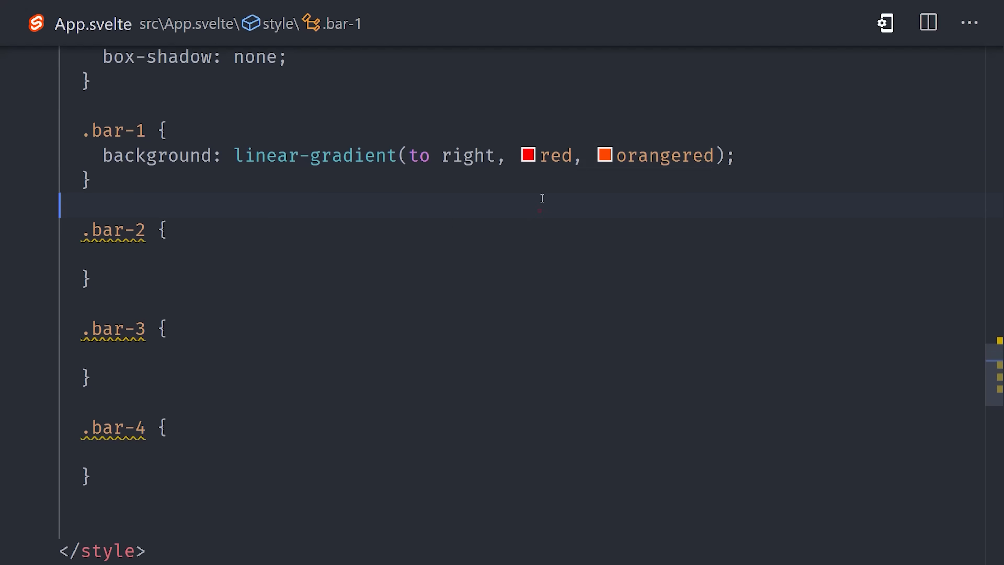
type("background: linear-gradient(to right, orangered, yellow);")
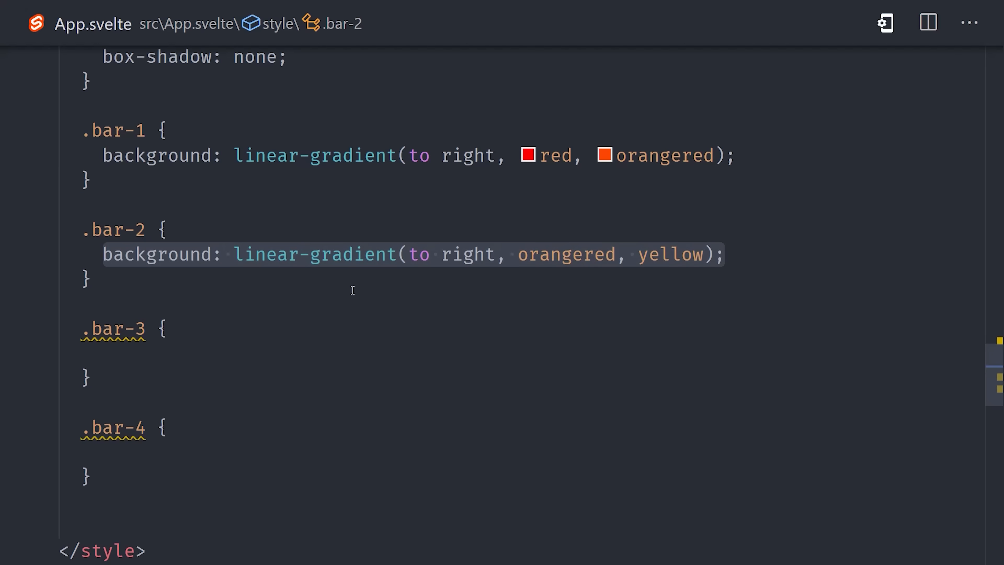
type("background: linear-gradient(to right, yellow, yellowgreen);")
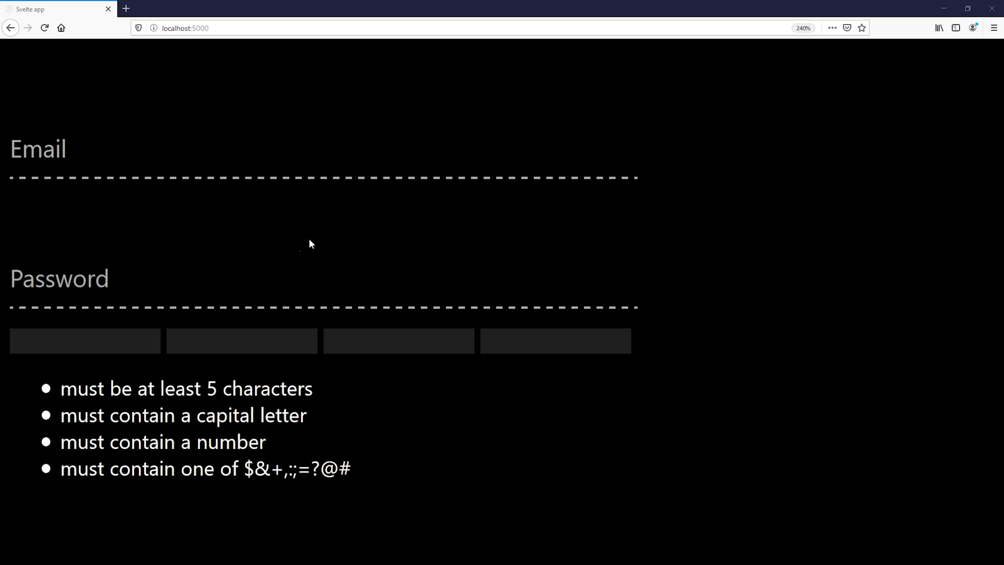
left_click_drag(180, 442, 363, 485)
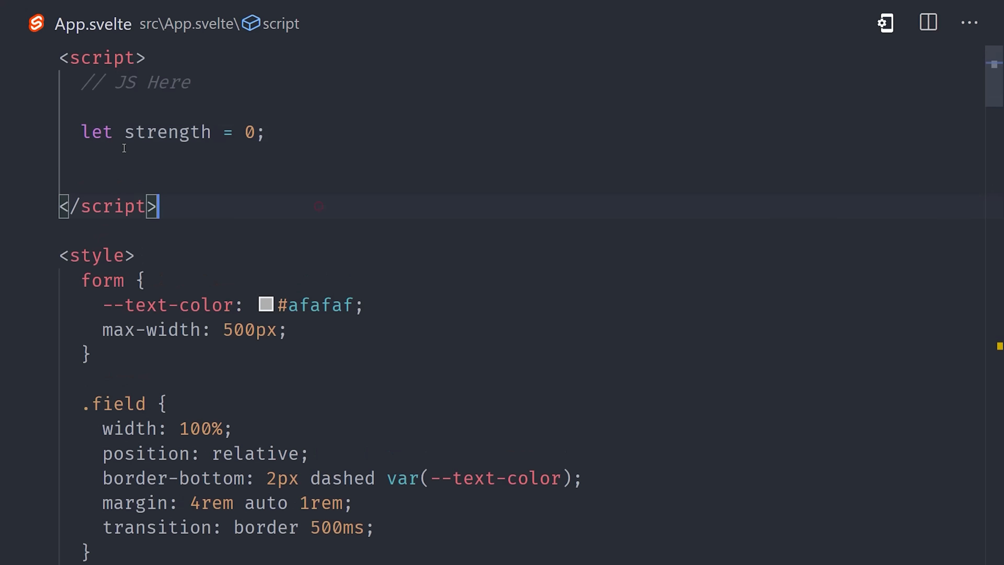
Declare validations and start validatePassword(e) reading e.target.value into password
type("let validations = []")
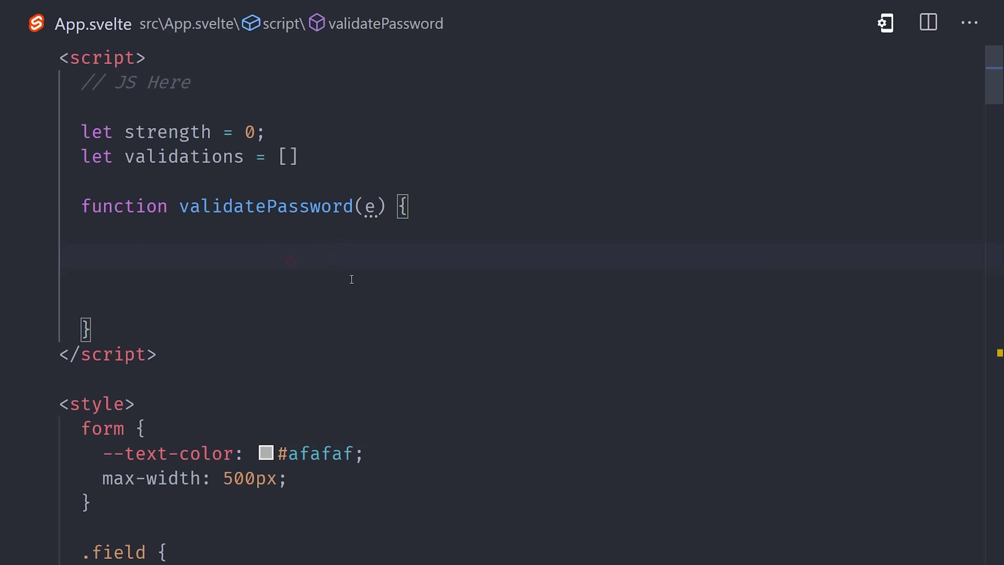
type("const password = e.target.value;")
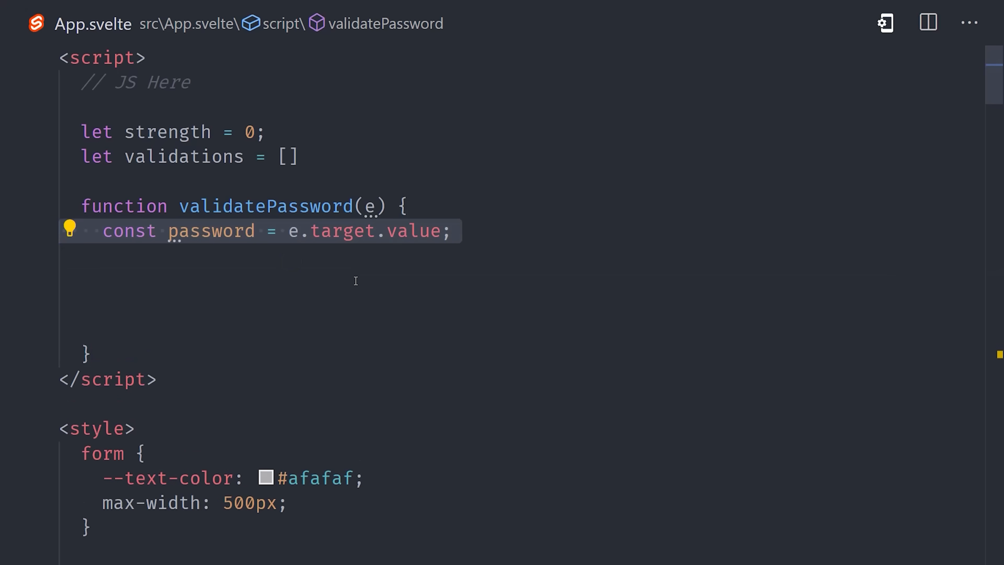
left_click(60, 231)
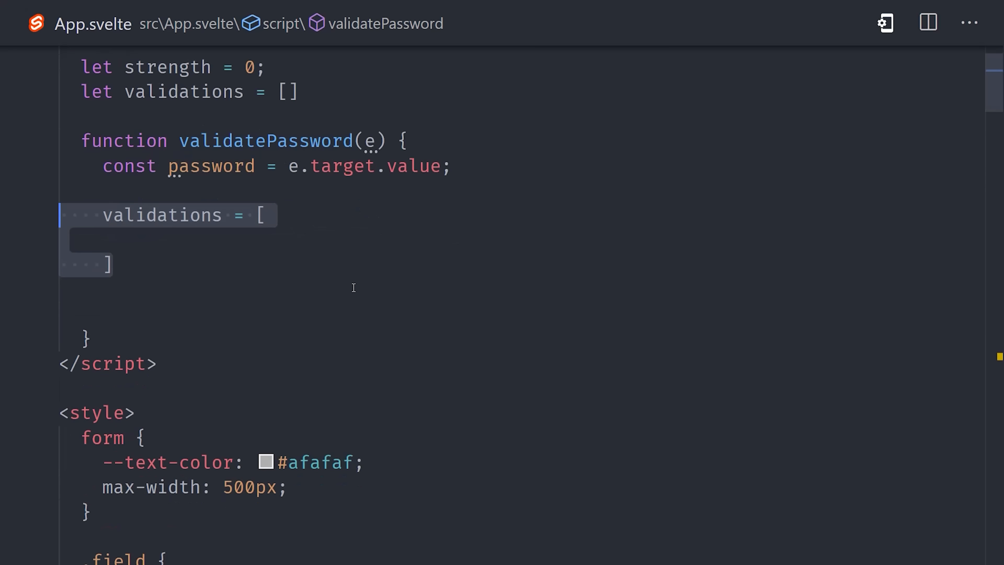
type("(),")
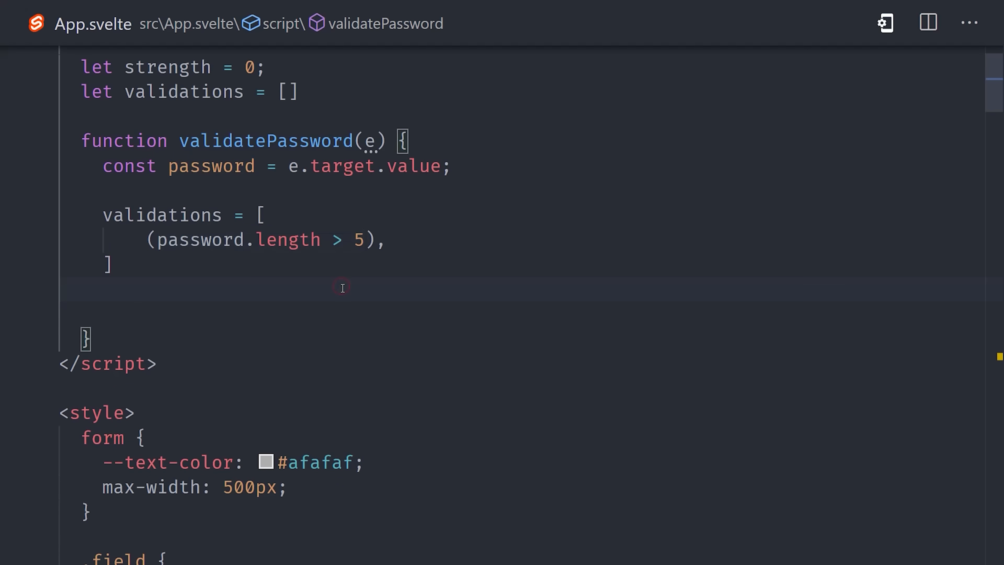
mouse_move(331, 250)
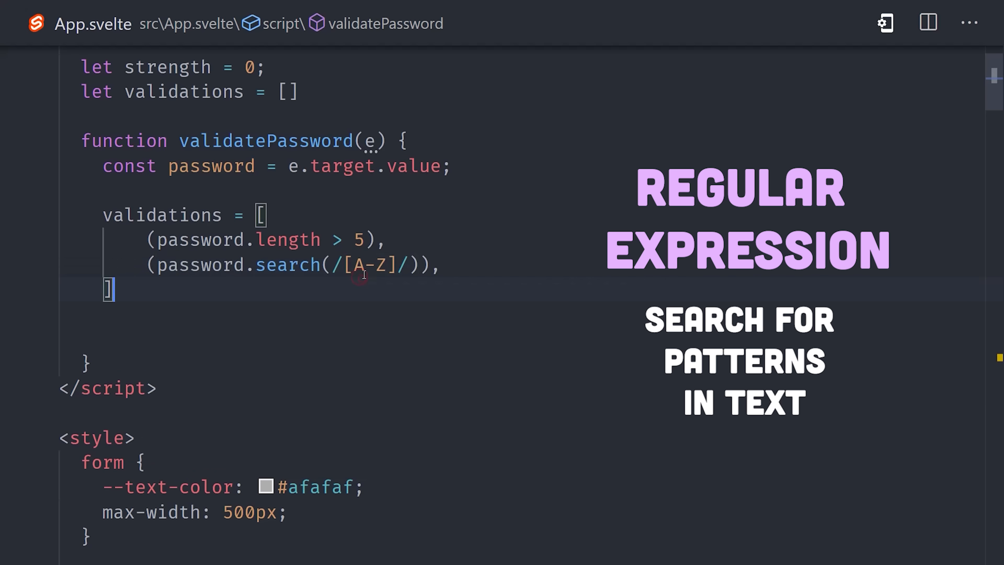
Add the special-character regex check and reduce validations into strength with (acc, cur) => acc + cur
double_click(368, 265)
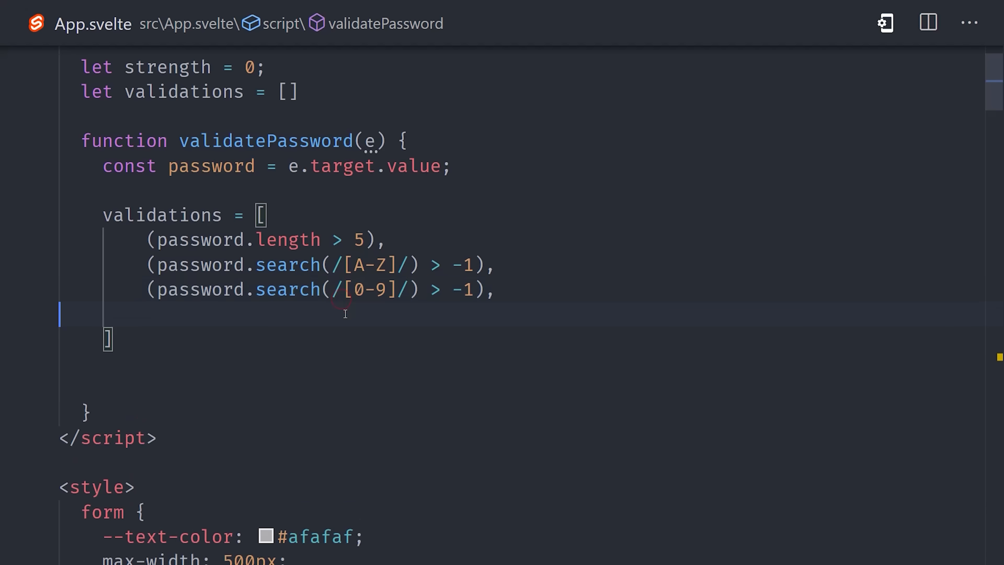
type("(password.search(/[$&+,:;=?@#]/))")
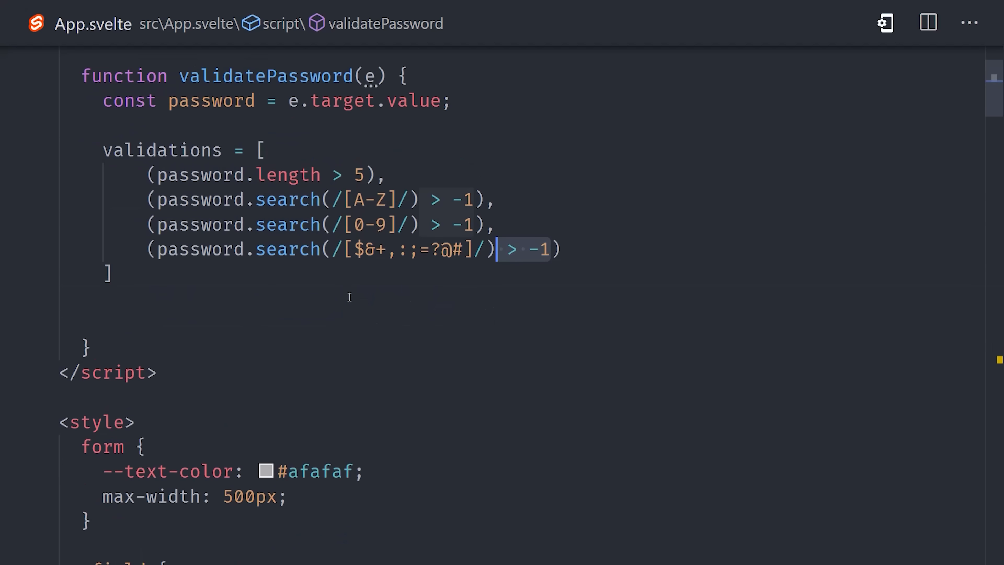
type("strength = validations.reduce(")
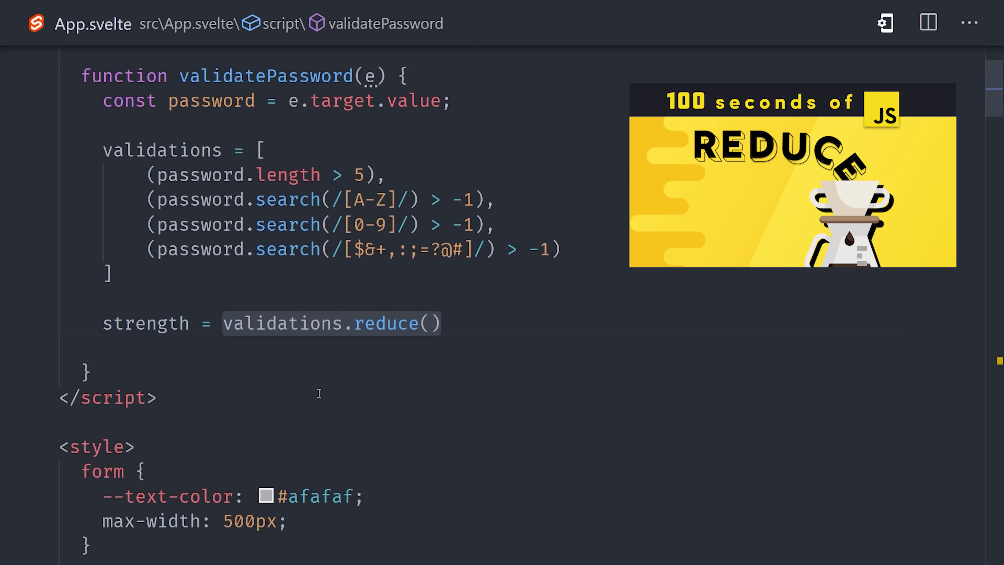
type("(acc, cur) => acc + cur")
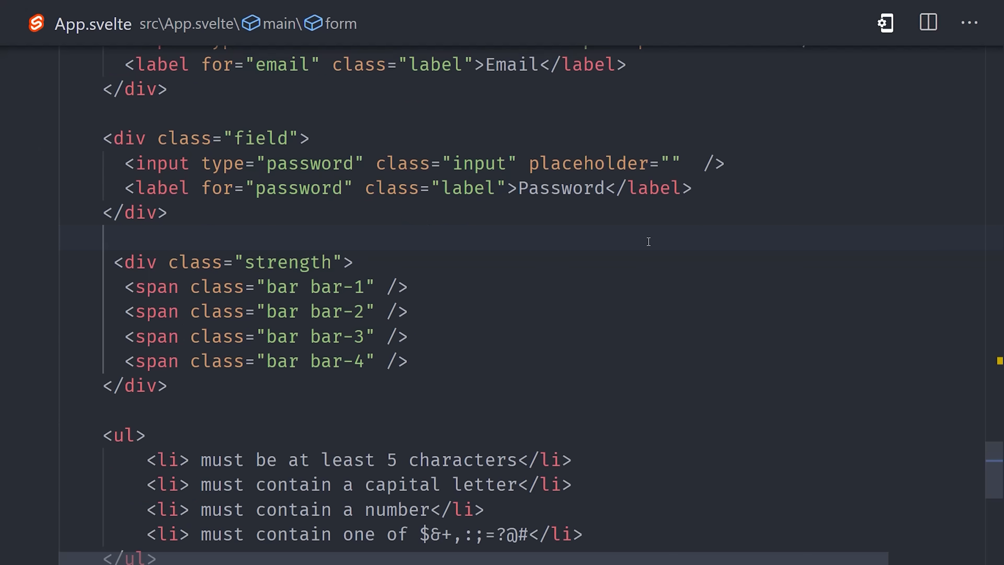
Bind on:input={validatePassword} to the password input
type("on:input")
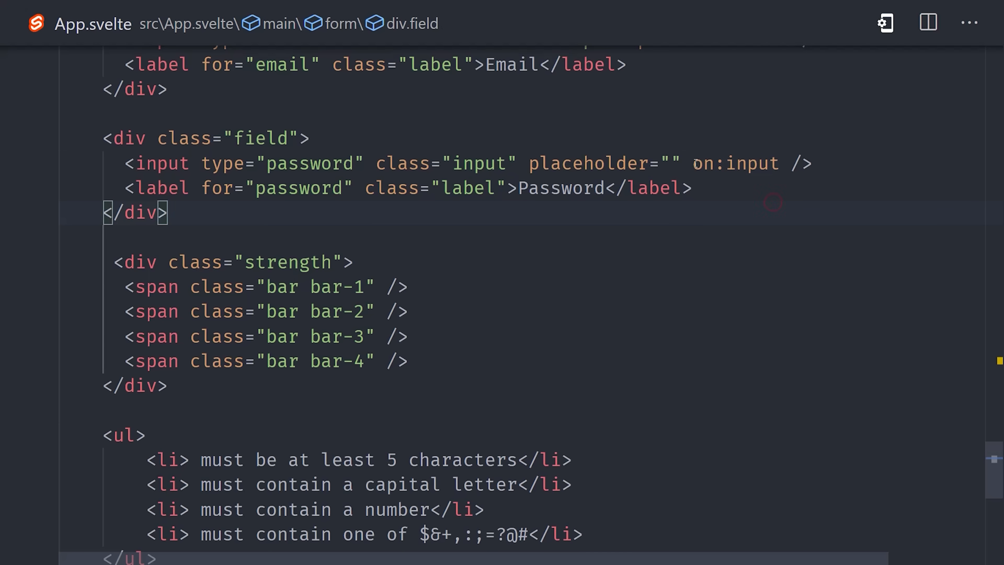
type("={}")
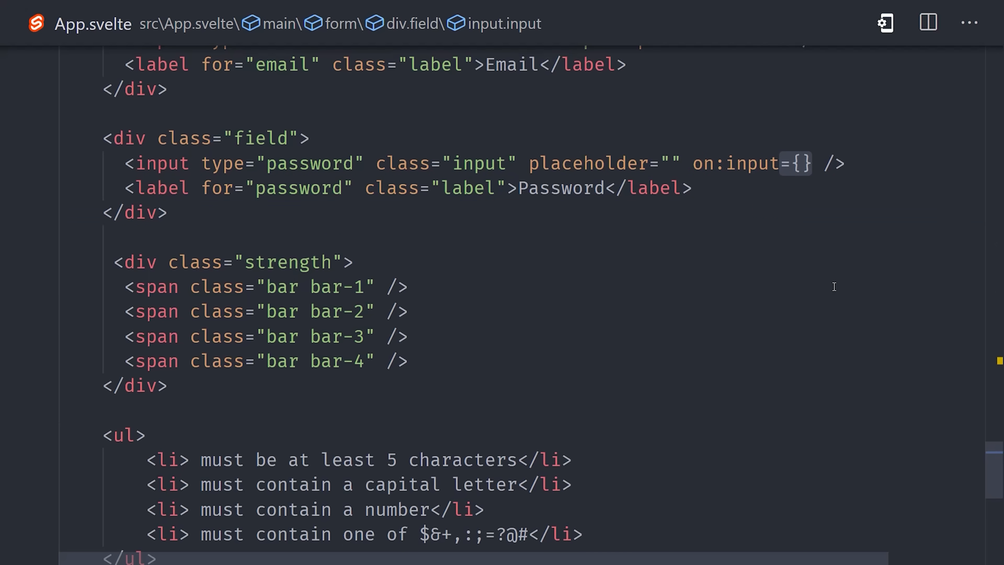
type("validatePassword")
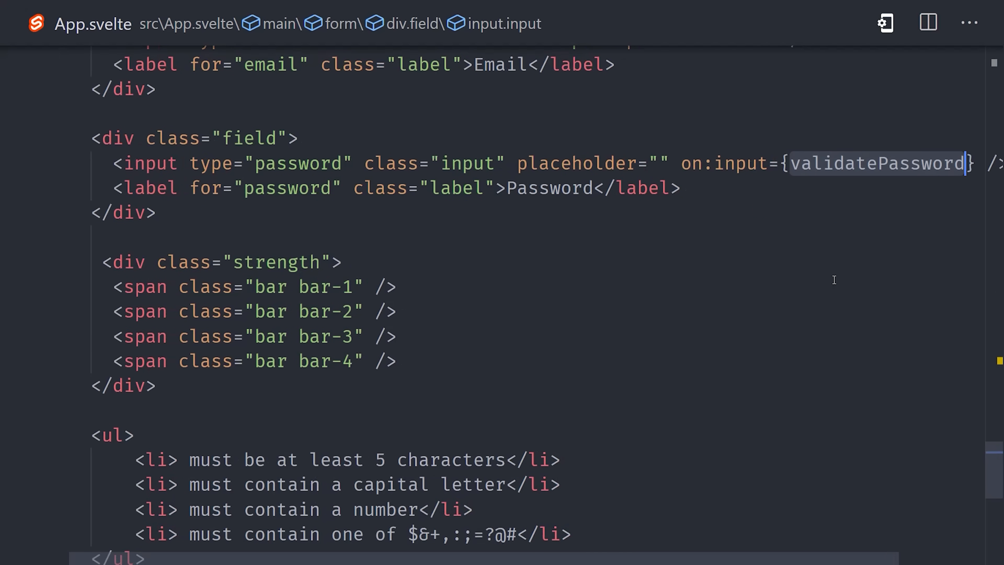
mouse_move(824, 217)
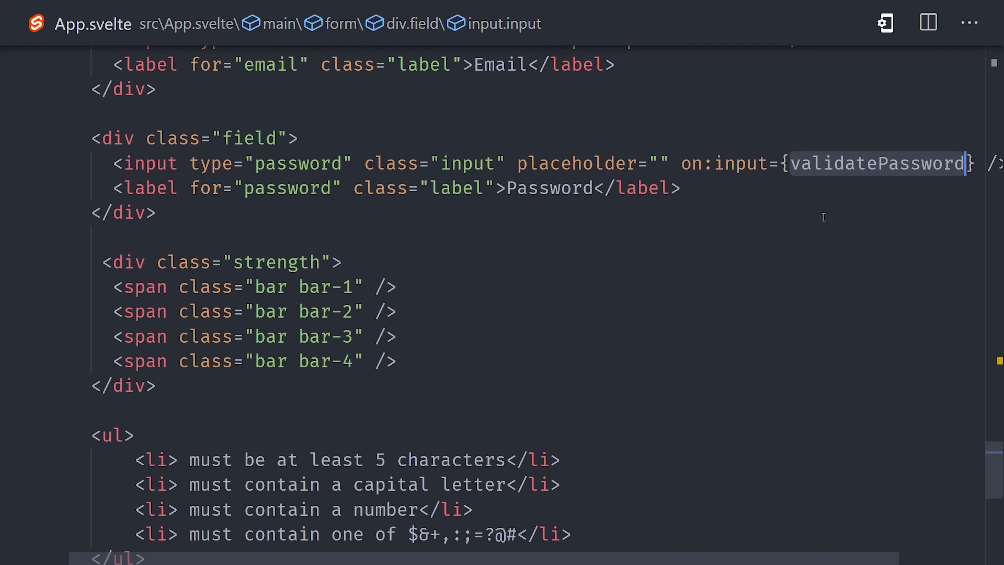
mouse_move(792, 208)
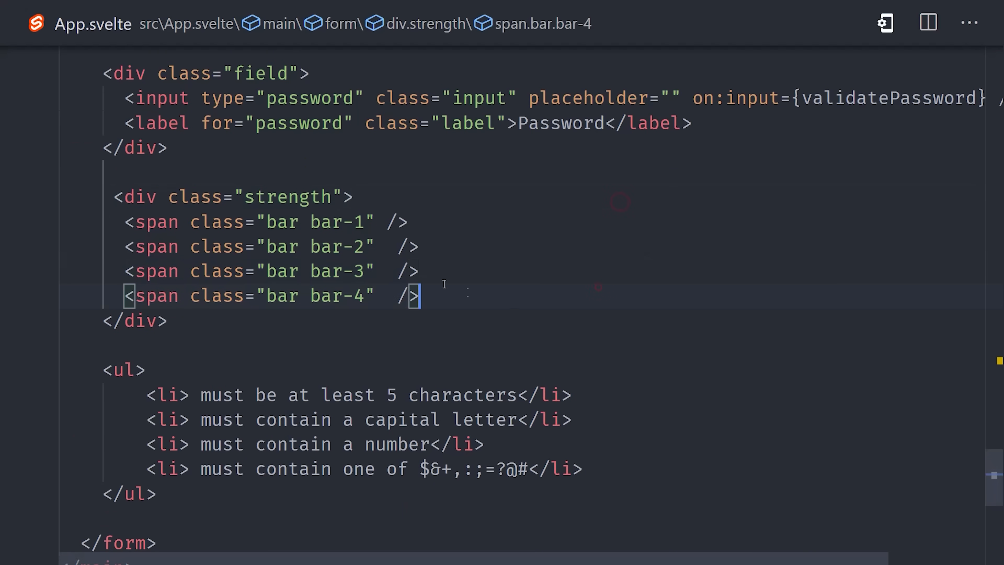
Add class:bar-show={strength > N} to the bar spans for N = 0, 1, 3
type("class")
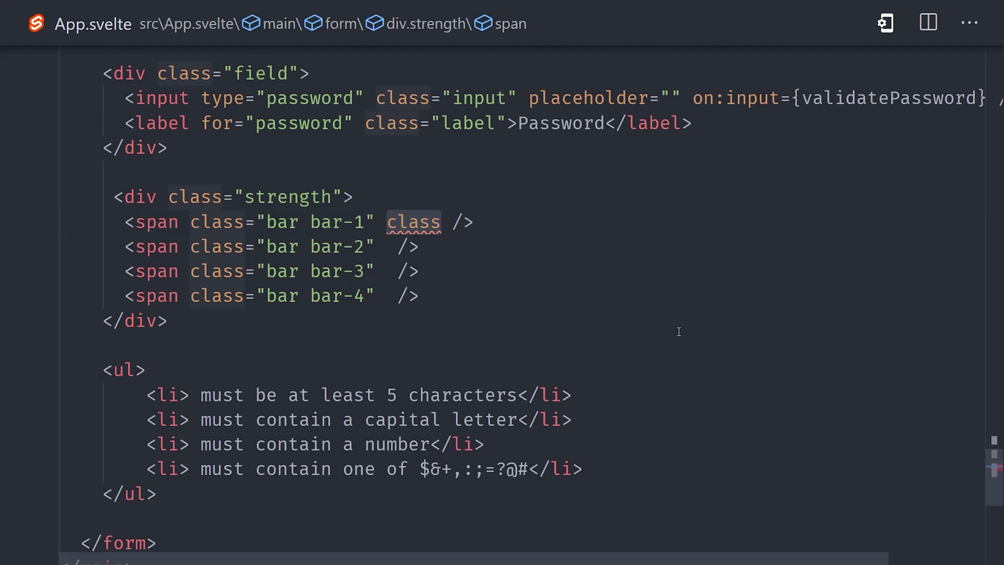
type(":bar-show")
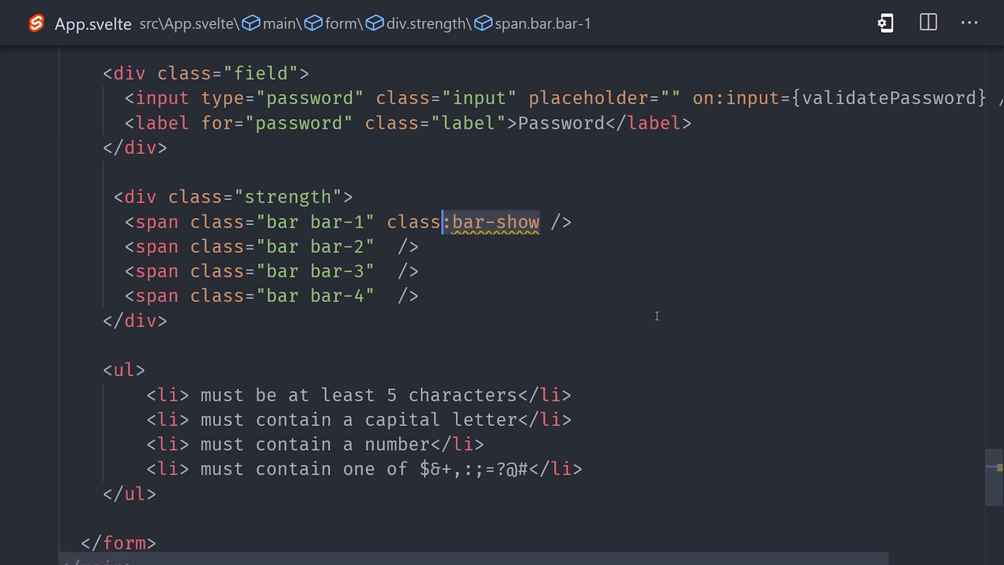
type("={strength > 0}")
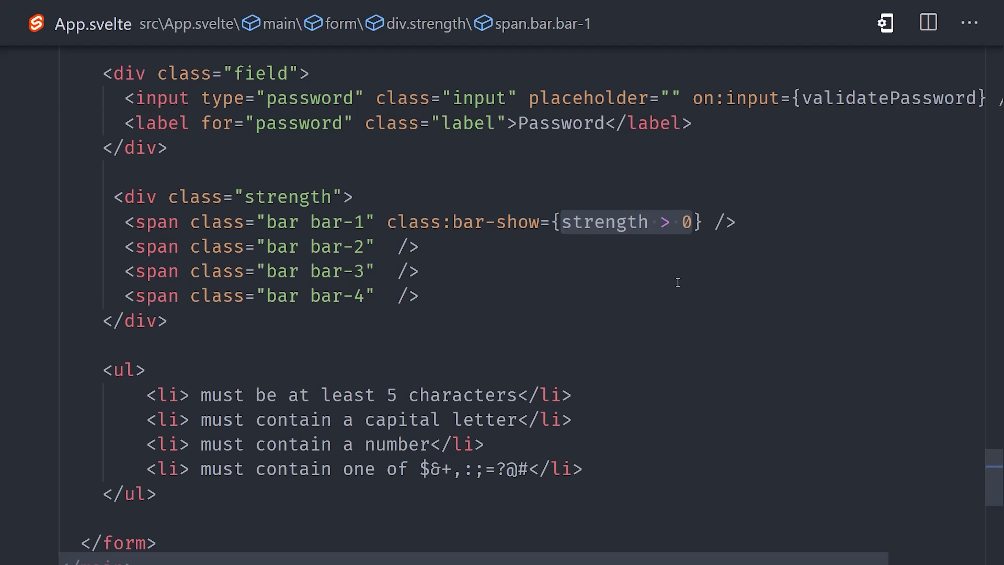
mouse_move(672, 272)
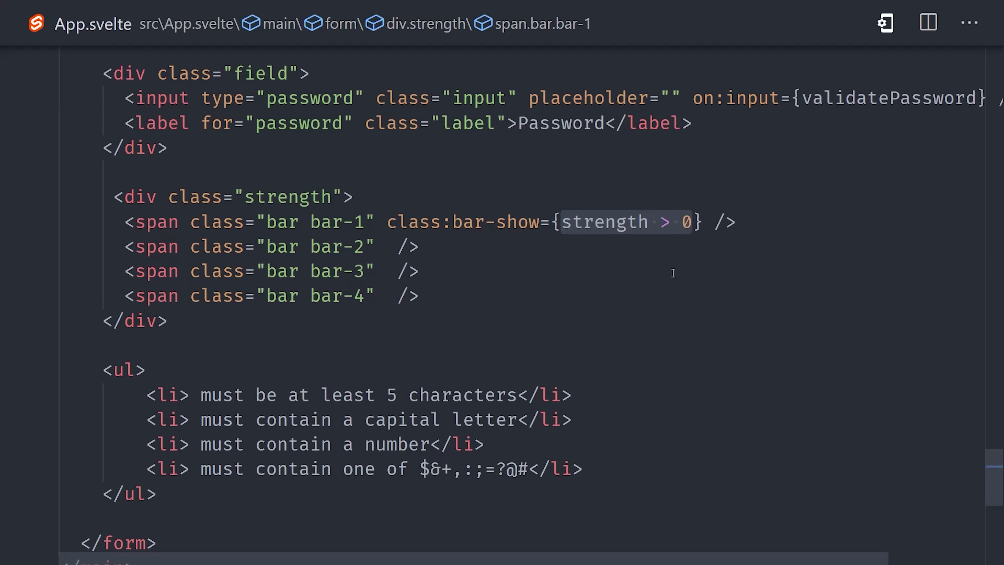
type("class:bar-show={strength > 1}")
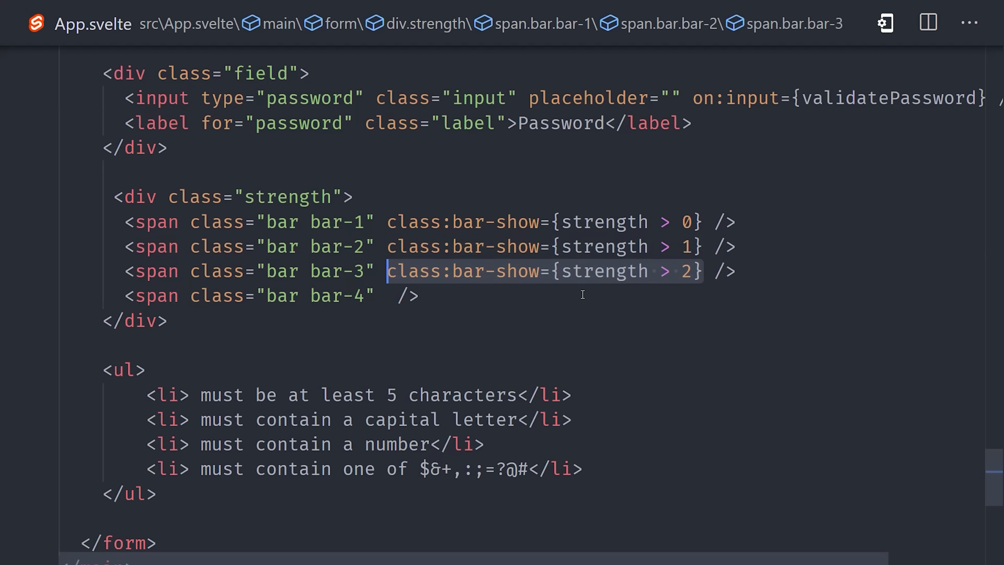
type("class:bar-show={strength > 3}")
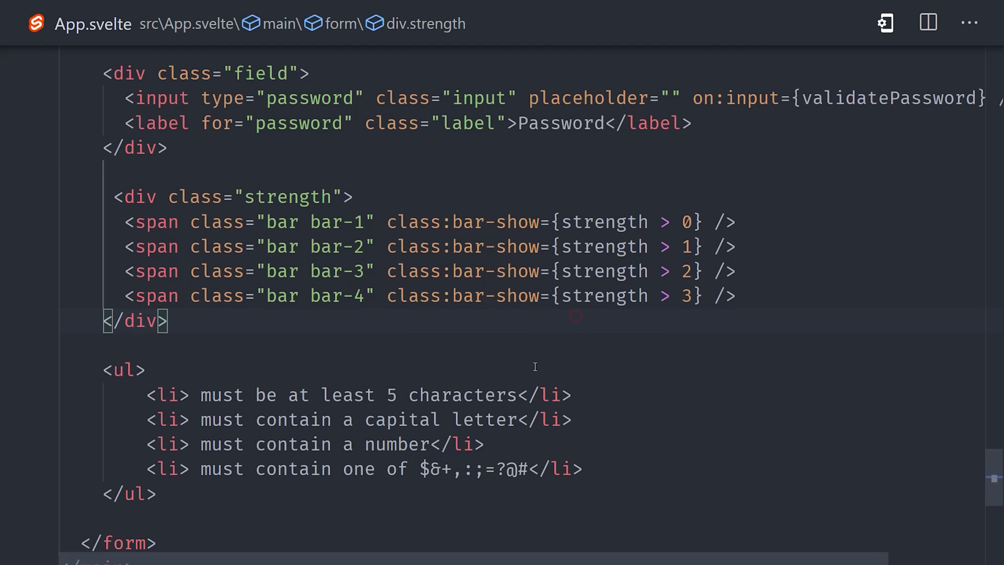
type("{")
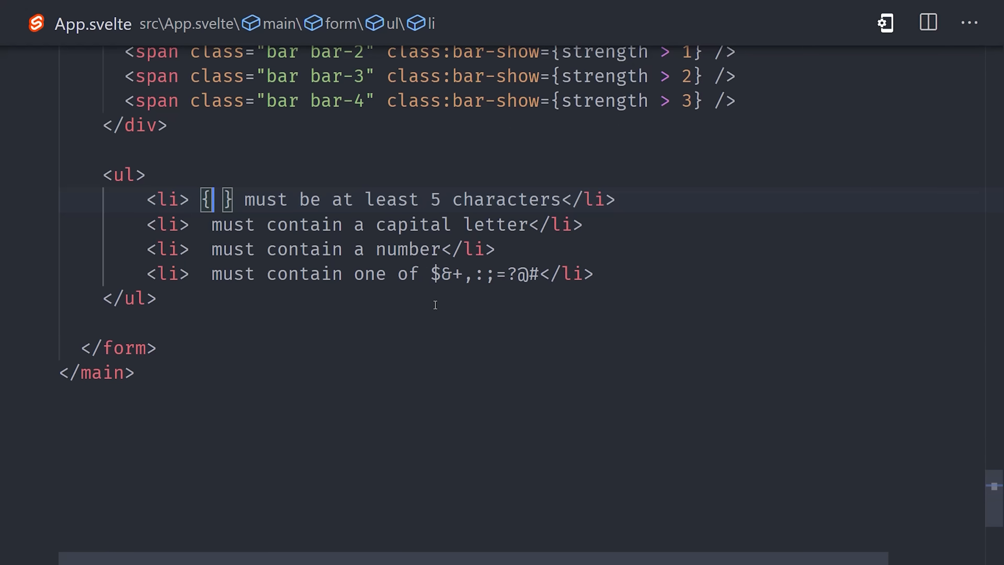
Prefix the first rule with {validations[0] ? '✅' : '❌'}
type("validations[0] ? '✅'")
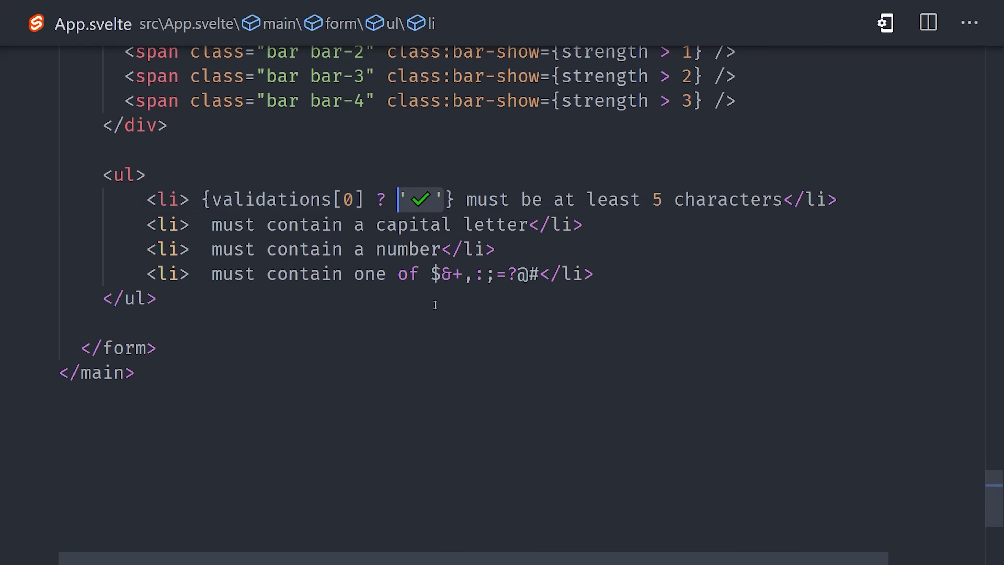
type(": '❌'")
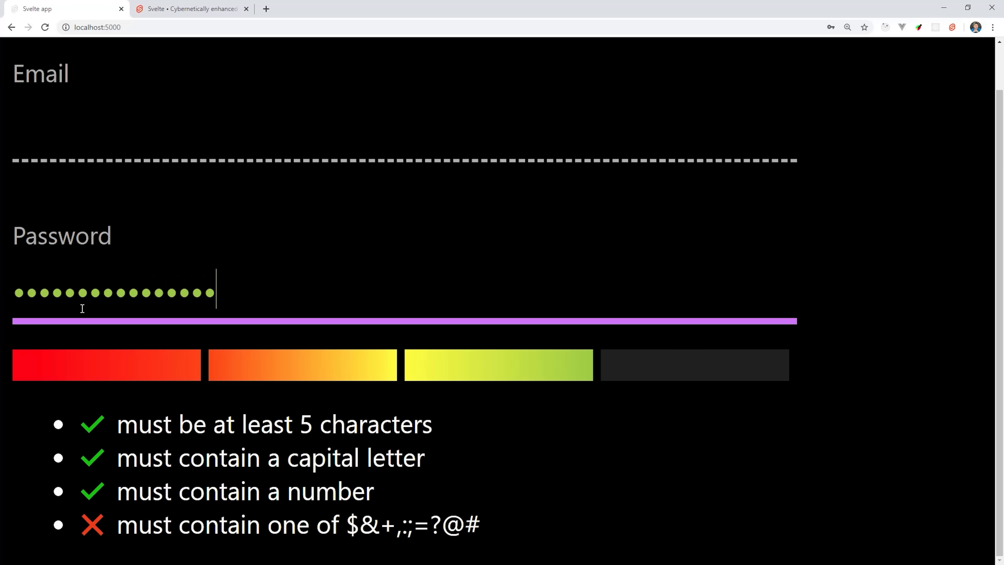
Type $& into the password in Chrome, then backspace both characters to see the bar and ticks revert
type("$&")
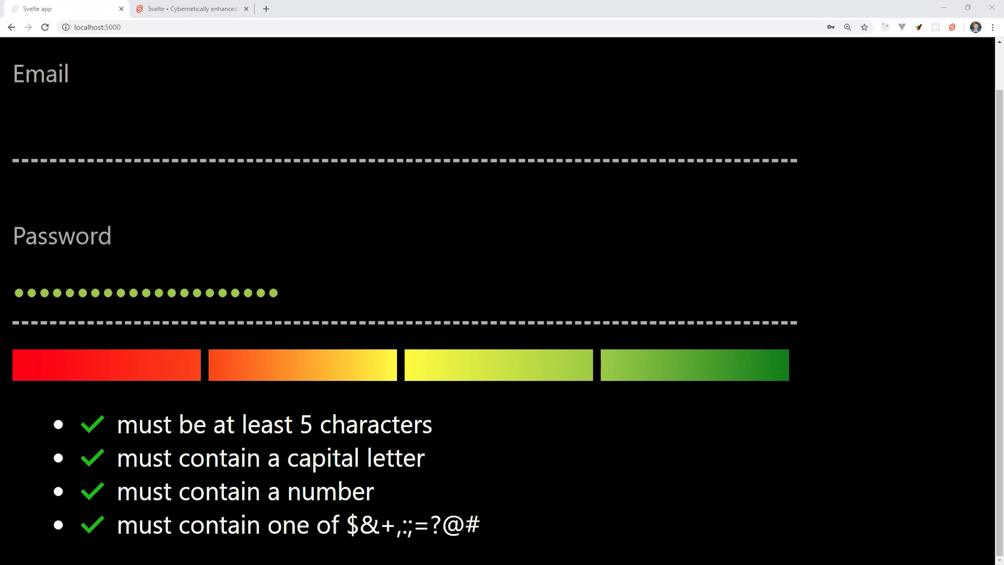
key("backspace")
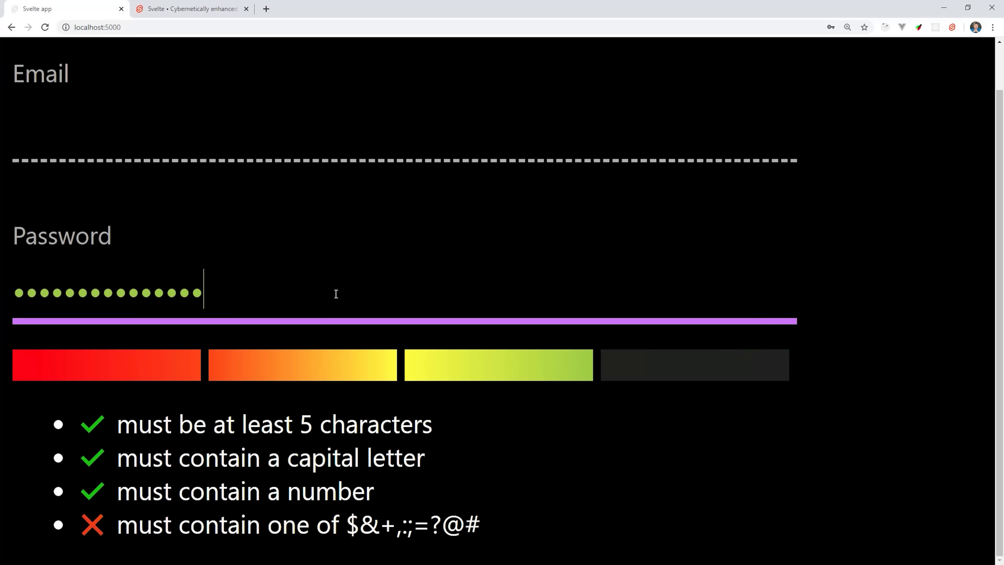
key("Backspace")
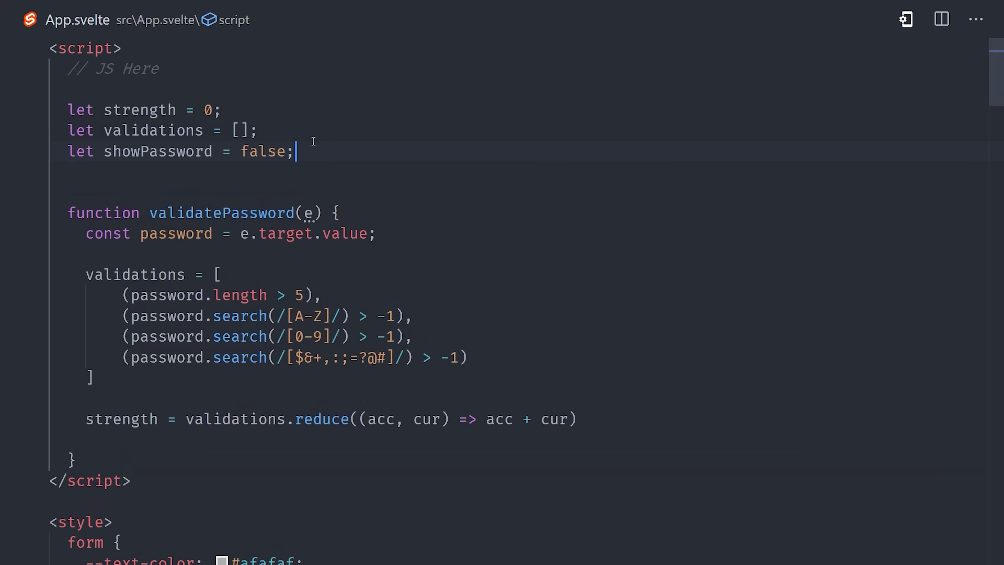
Write .toggle-password with cursor help, right 0.25rem and bottom 0.5rem positioning
triple_click(180, 151)
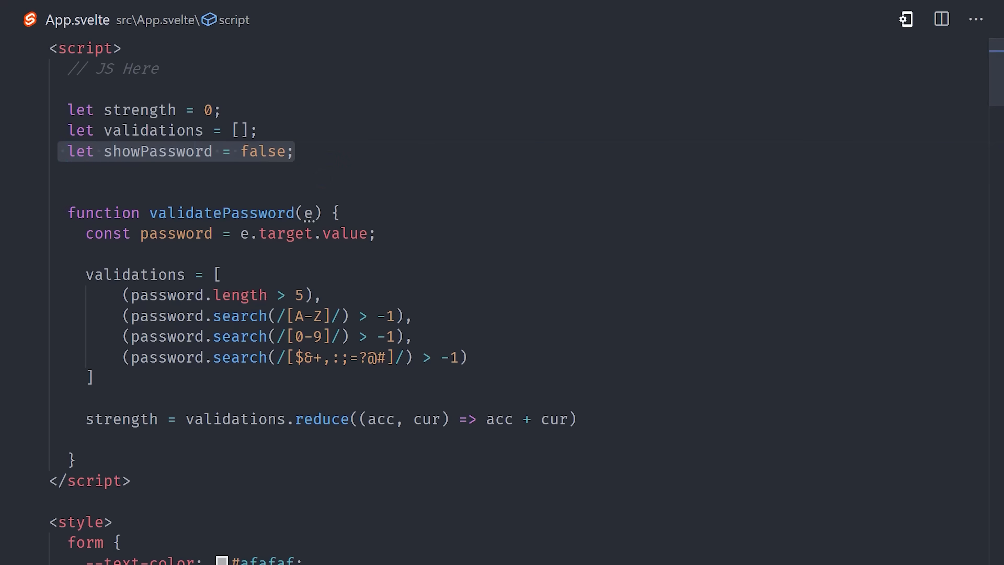
scroll("down", 3)
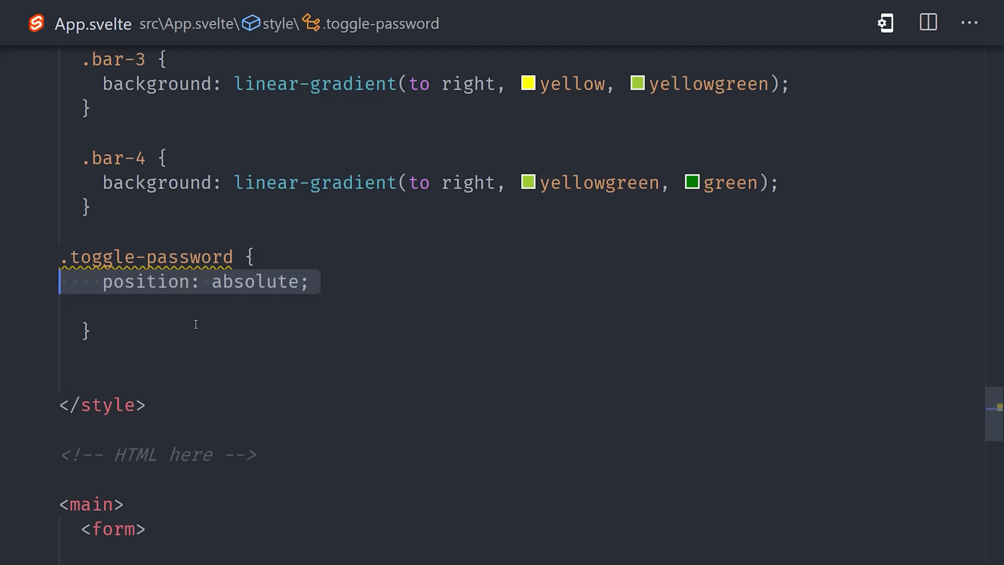
type("cursor: help;")
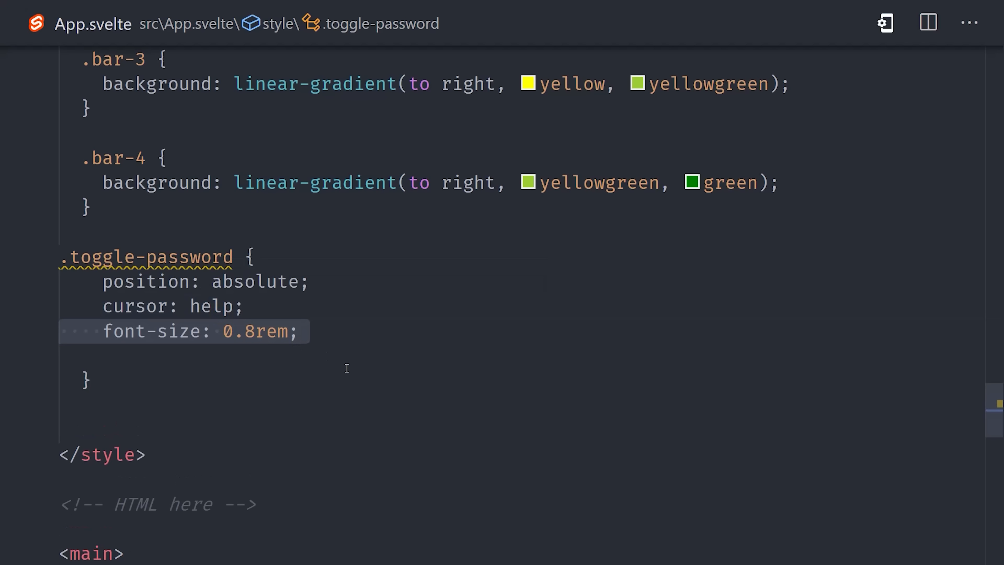
type("right: 0.25rem;")
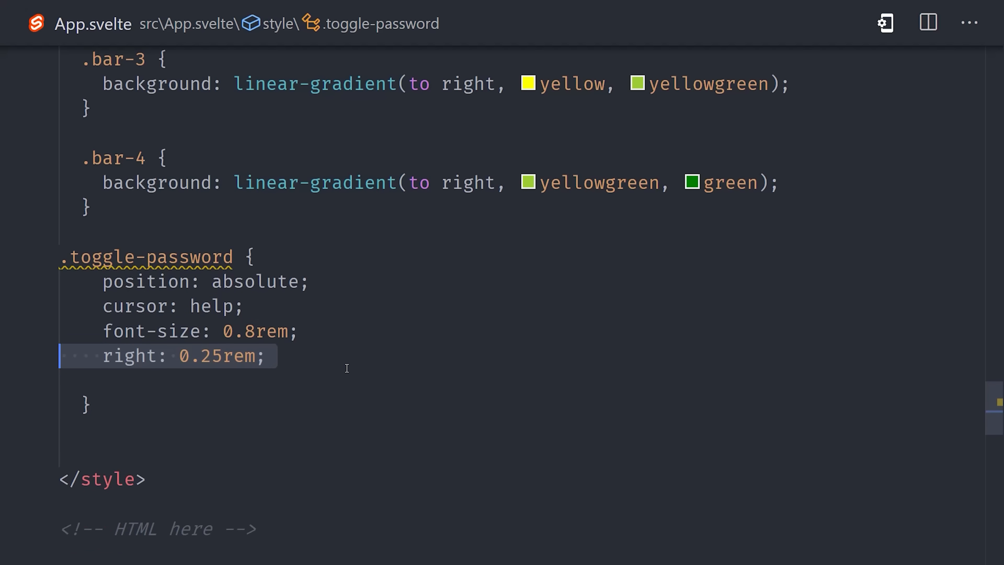
type("bottom: 0.5rem;")
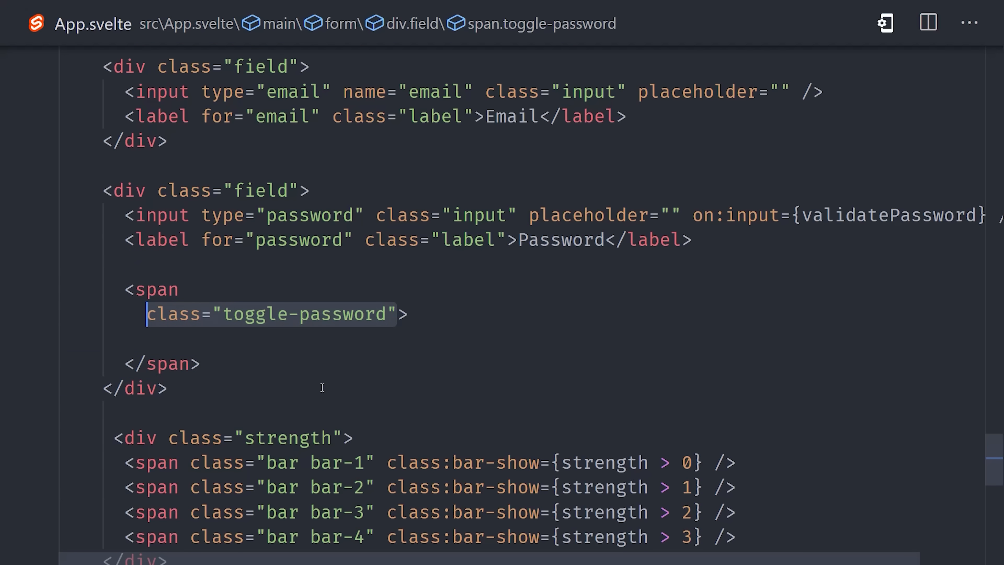
Add on:mouseenter and on:mouseleave handlers setting showPassword to true and false
type("on:mouseenter={}>")
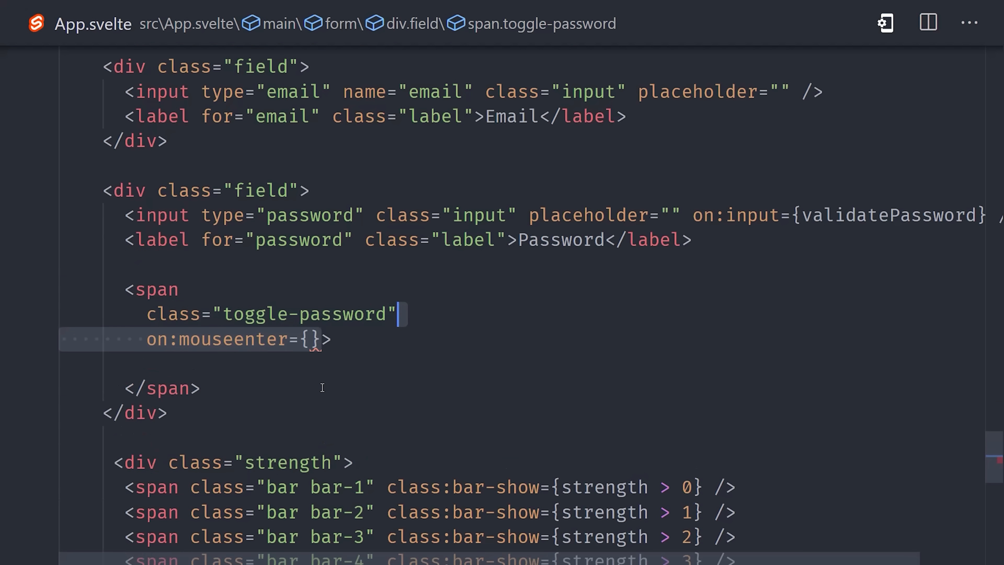
mouse_move(344, 342)
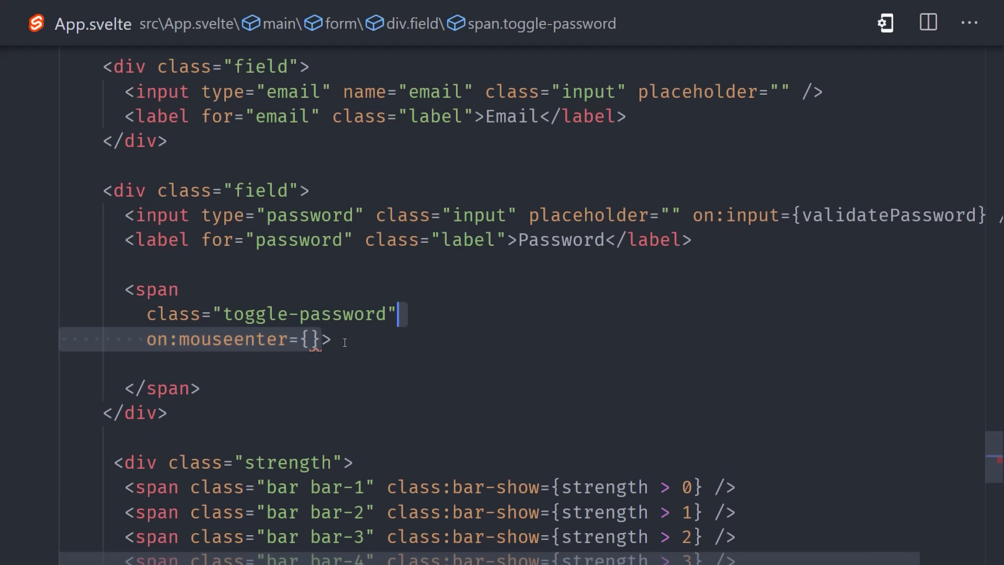
type("() => (showPassword = true)")
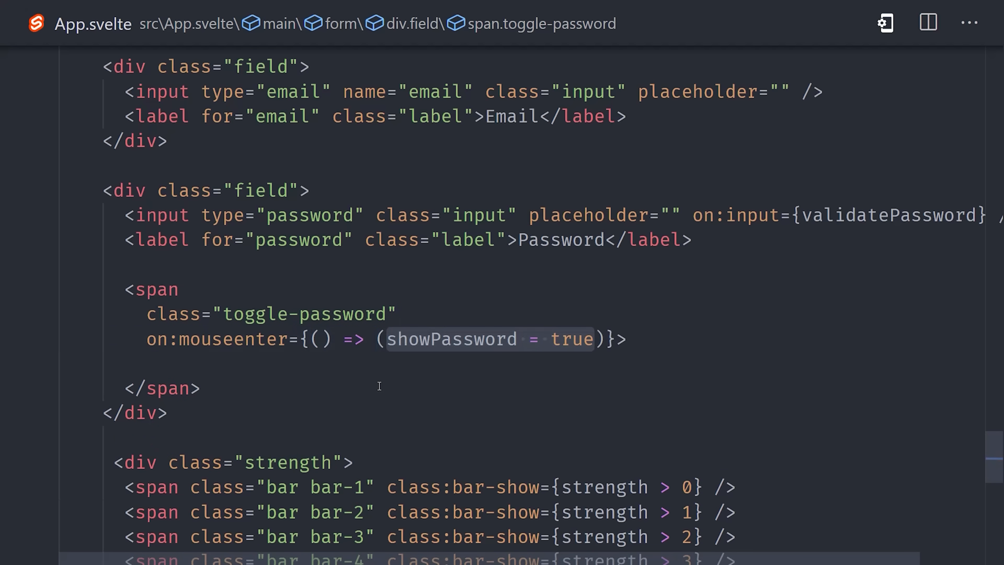
type("on:mouseleave={() => ()}>")
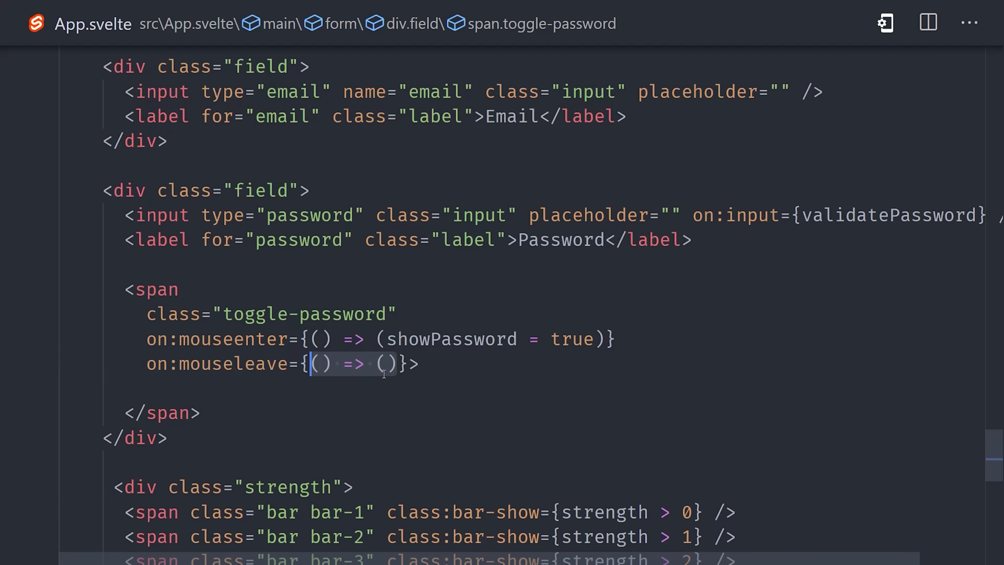
type("showPassword = false")
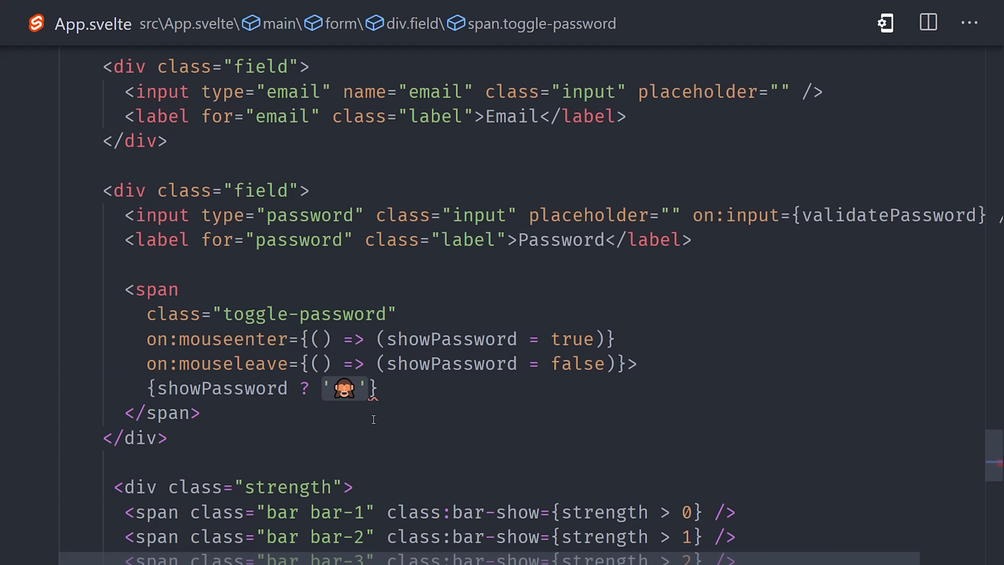
Show the eye emoji conditionally and bind input type to showPassword ? 'text' : 'password'
type(": '👁'")
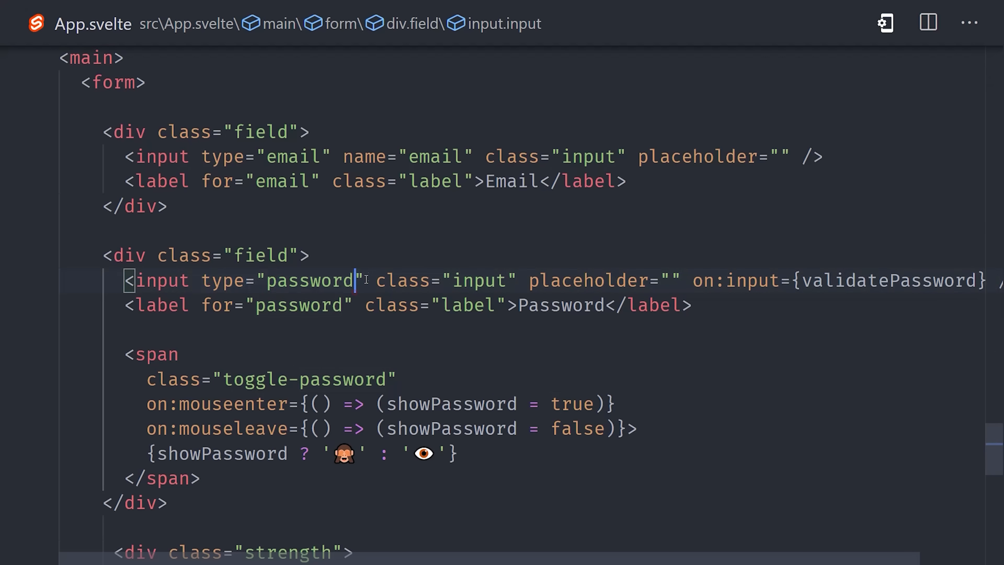
type("{showPassword ? 'text' : 'password'}")
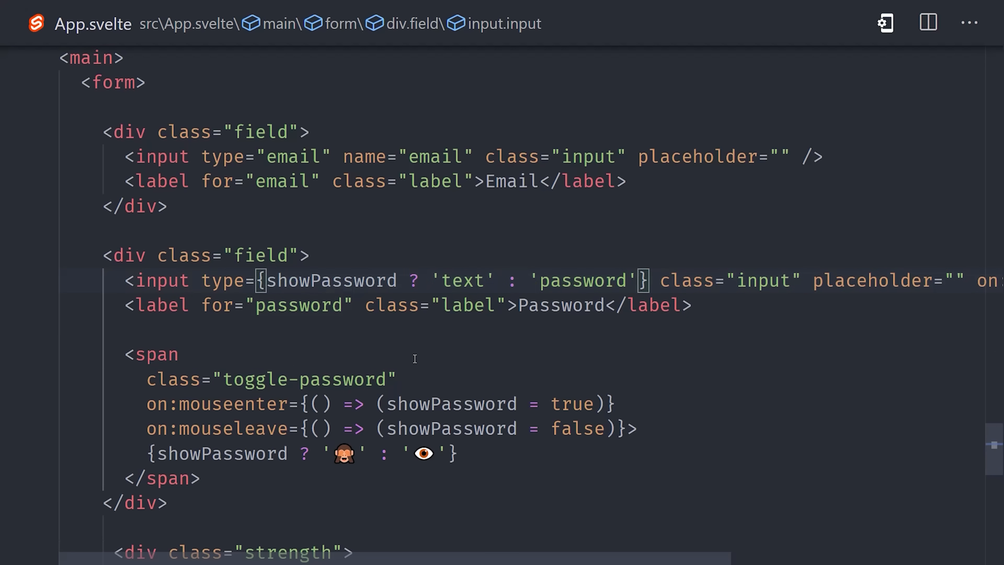
double_click(326, 281)
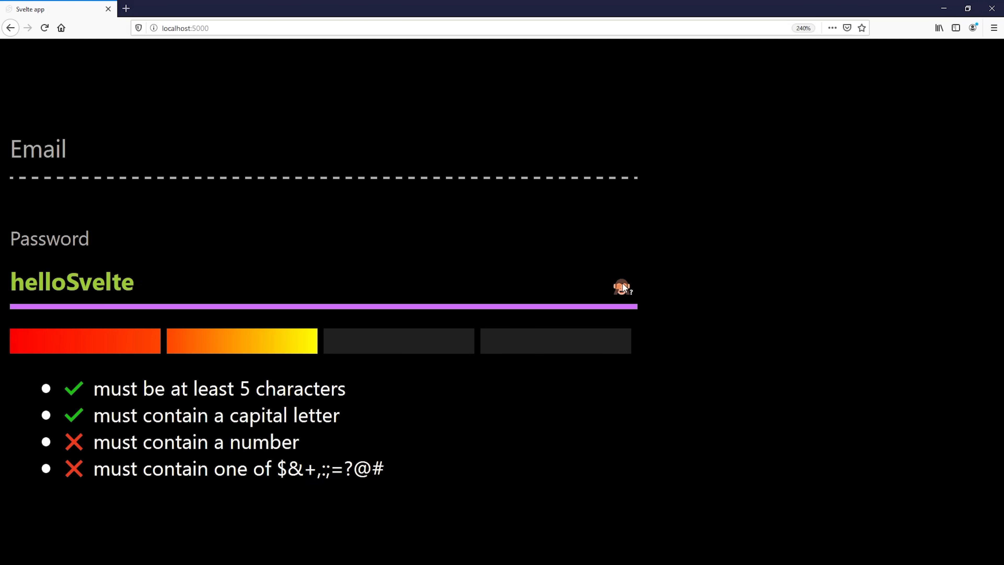
mouse_move(628, 290)
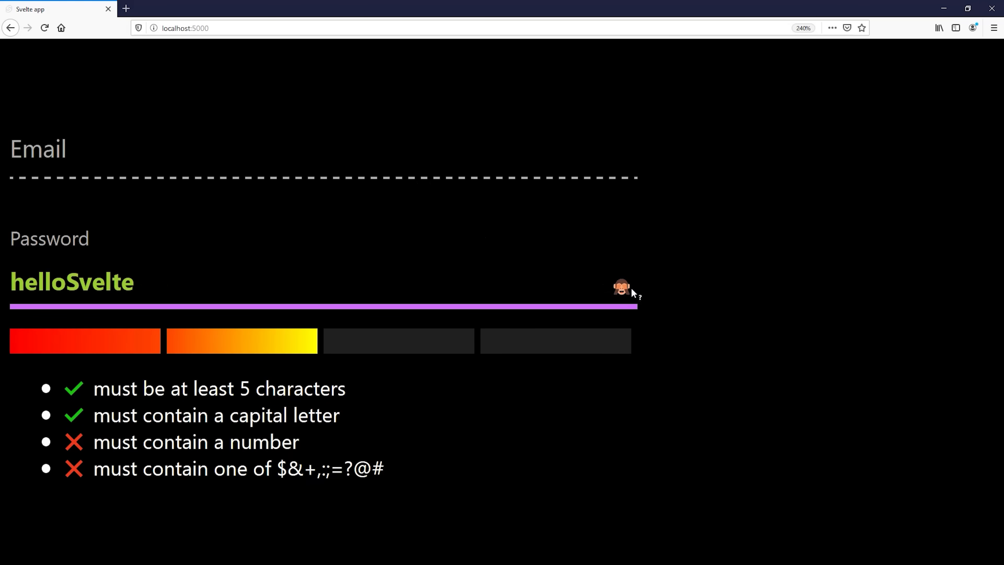
Hover the toggle in Firefox to reveal helloSvelte as text, then let it re-mask
left_click(621, 286)
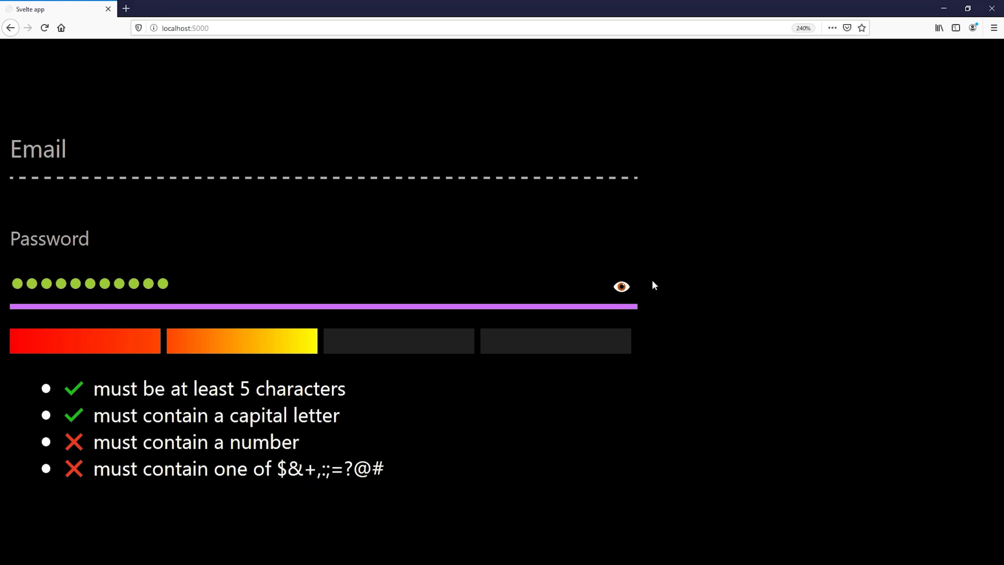
left_click(620, 286)
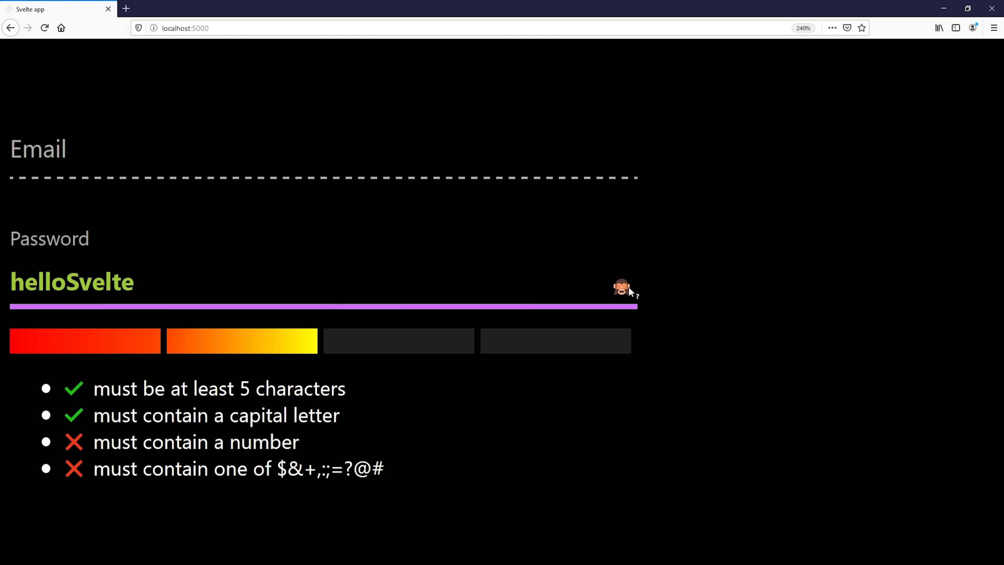